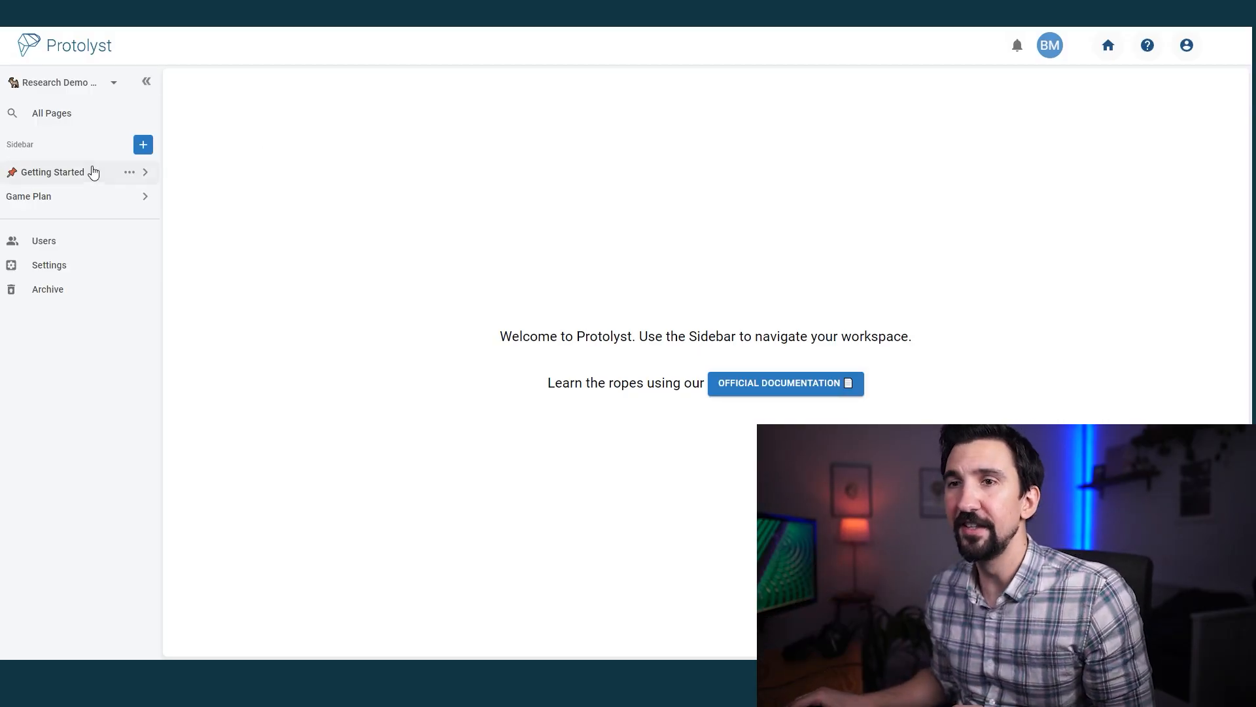
Open the Game Plan page under Getting Started and select the reading-strategy heading text
click(51, 171)
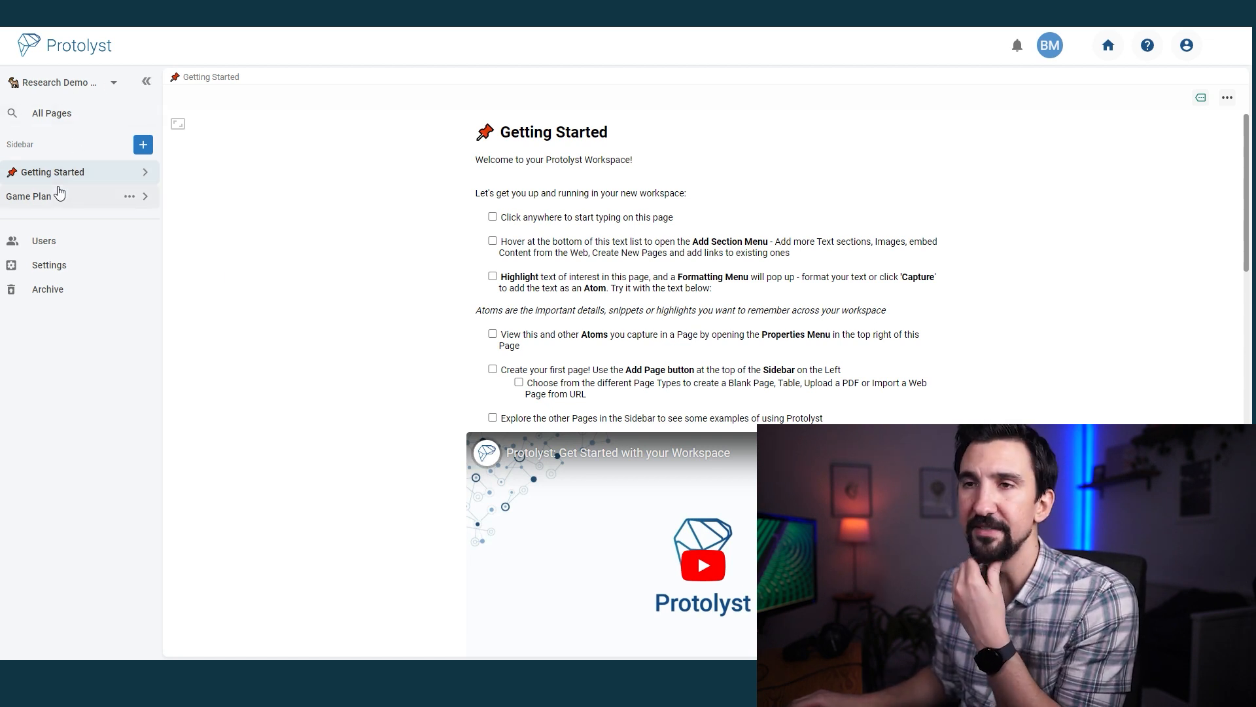
click(29, 196)
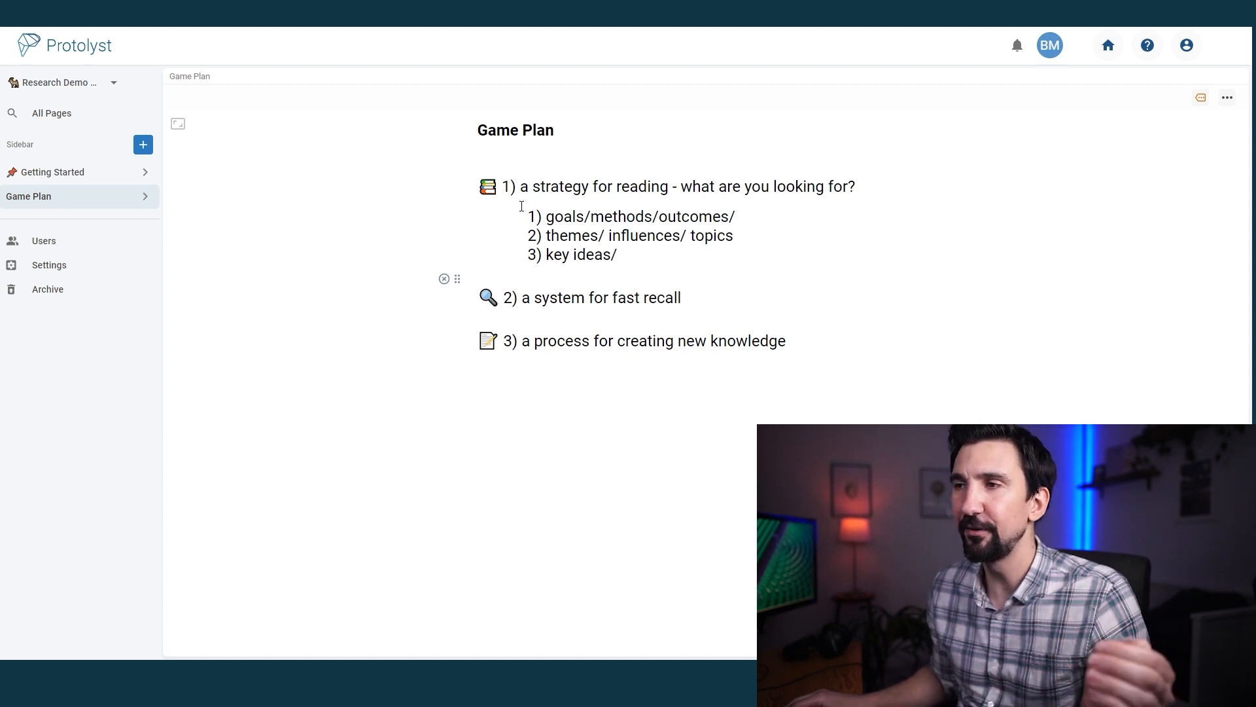
drag(532, 186, 856, 185)
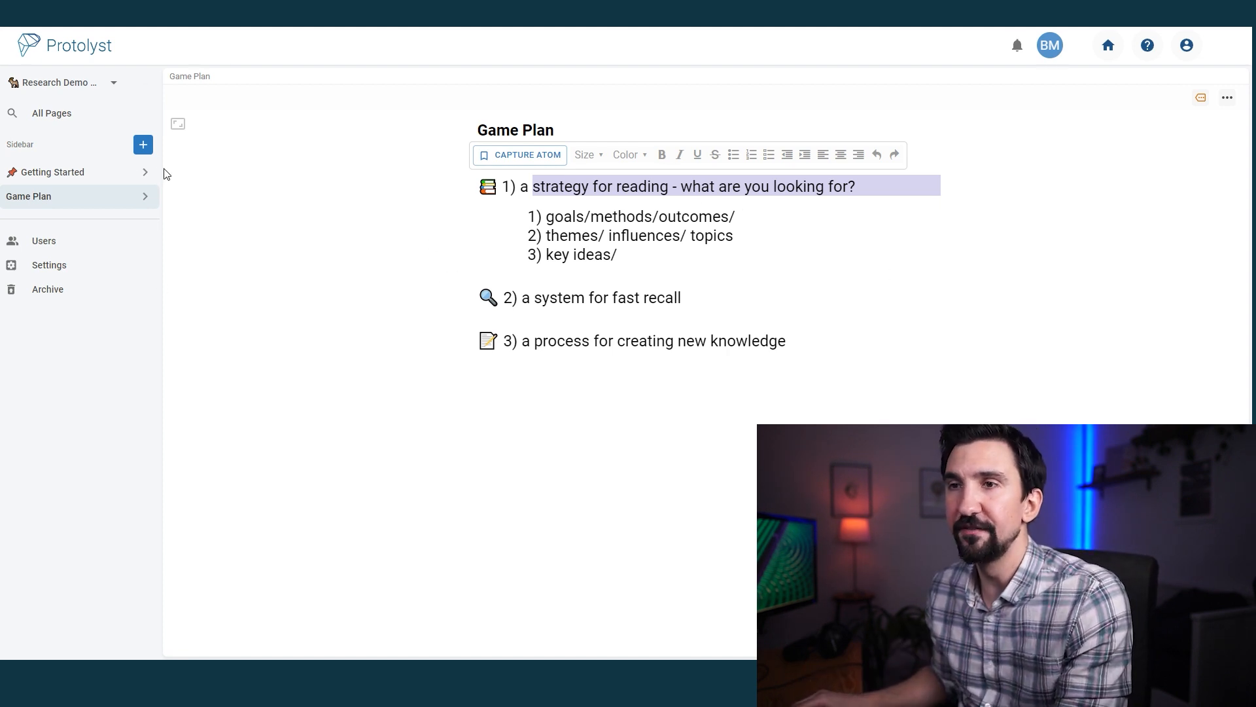
Create a new page titled 'Research Papers' as a Table page
click(143, 145)
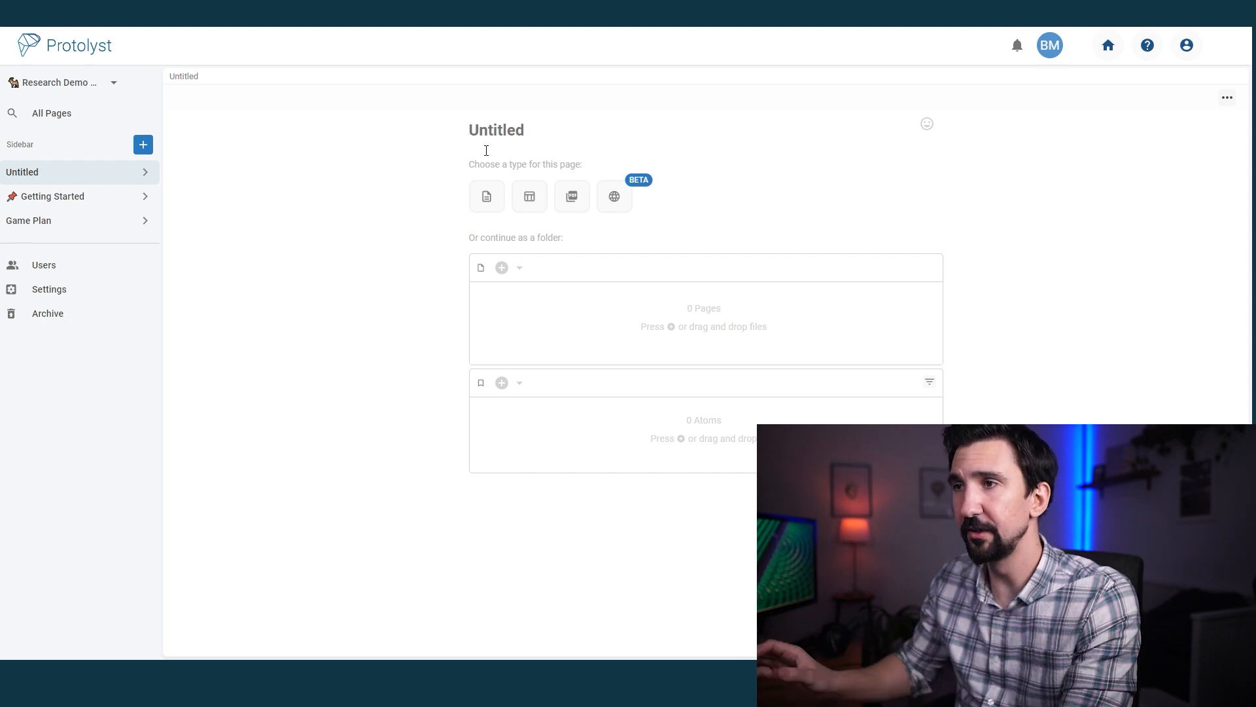
text(Research)
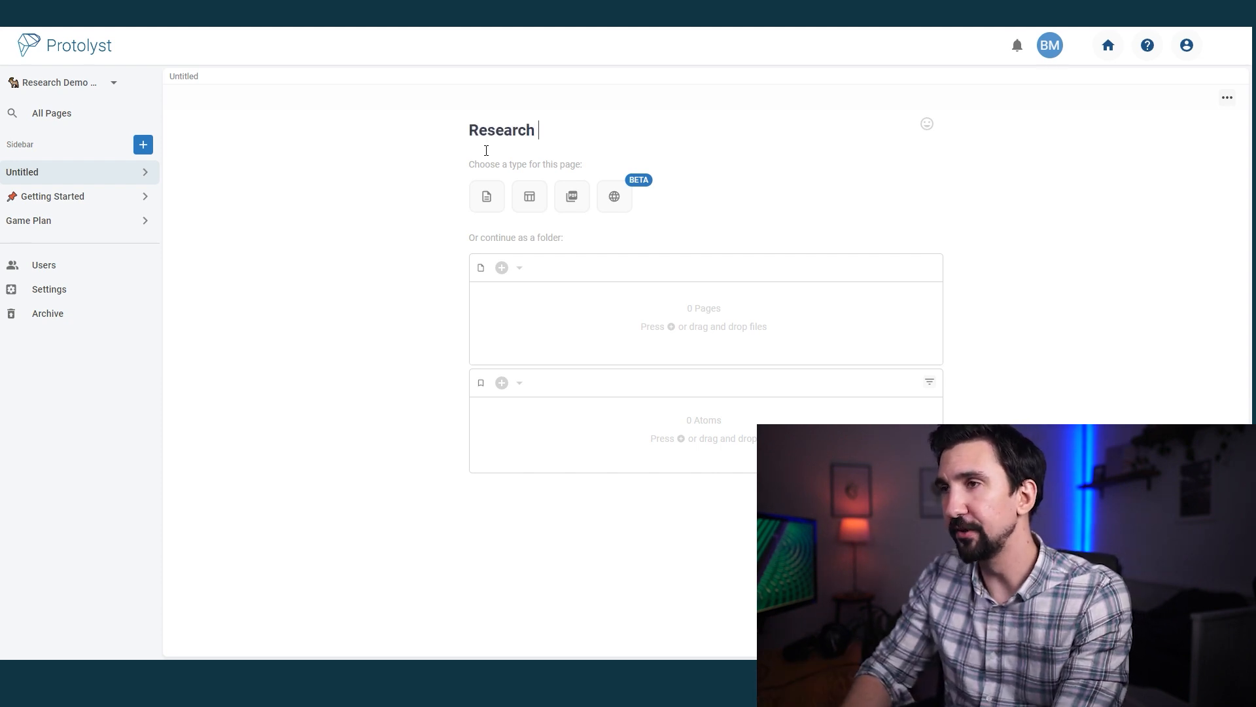
text(Papers)
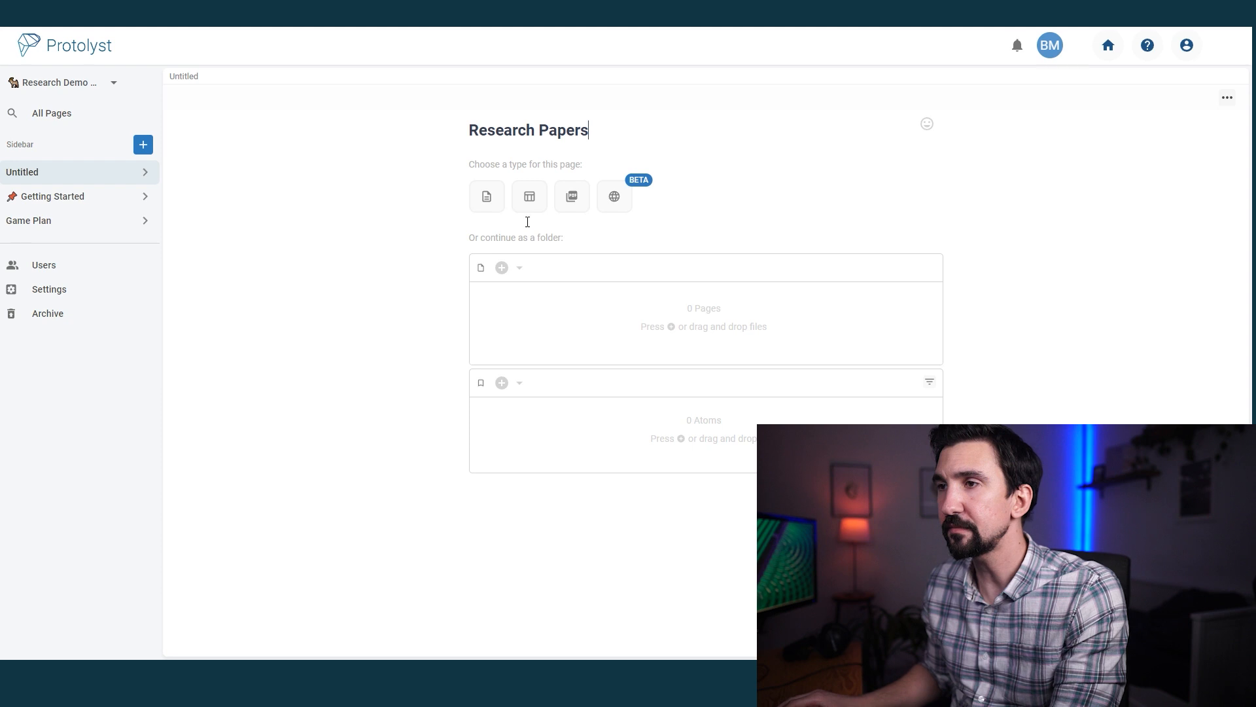
mouse_move(486, 196)
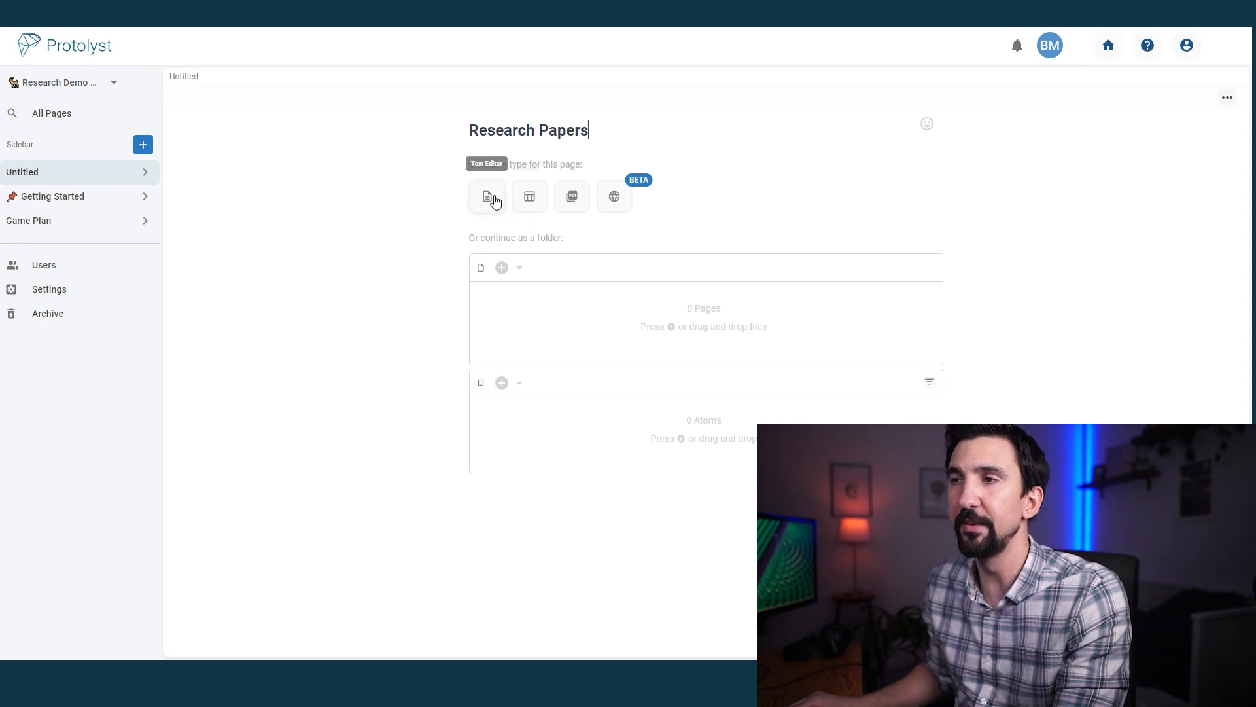
mouse_move(572, 196)
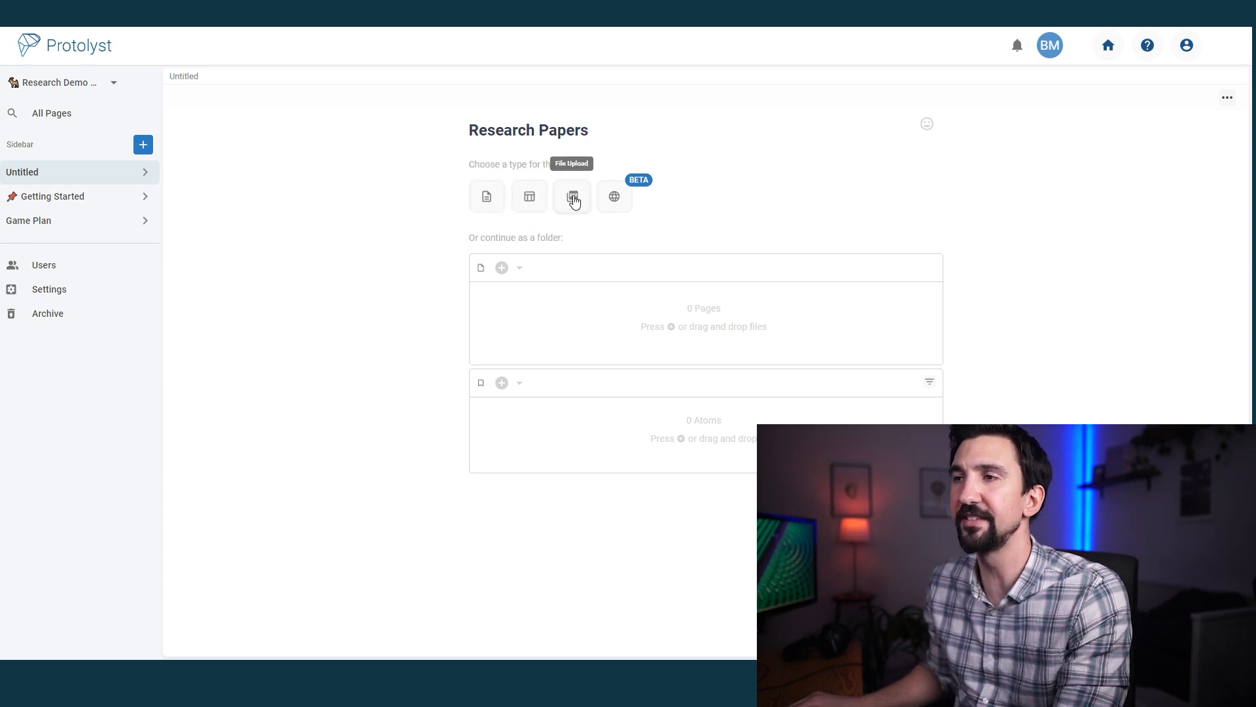
mouse_move(615, 198)
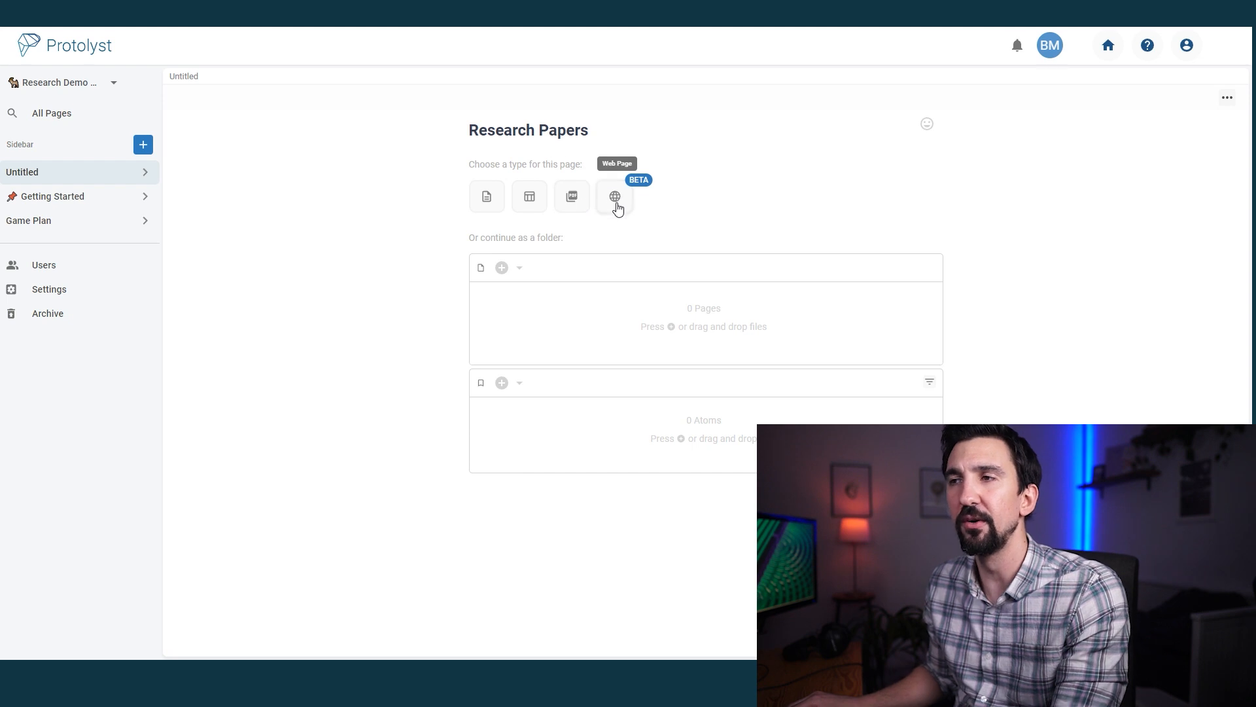
mouse_move(529, 196)
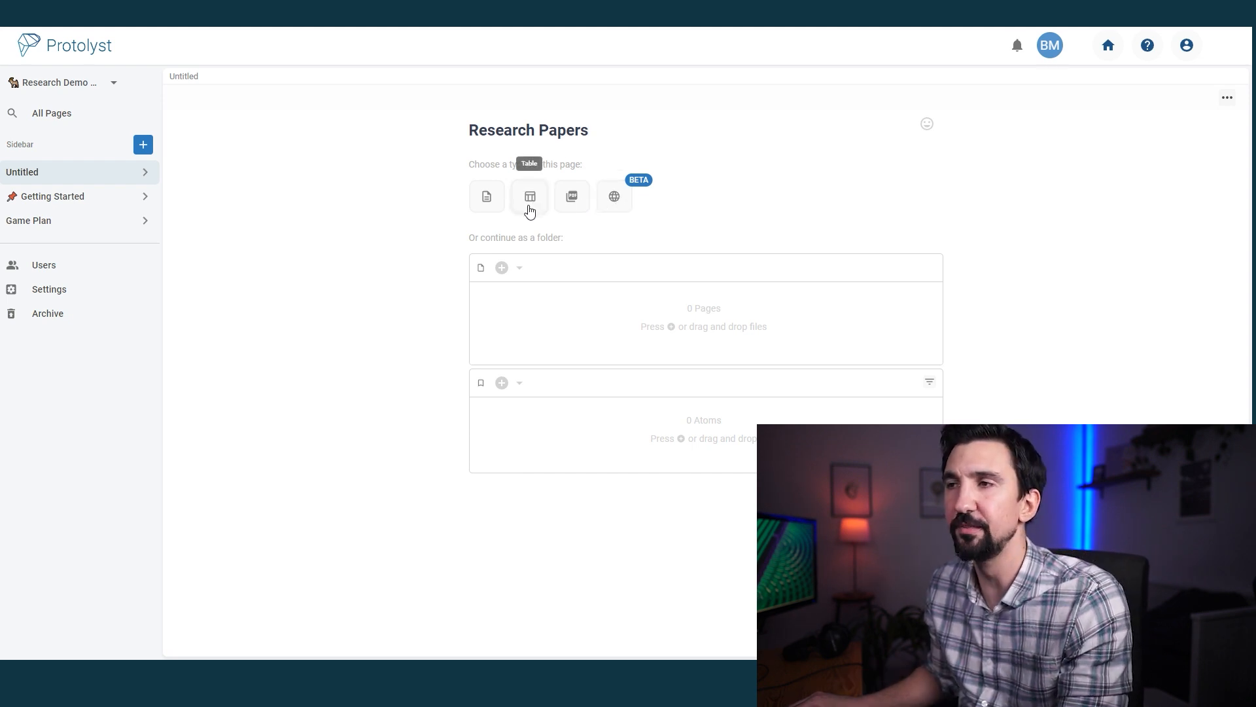
click(529, 195)
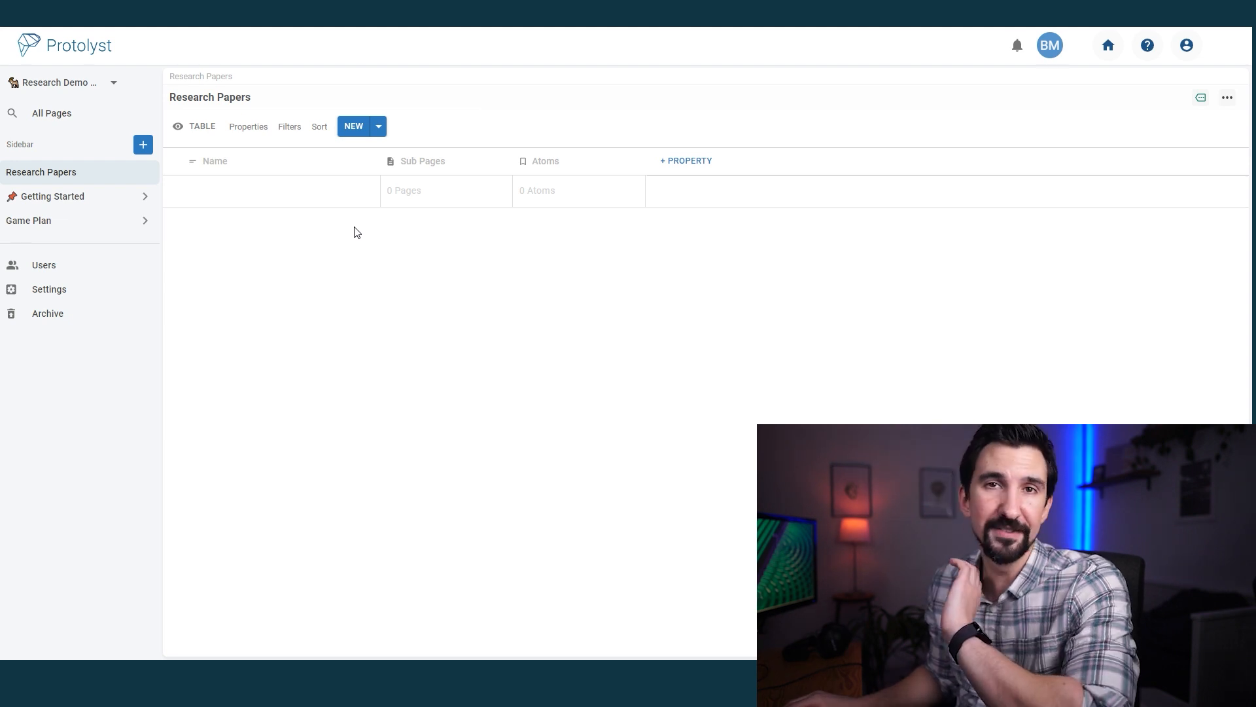
mouse_move(352, 223)
text(Double-slit time diffraction at optical frequencies_)
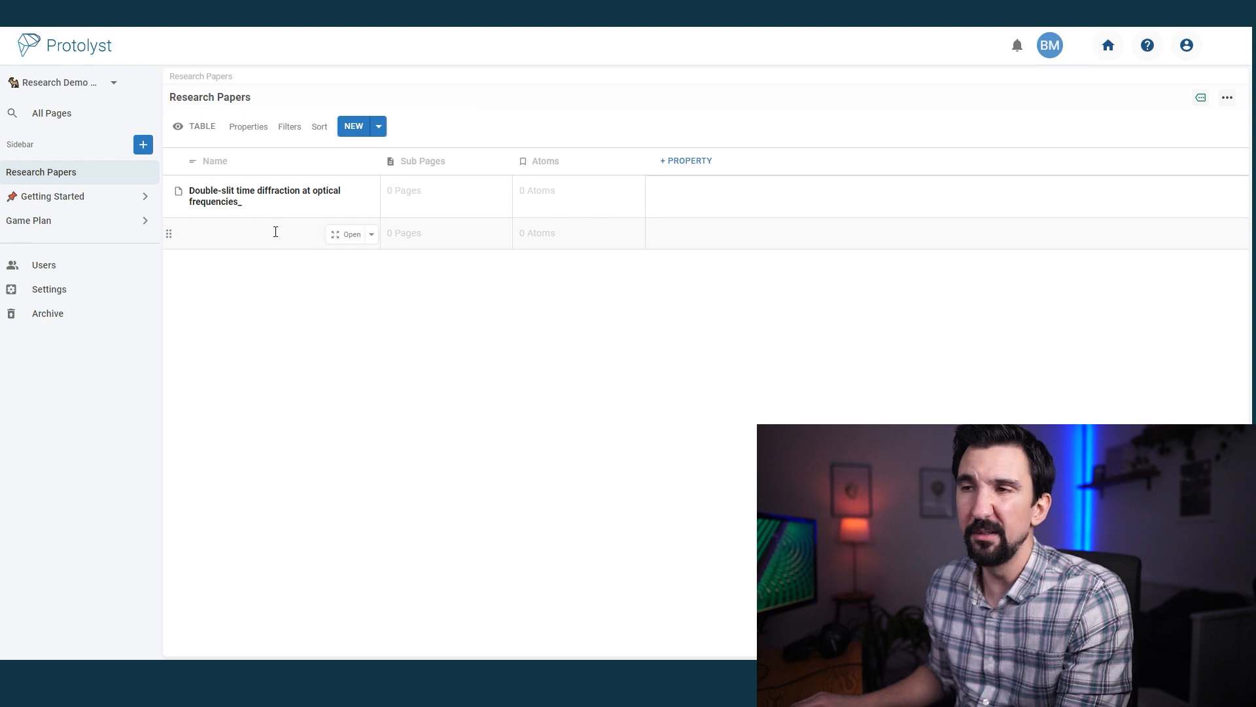
Delete the empty second row, leaving only the double-slit paper in the table
click(315, 106)
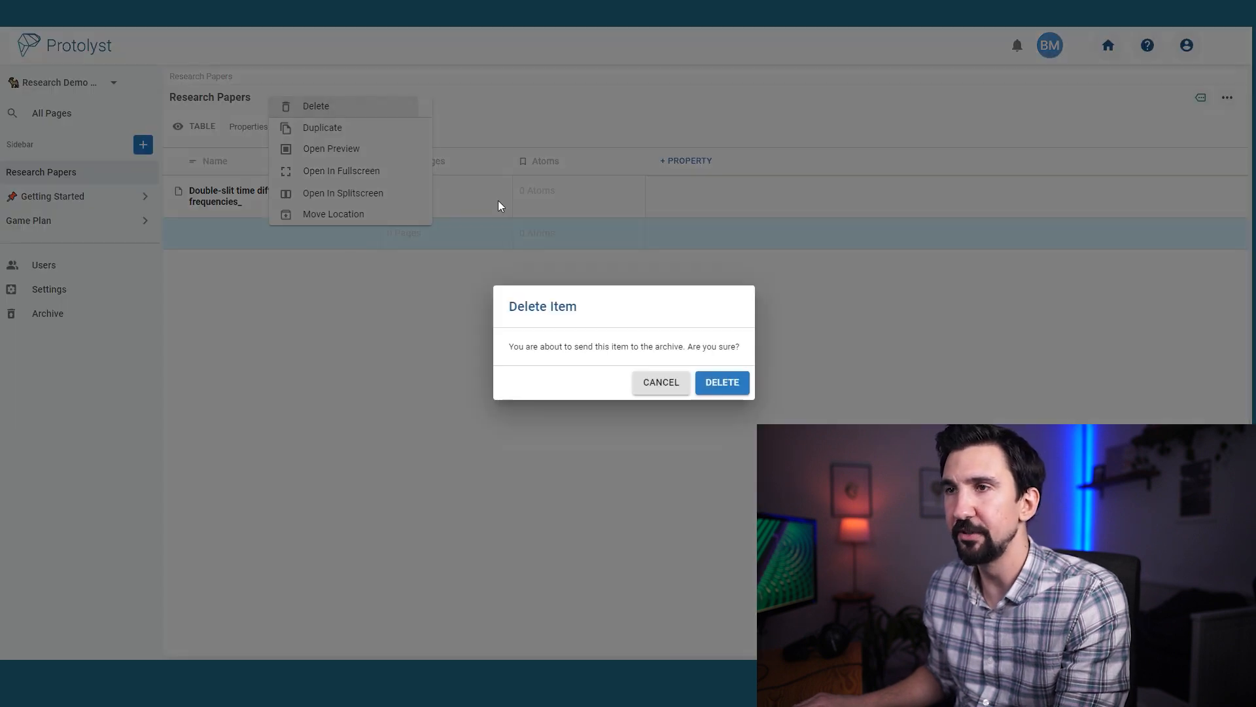
click(660, 382)
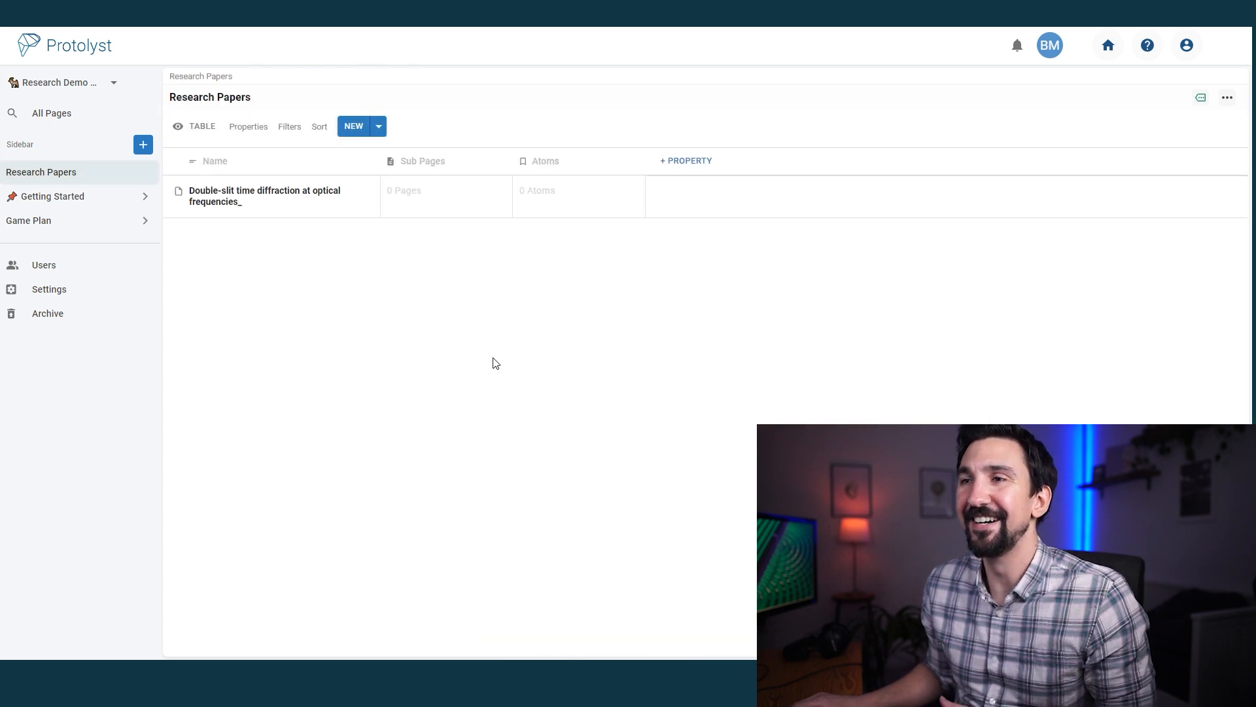
Remove the Sub Pages column from the Research Papers table
click(423, 161)
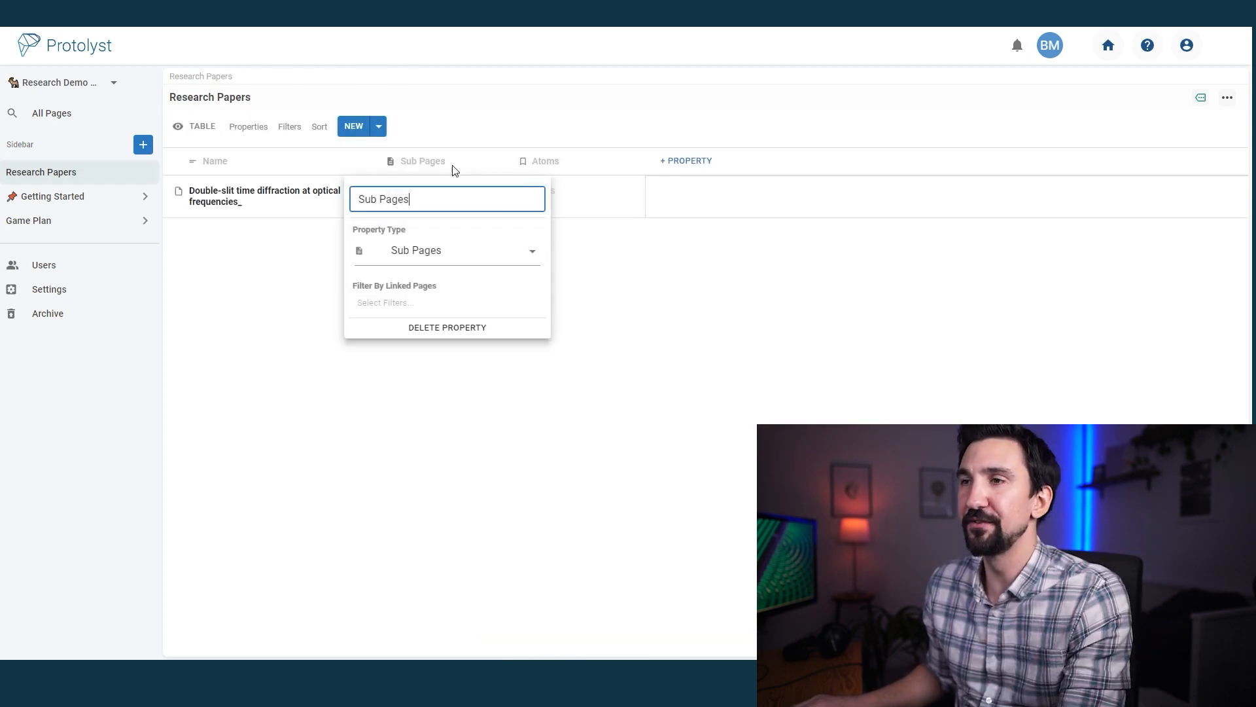
click(446, 327)
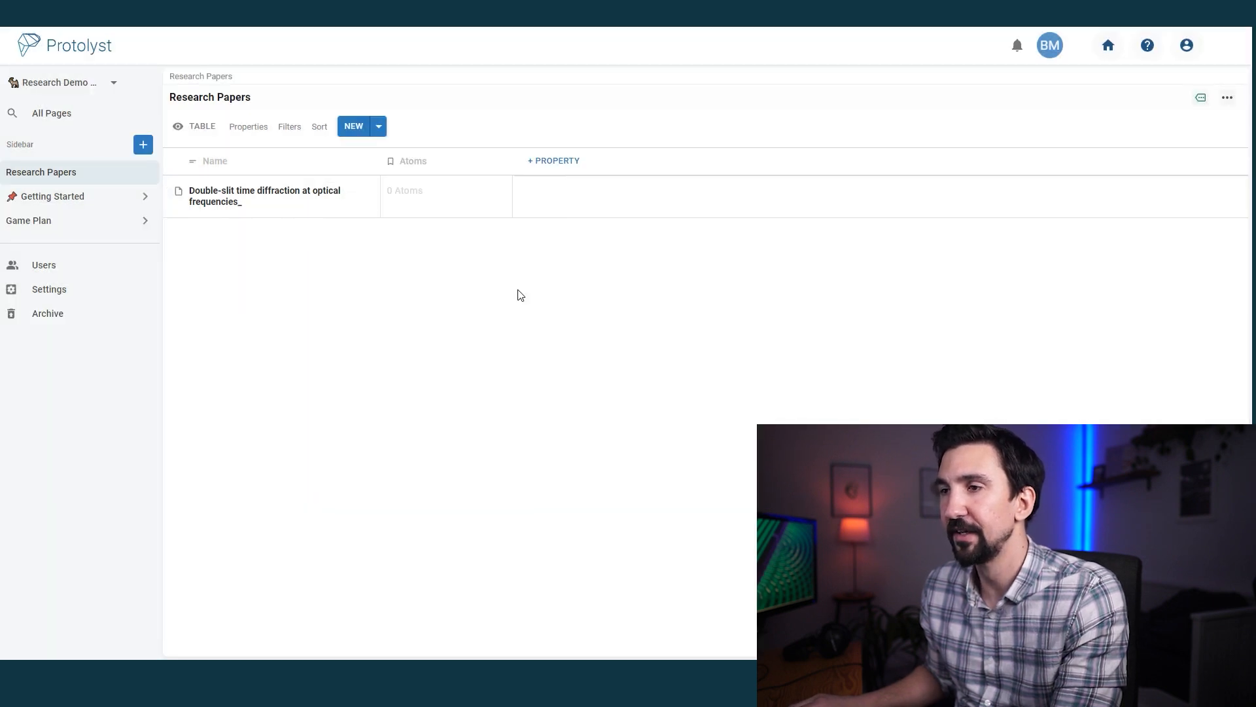
mouse_move(472, 233)
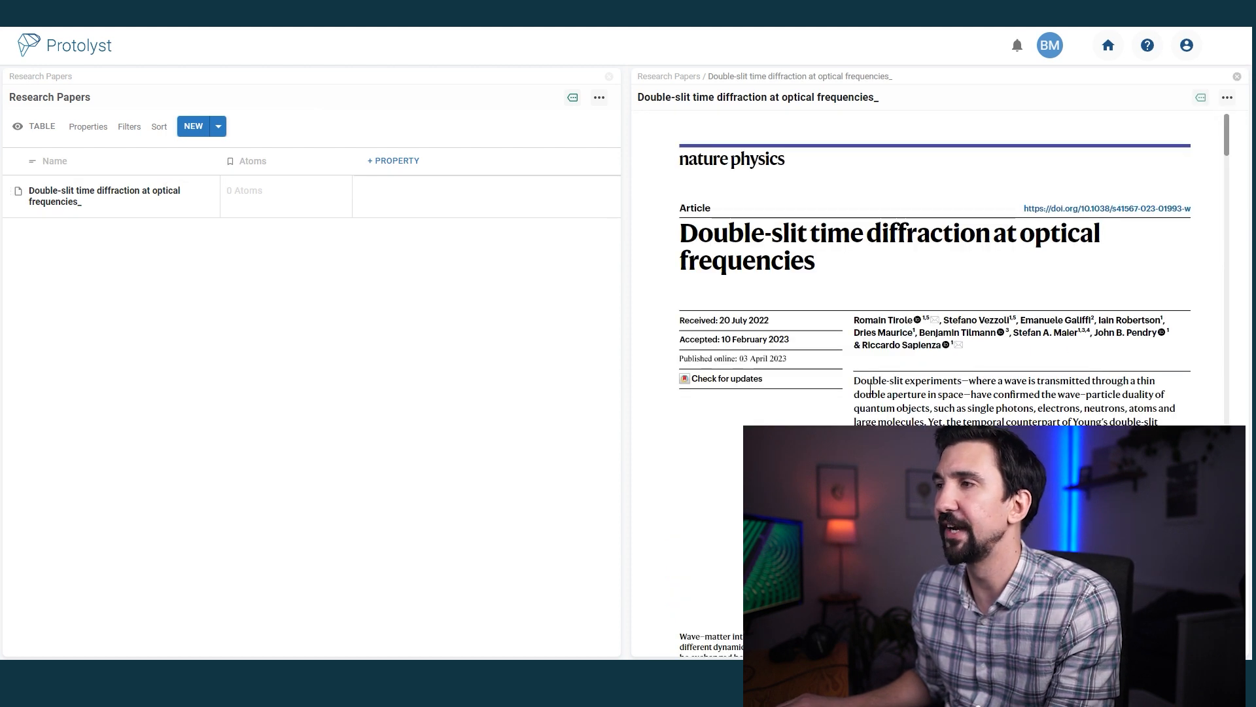
Capture the 'In this Article, we report the observation…' sentence as an atom
scroll(down, 3)
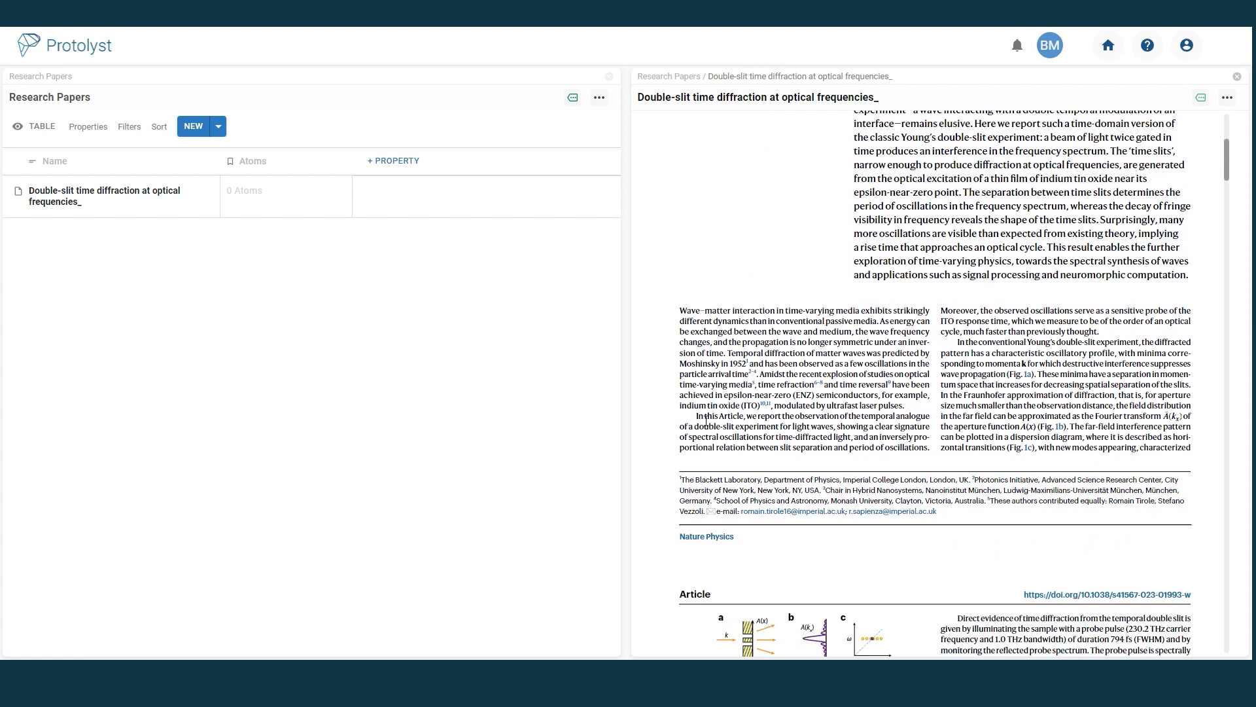
mouse_move(827, 430)
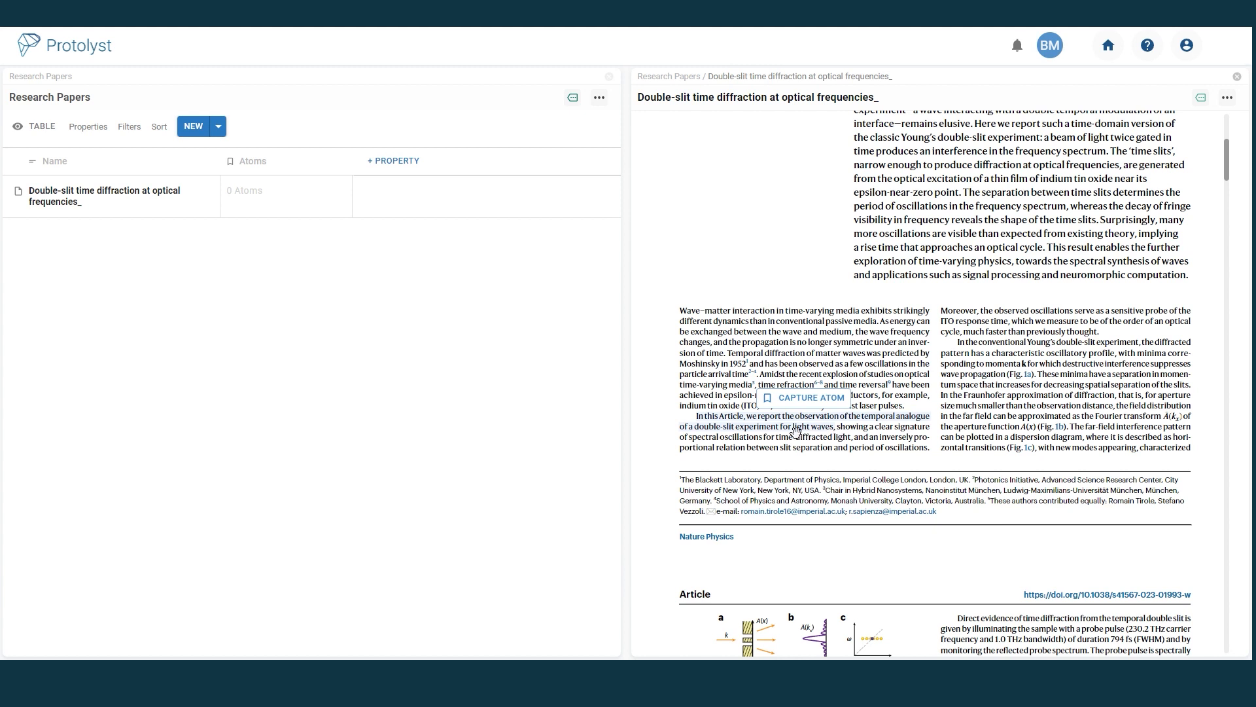
mouse_move(809, 398)
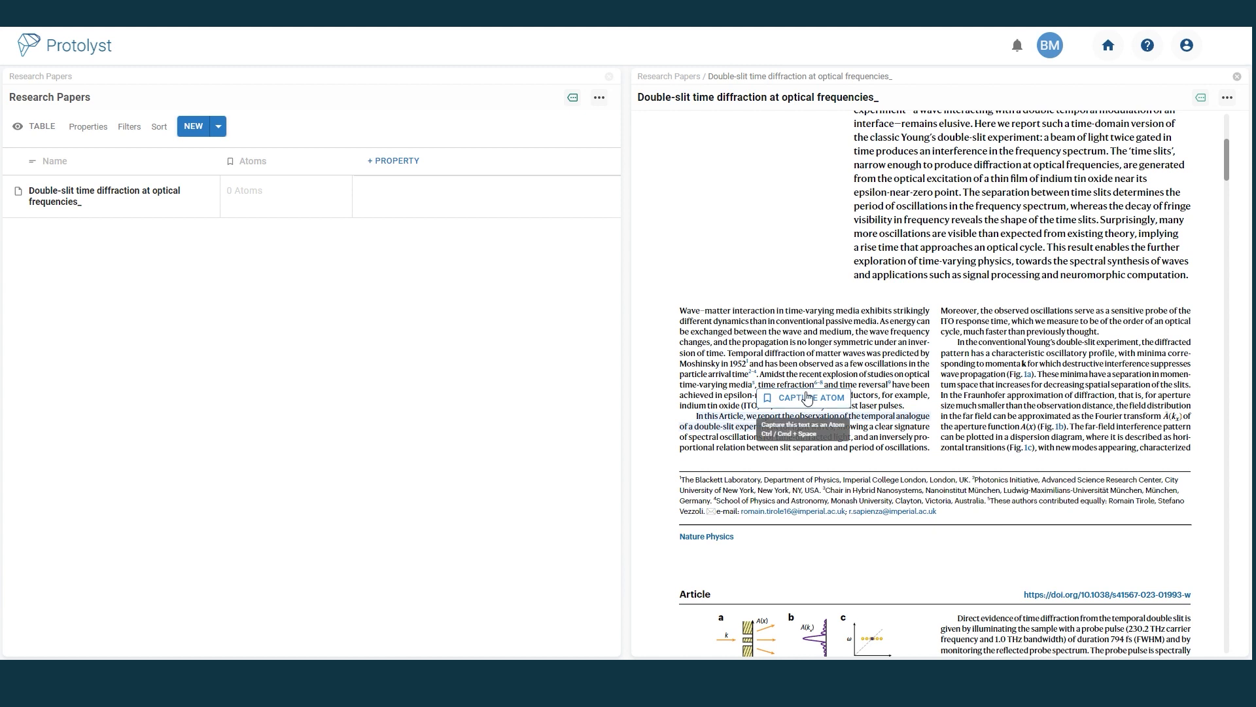
click(806, 398)
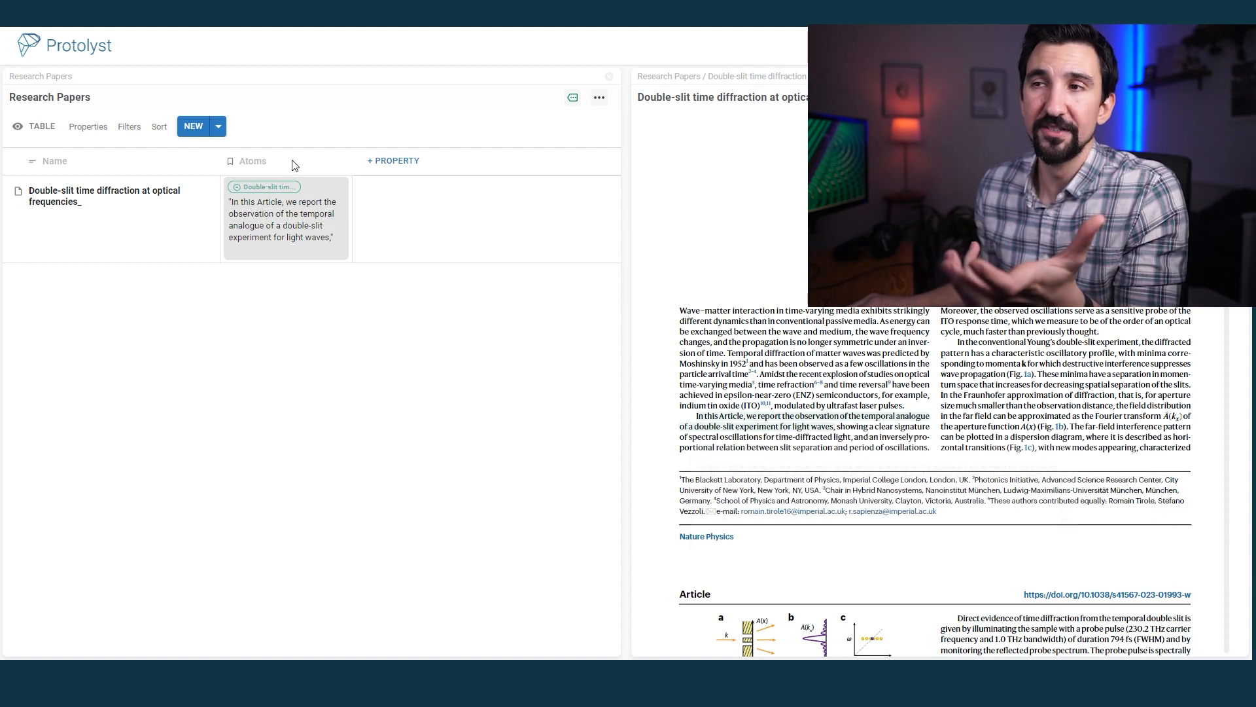
Rename the Atoms column to Key Ideas and filter it by a new Key Ideas page
click(253, 160)
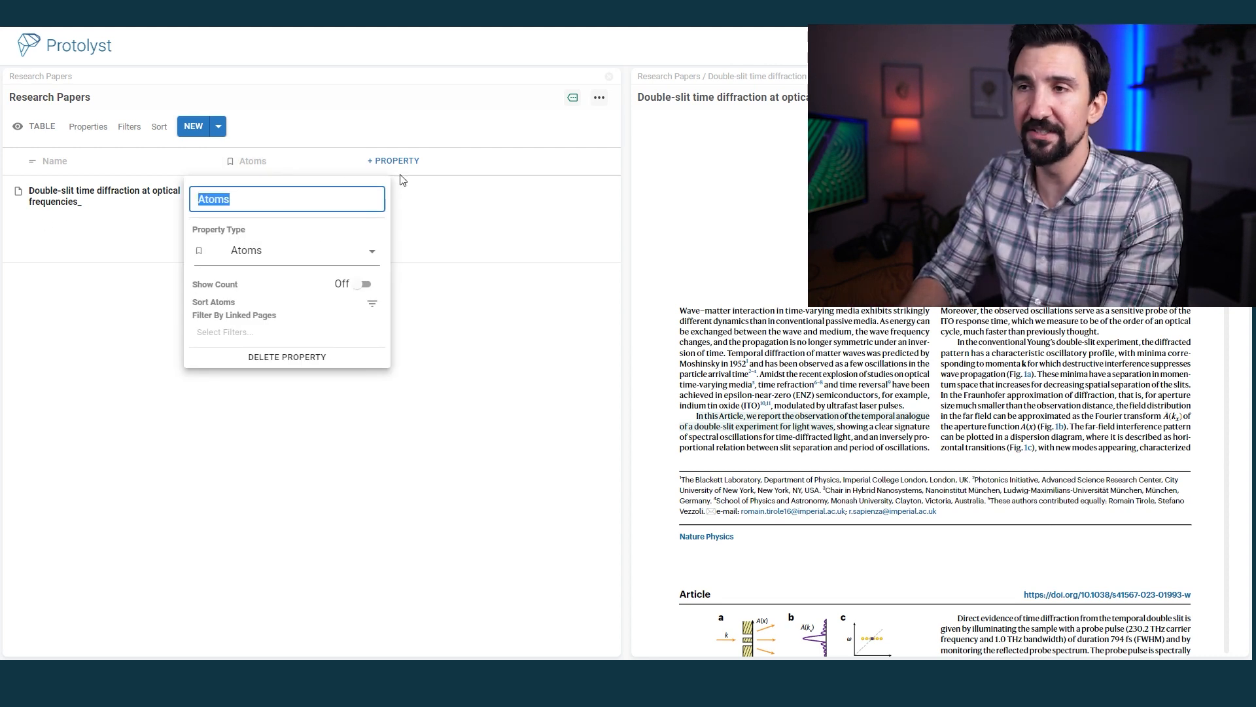
text(Key Ideas)
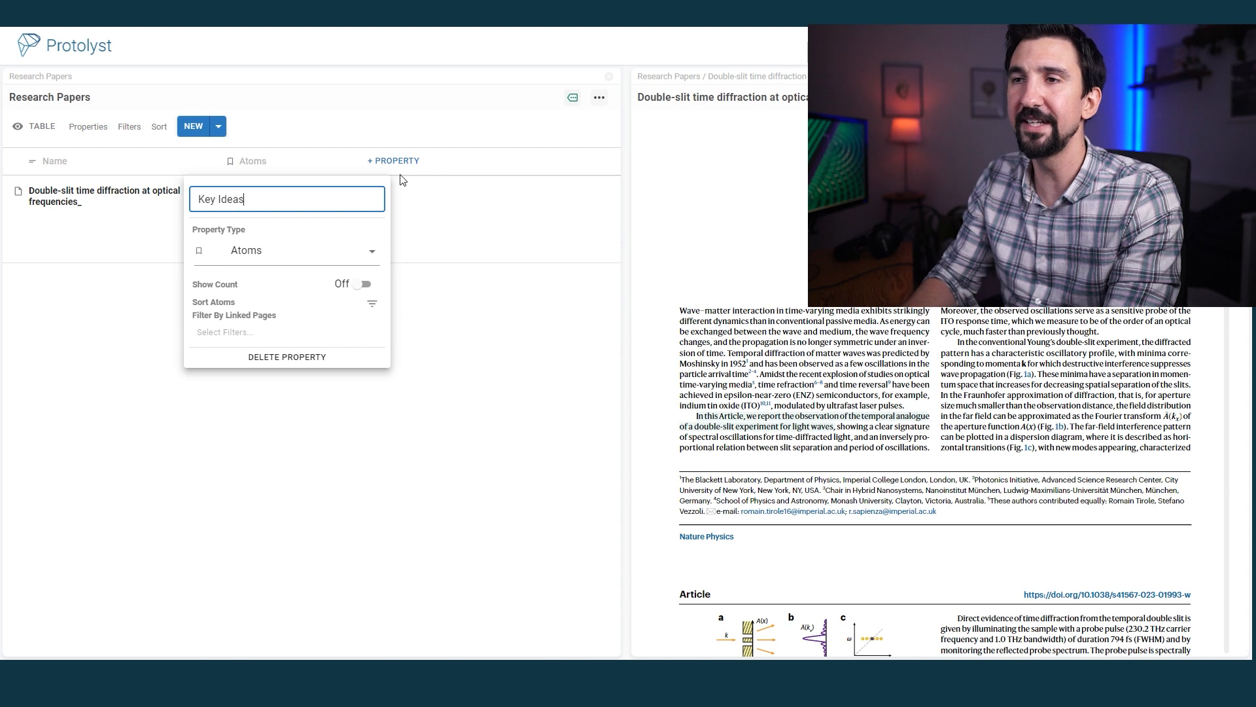
click(257, 331)
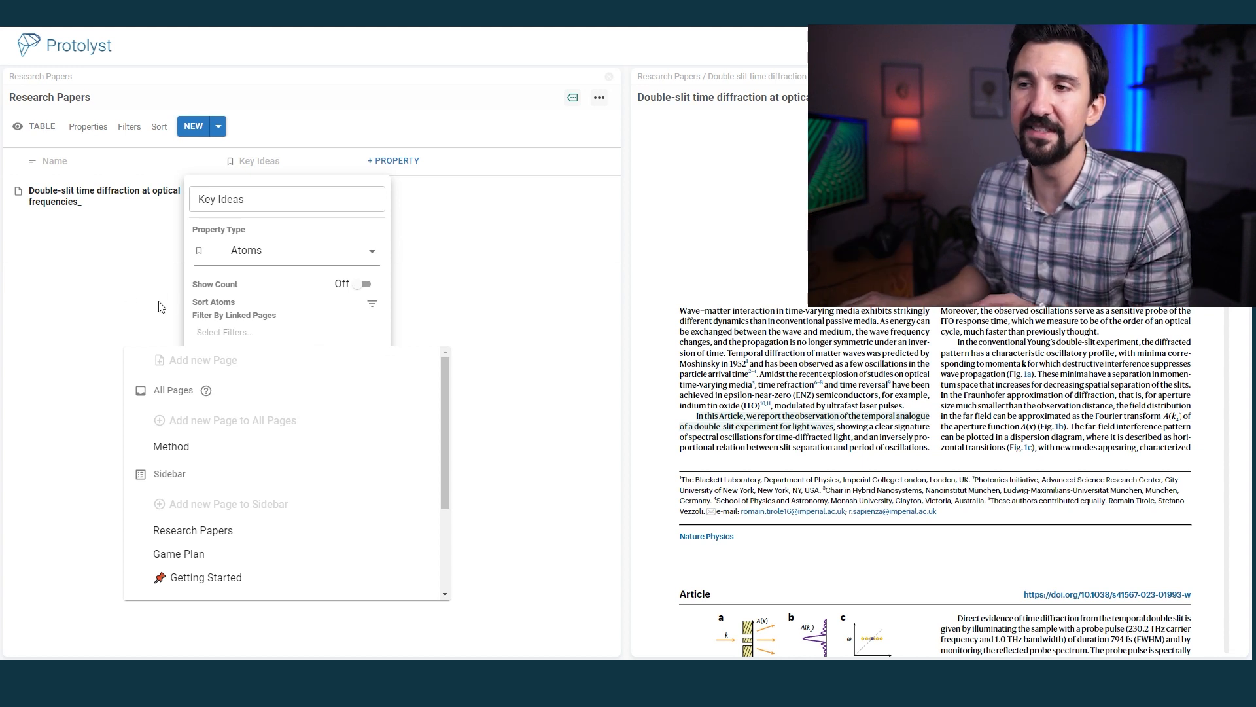
text(Key Ideas)
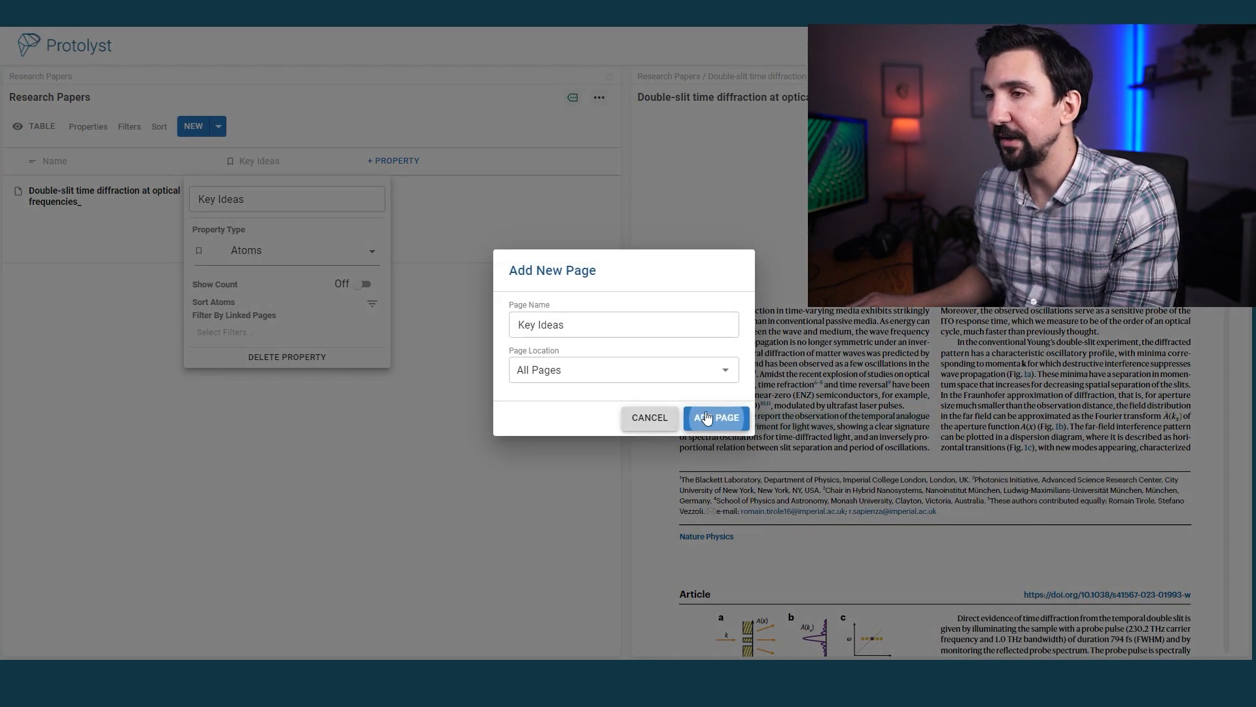
click(716, 417)
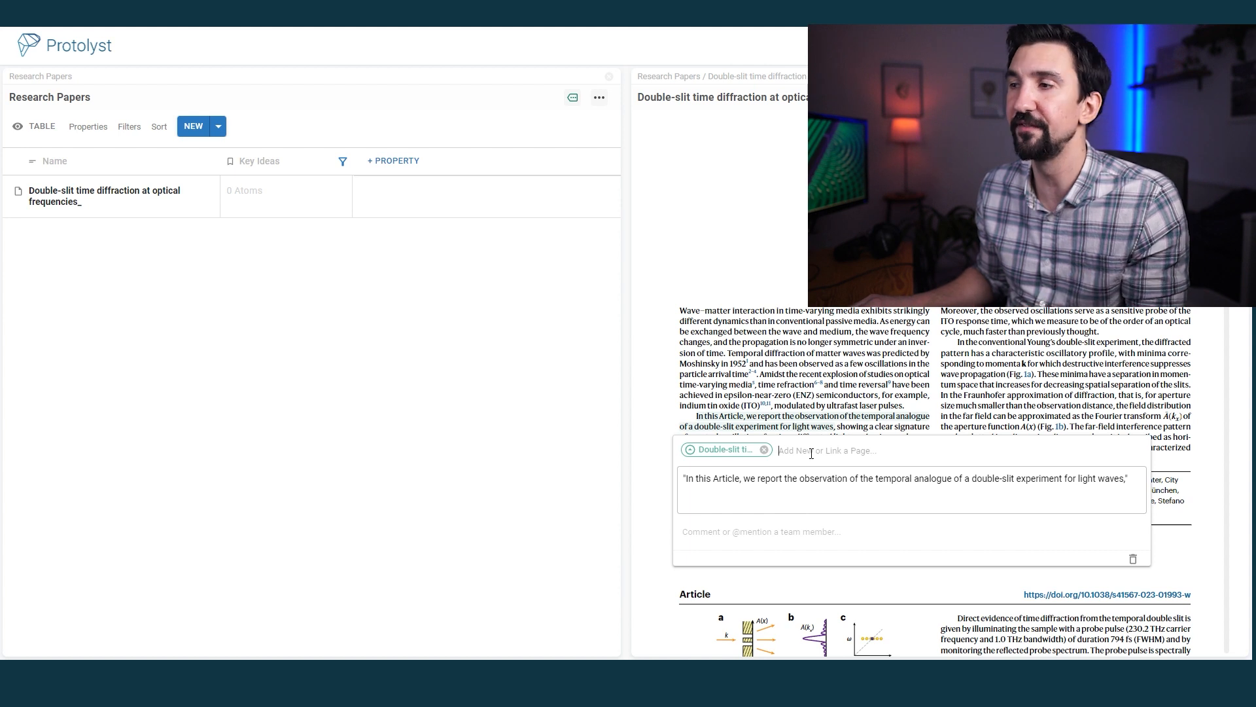
Tag the temporal double-slit quote with the Key Ideas page
text(key)
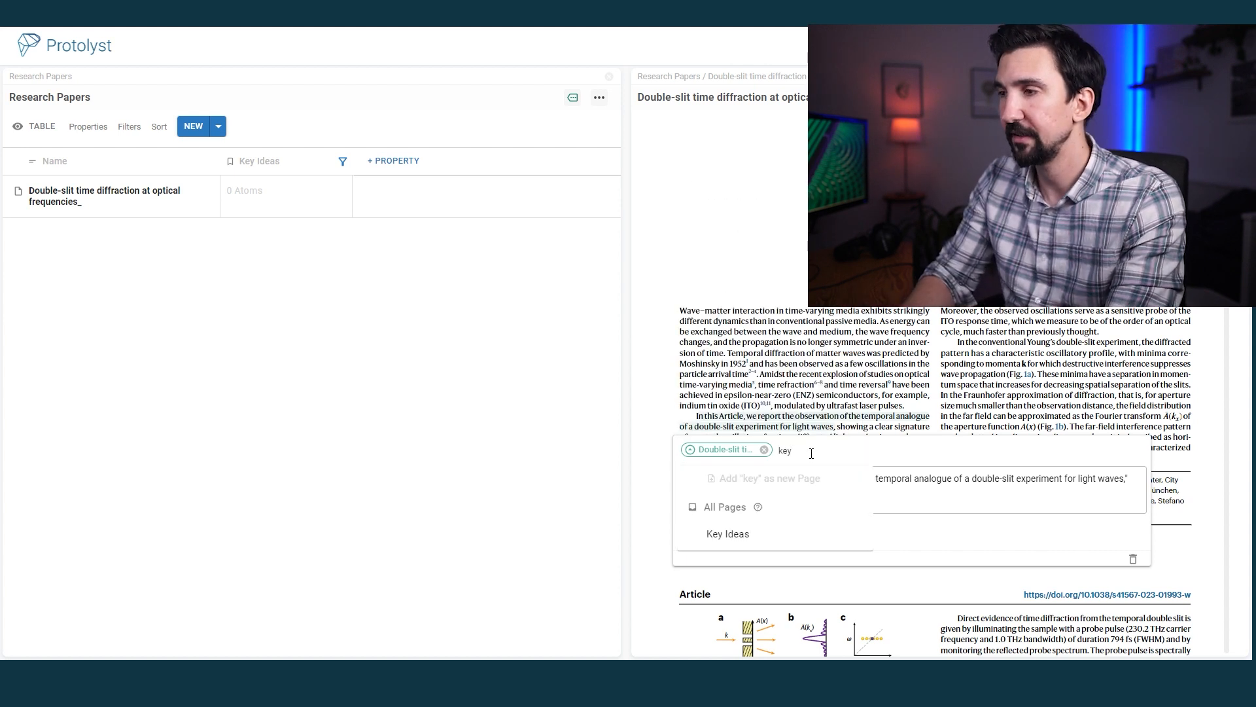
click(726, 534)
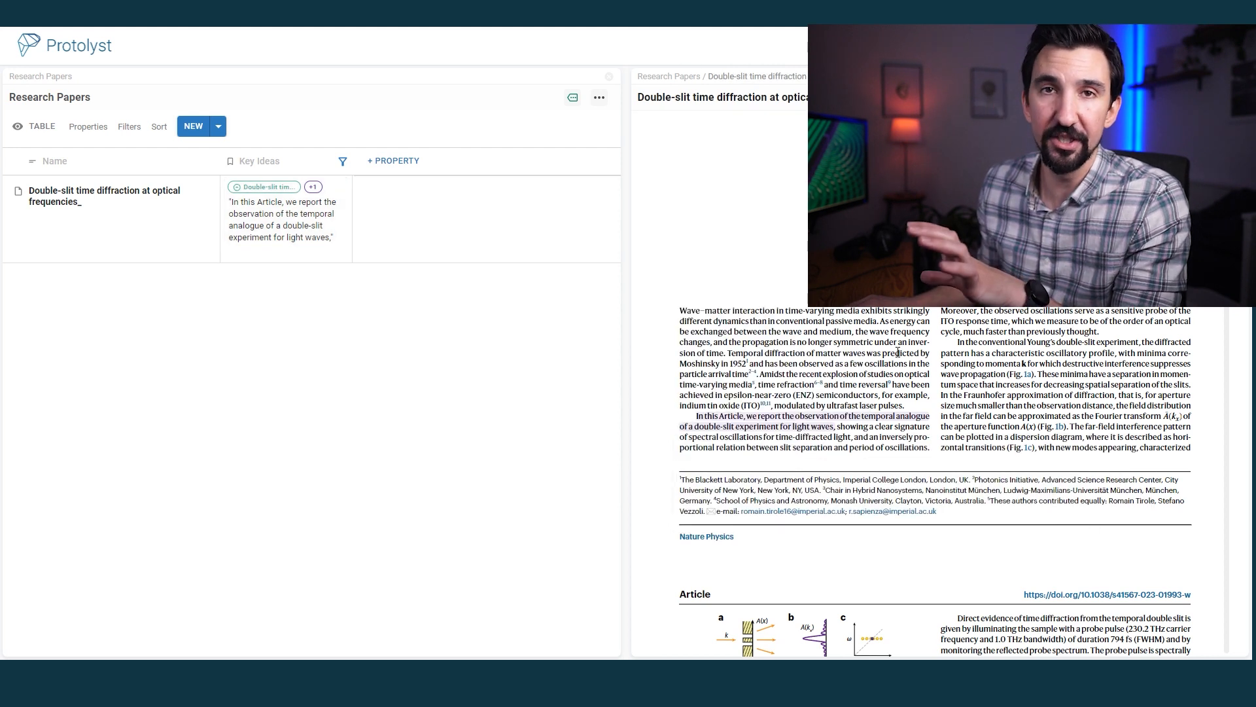
mouse_move(603, 322)
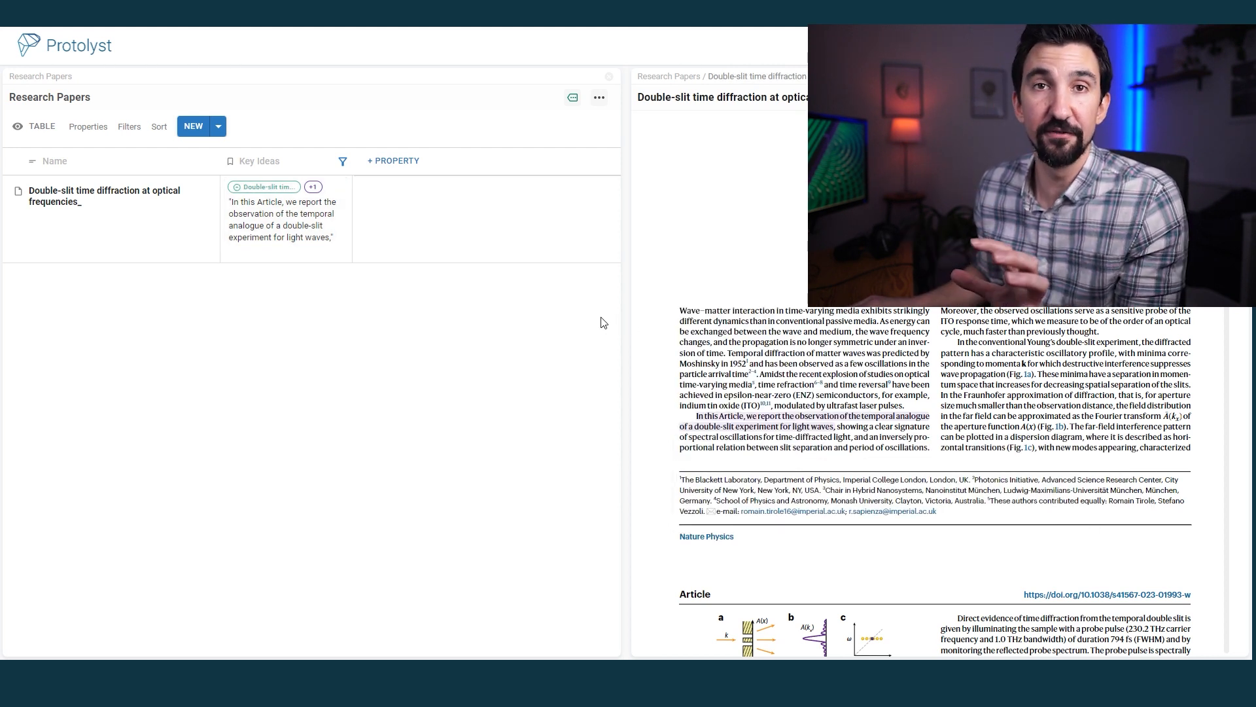
mouse_move(447, 326)
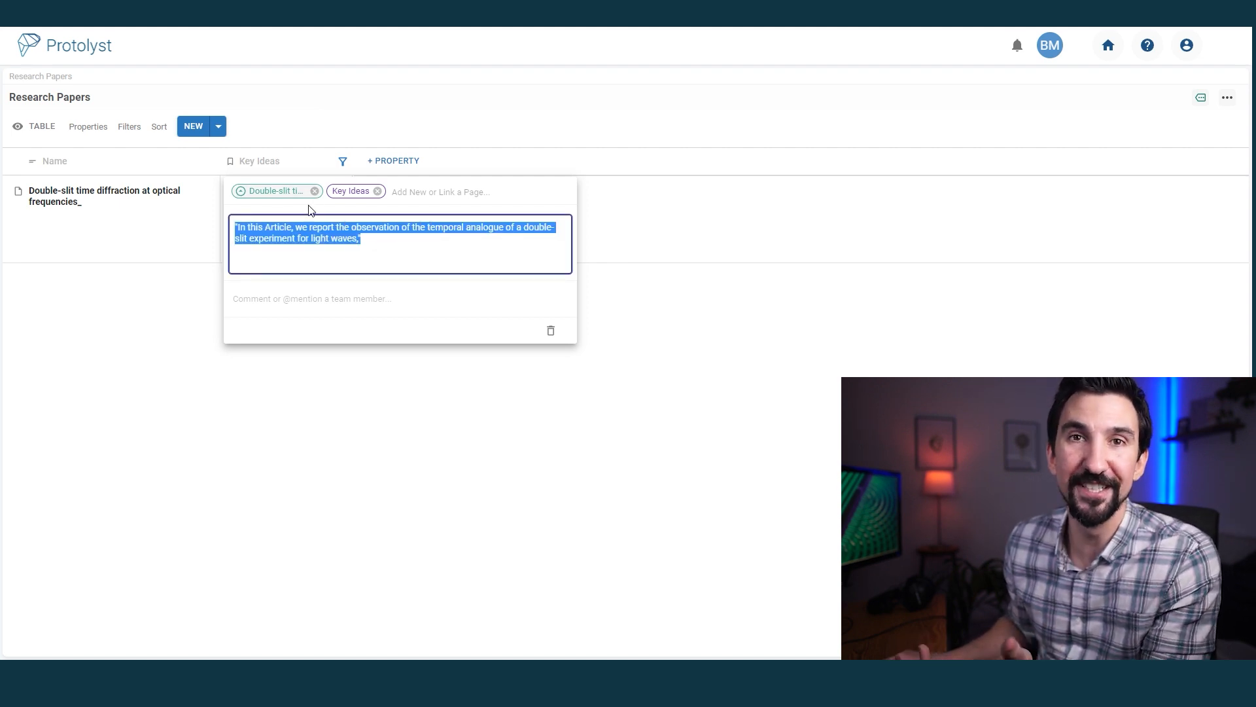
mouse_move(277, 191)
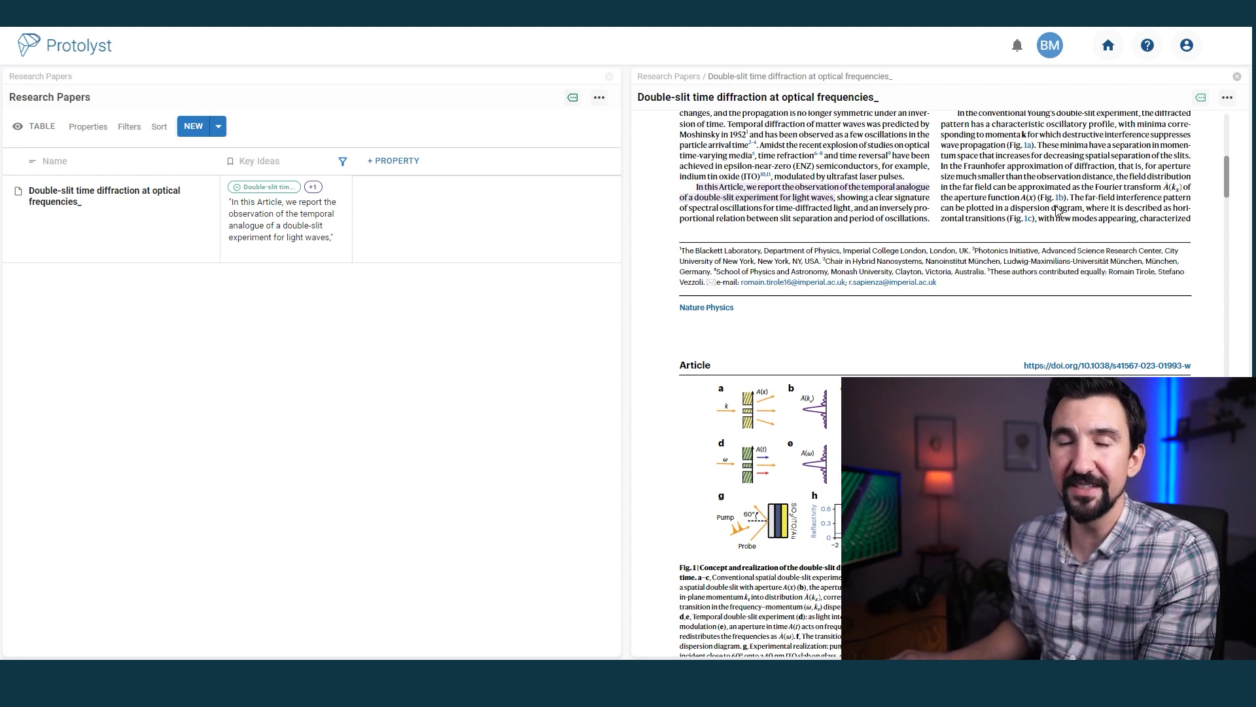
Add a Methods atoms column filtered by a newly created Methods page
click(1237, 76)
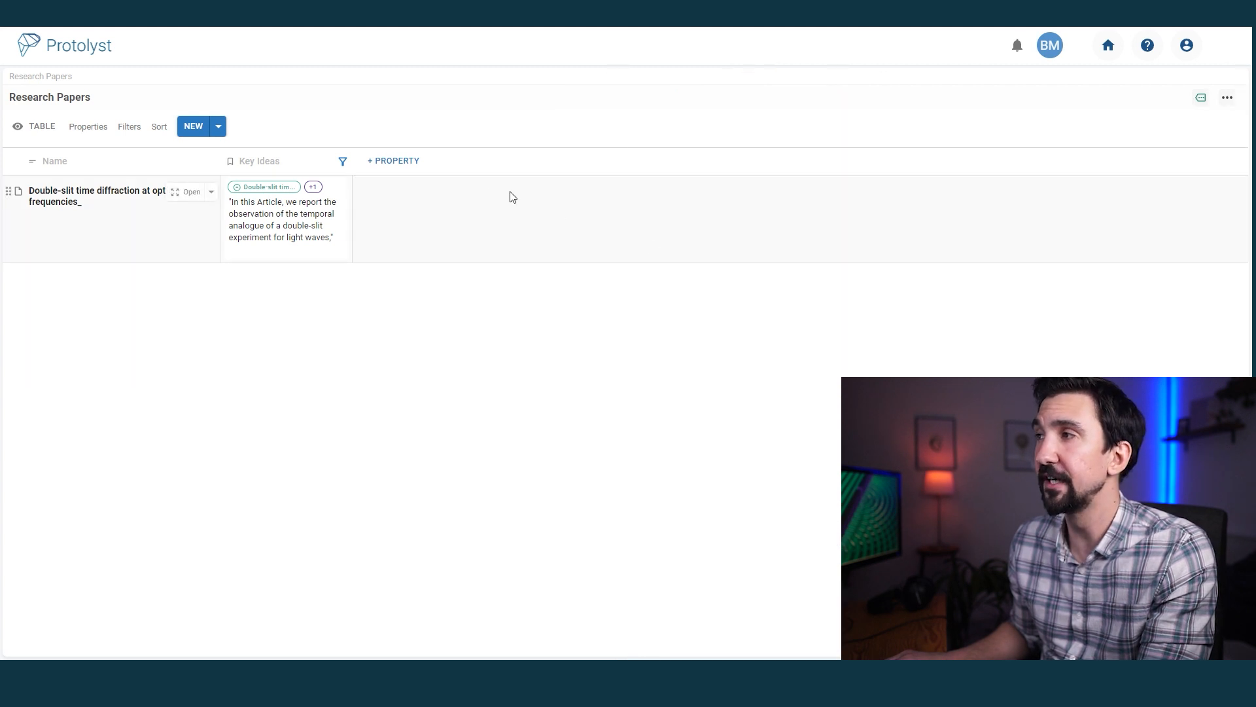
click(392, 160)
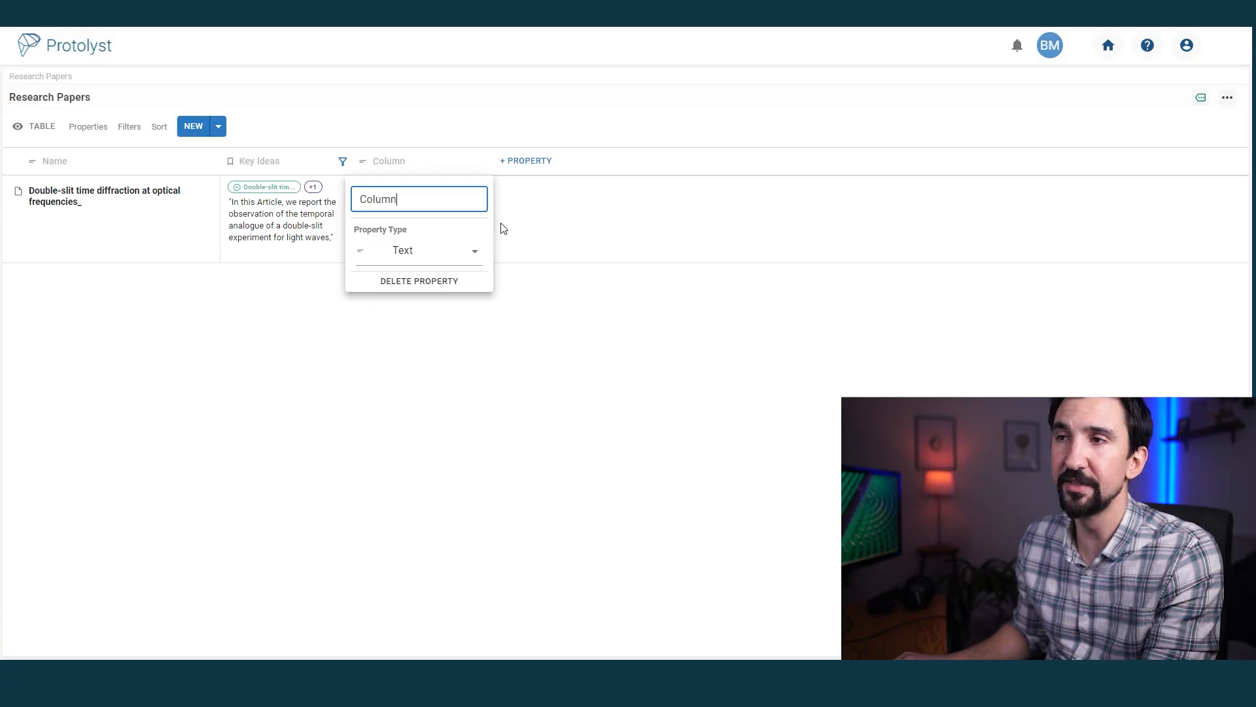
click(417, 250)
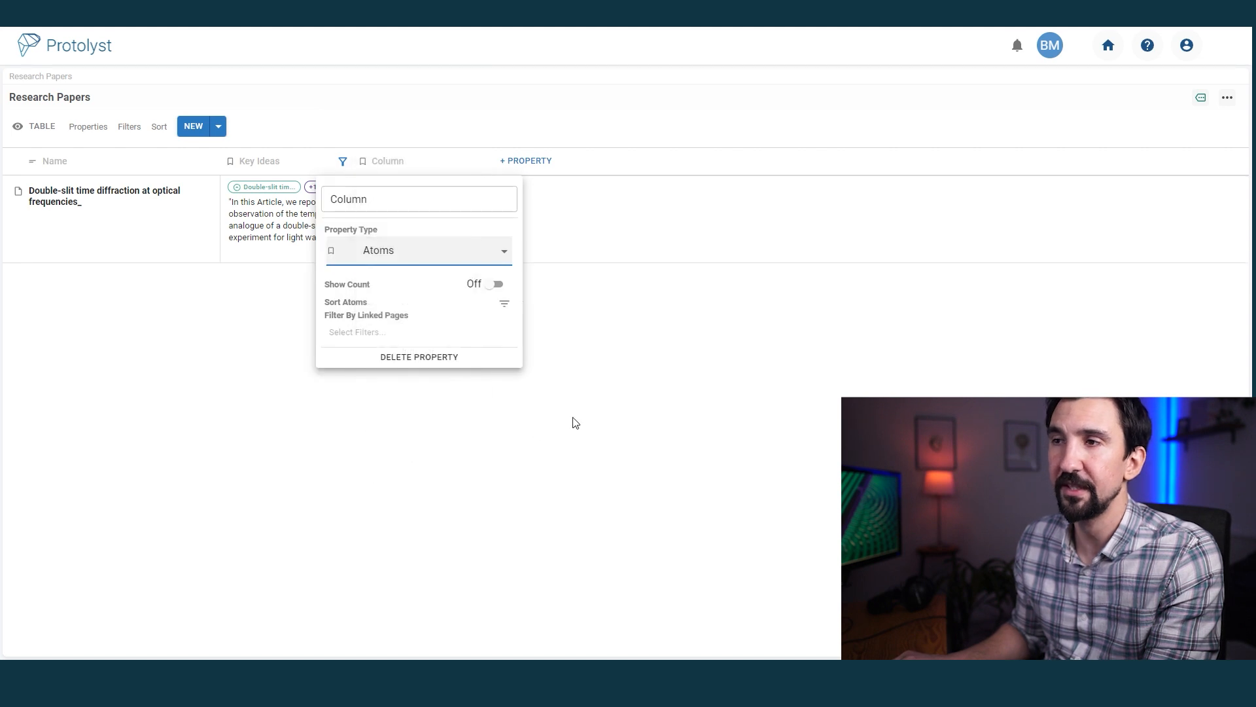
text(M)
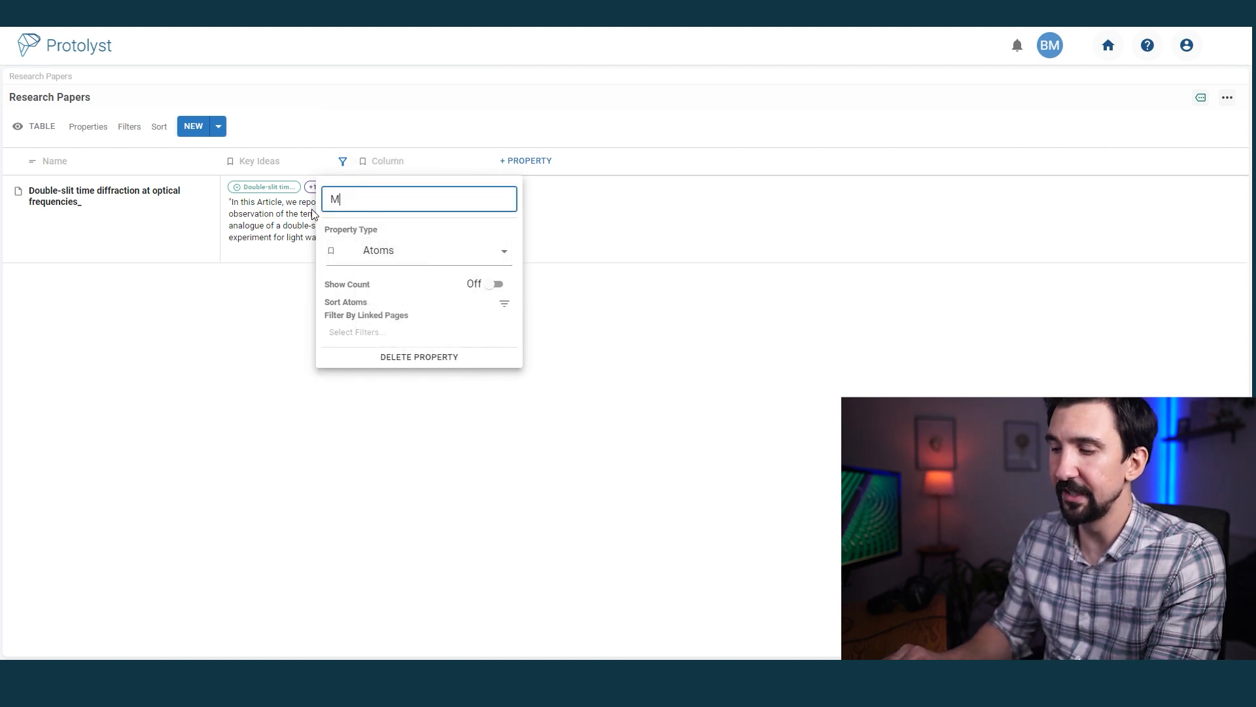
text(ethods)
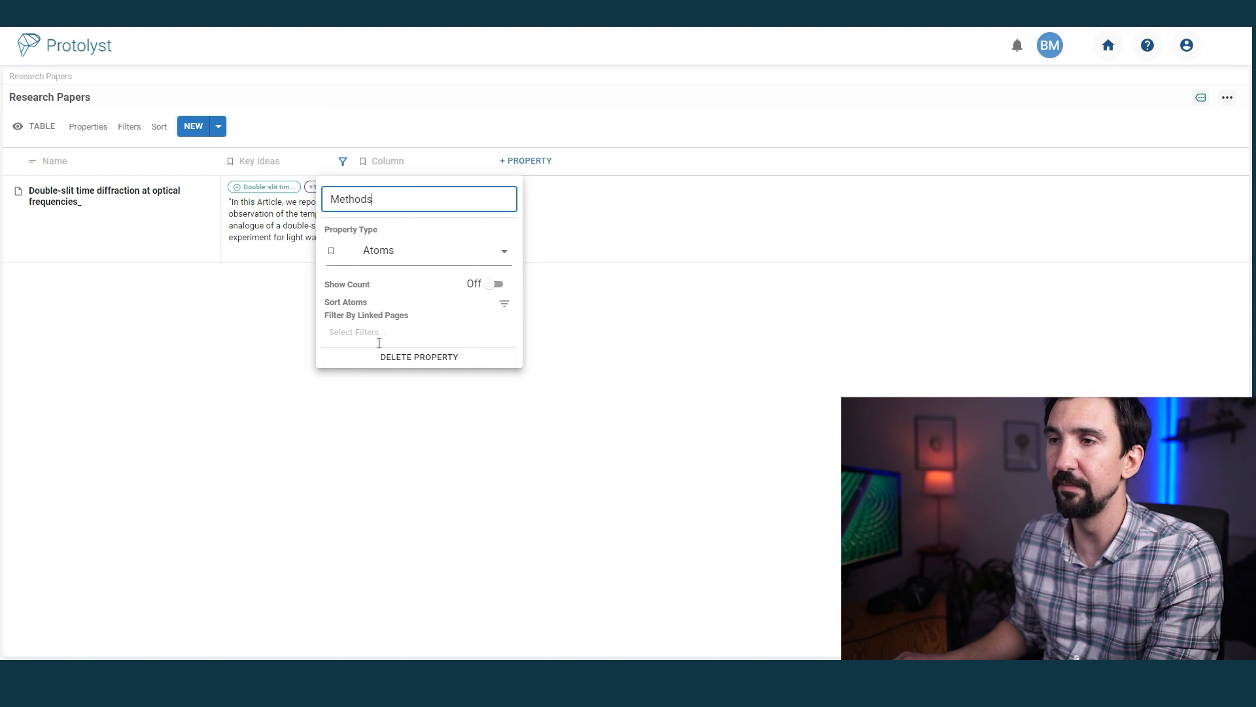
text(Methods)
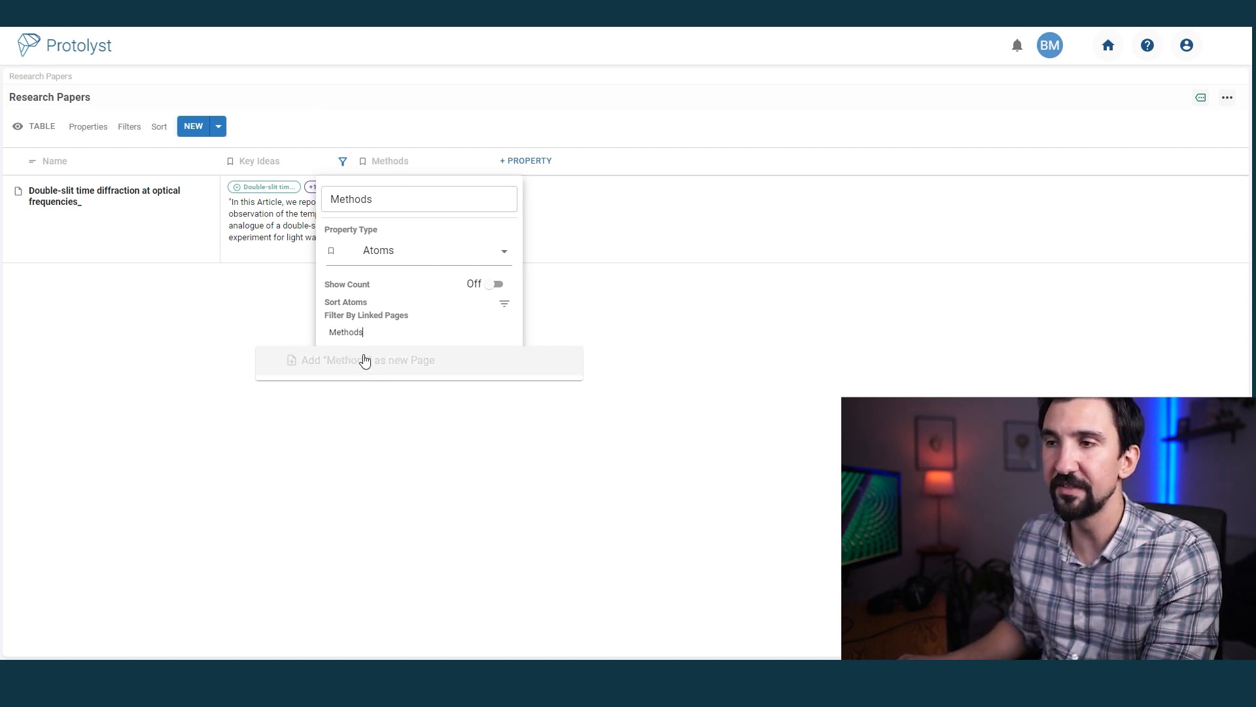
click(362, 360)
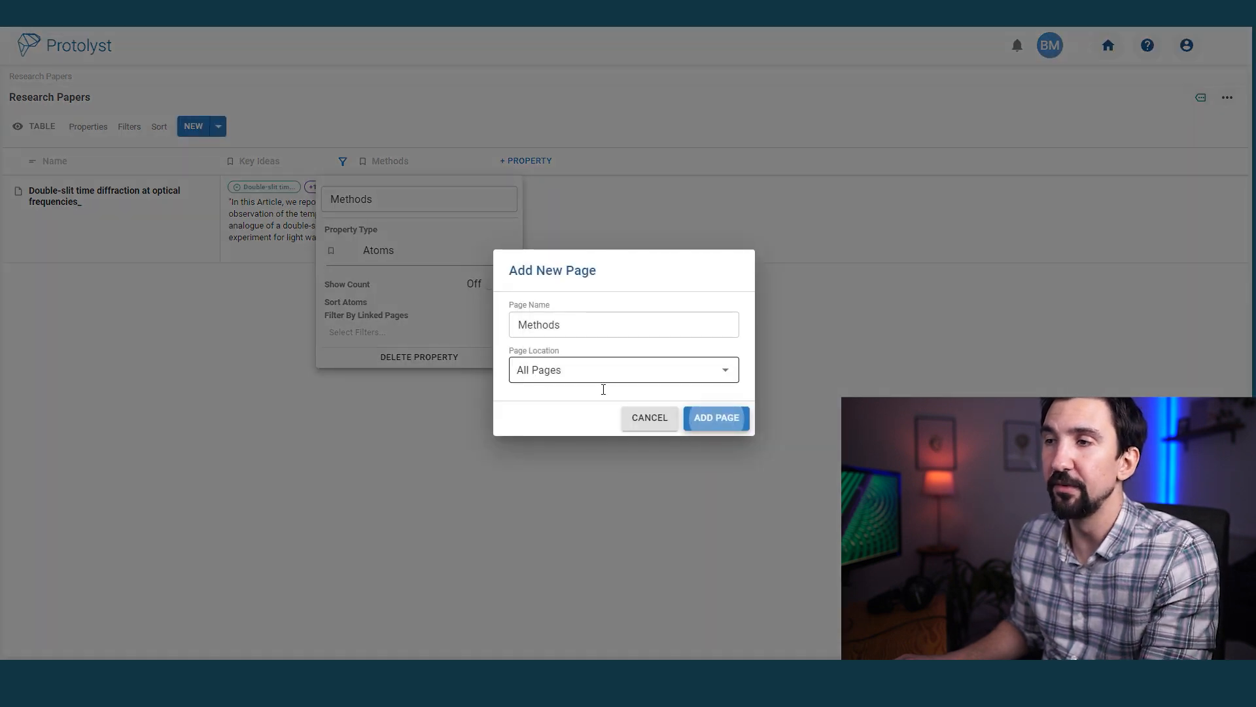
click(714, 417)
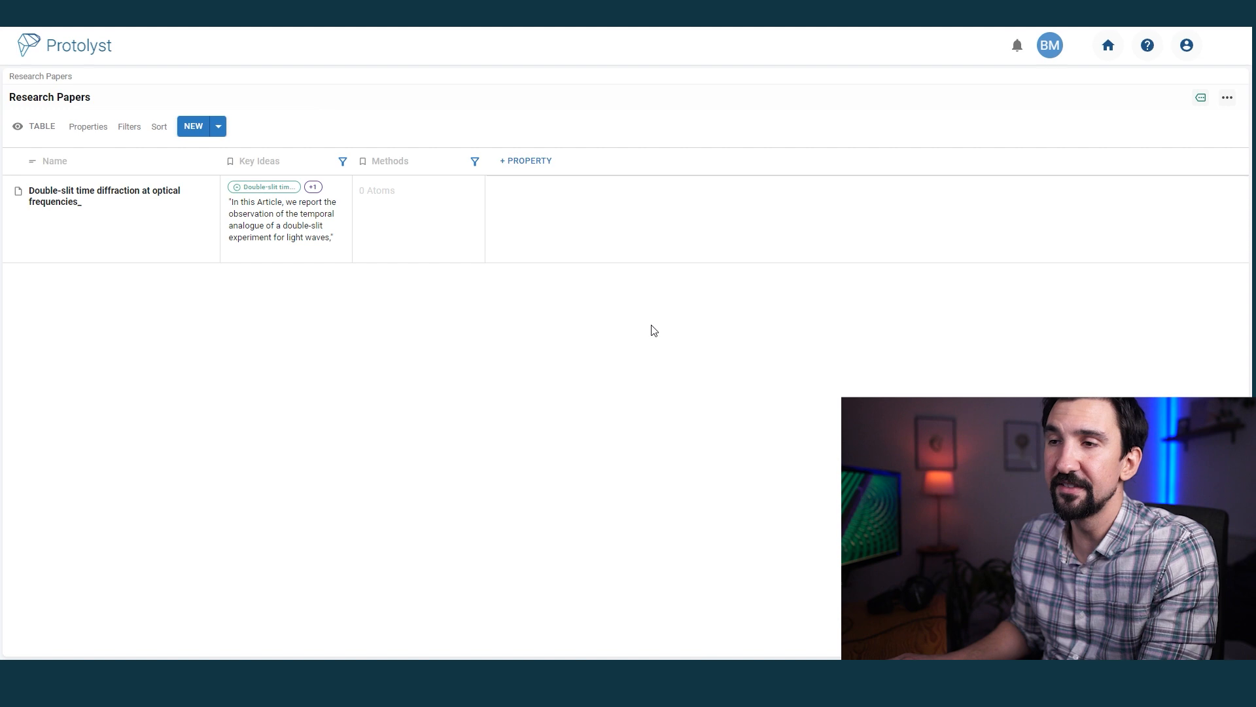
Add a Results atoms column filtered by a new Results page, then open the paper row
click(526, 160)
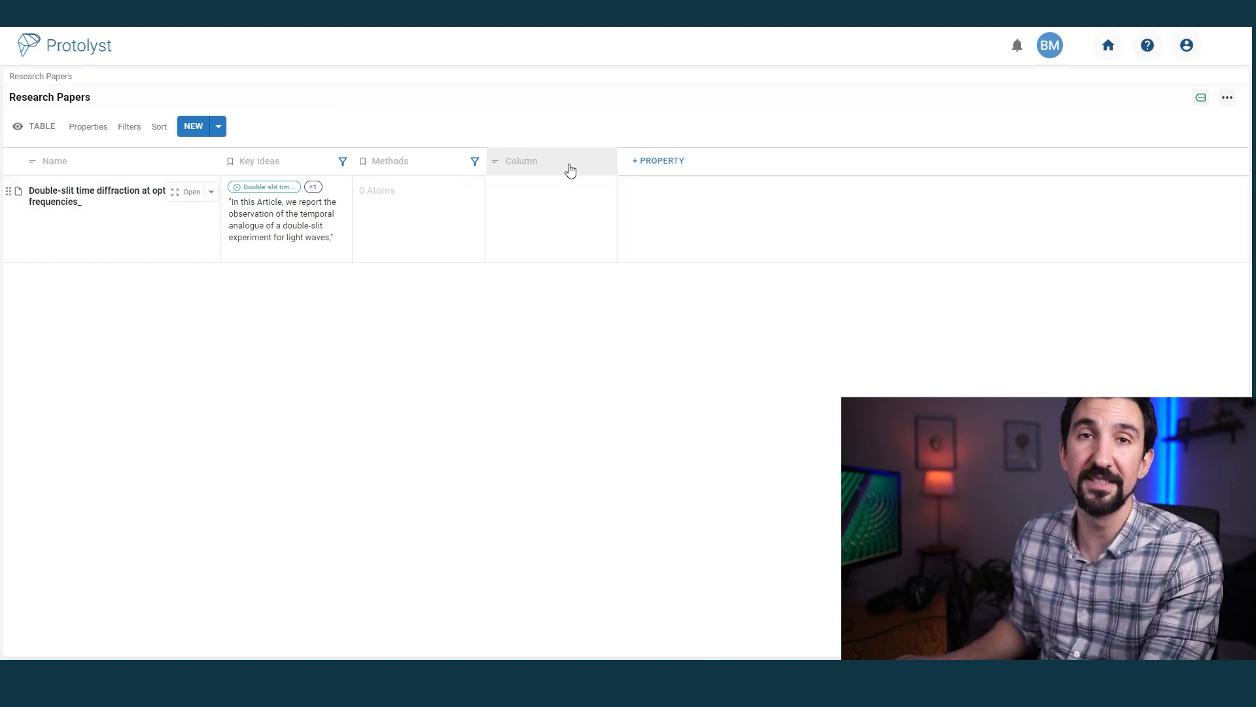
text(Res)
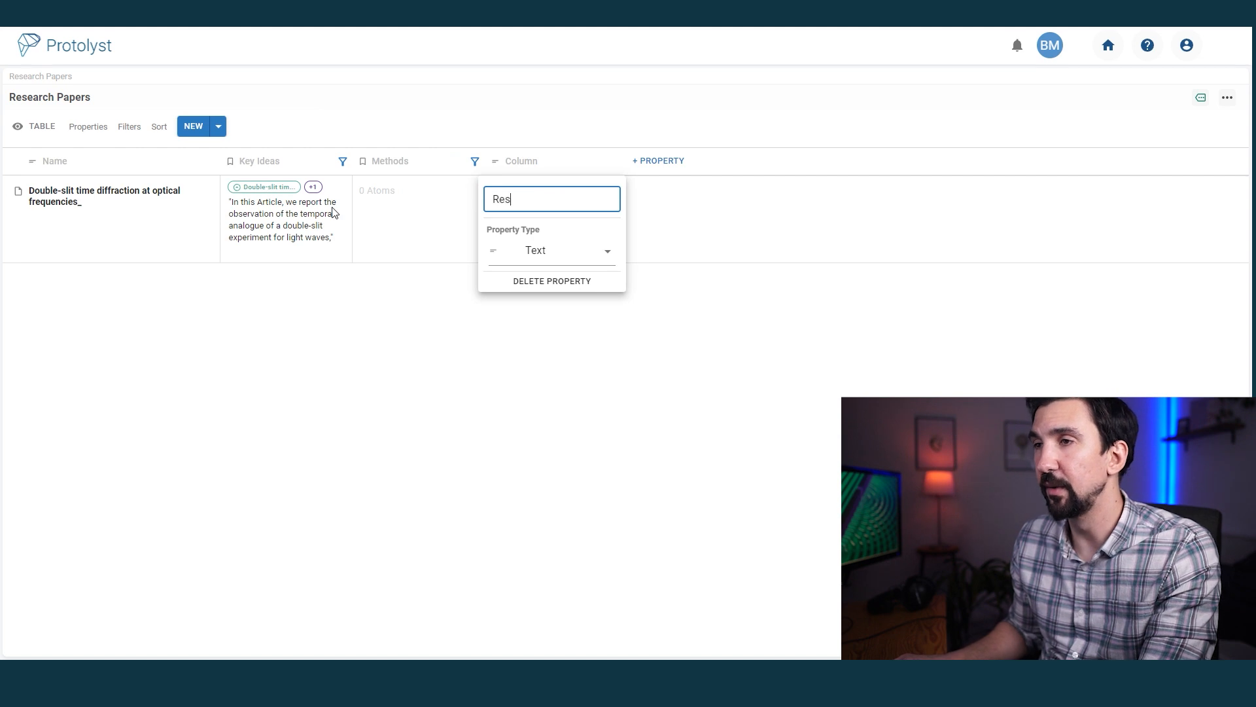
click(551, 250)
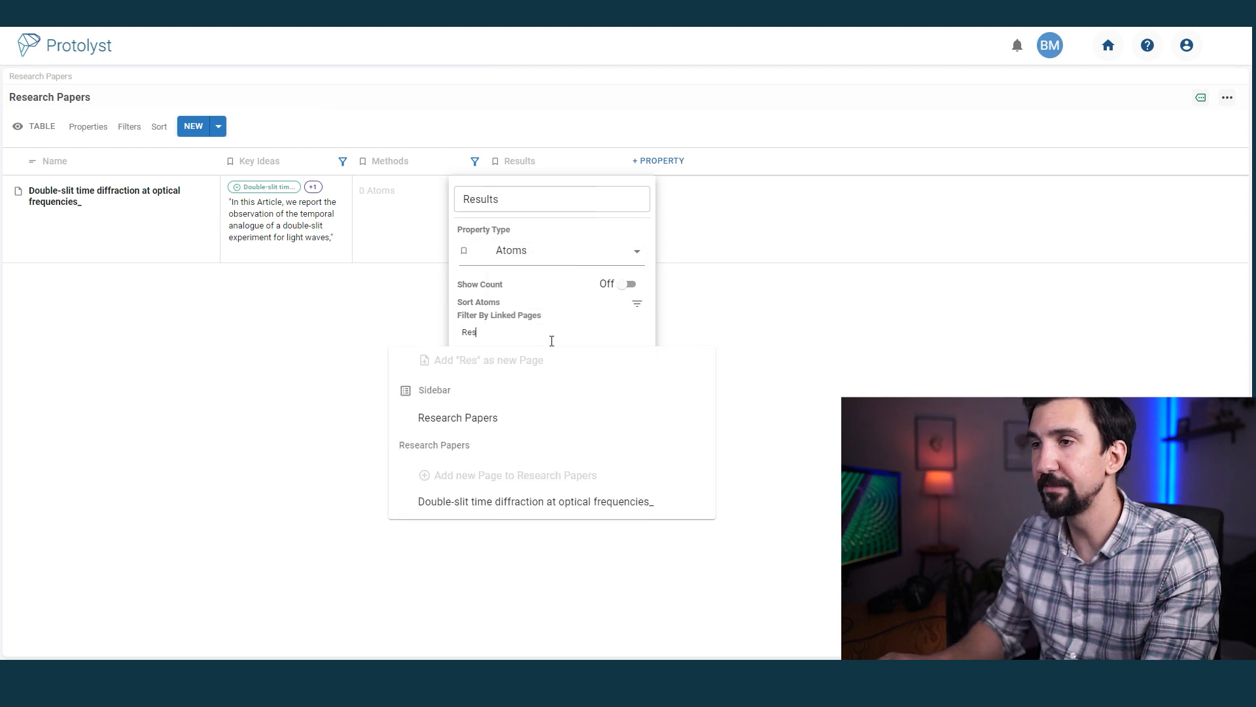
click(488, 360)
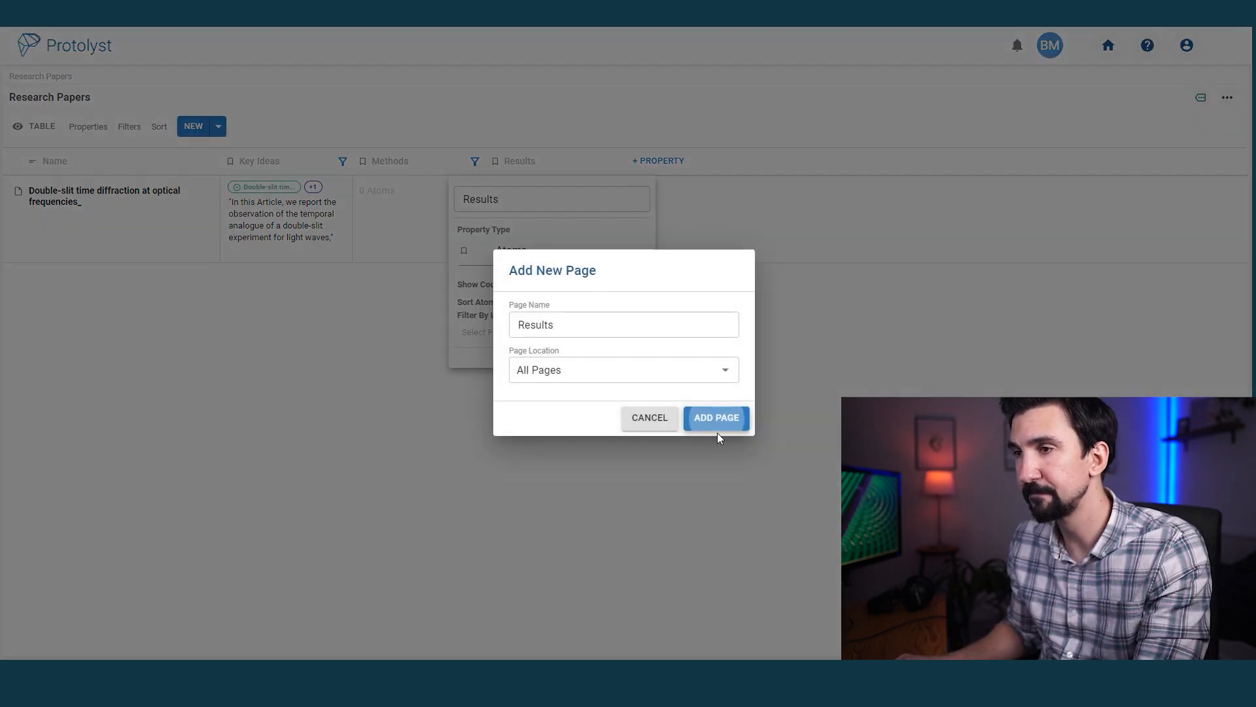
click(715, 416)
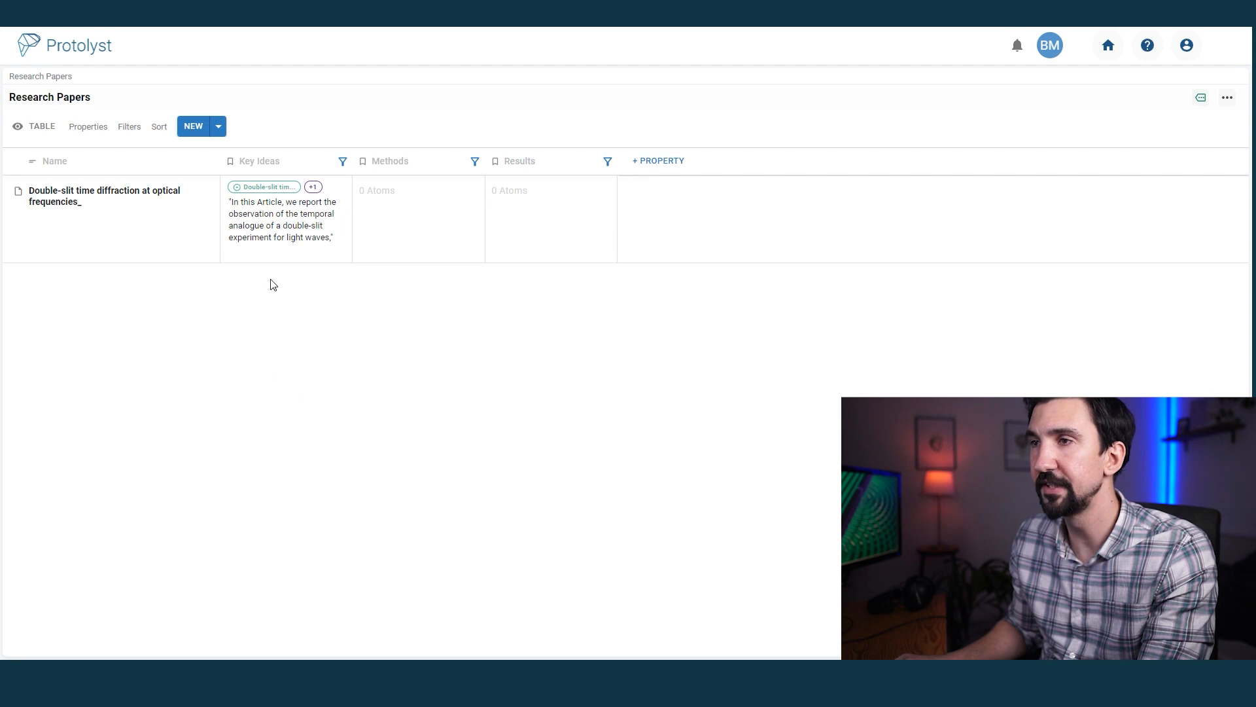
click(105, 195)
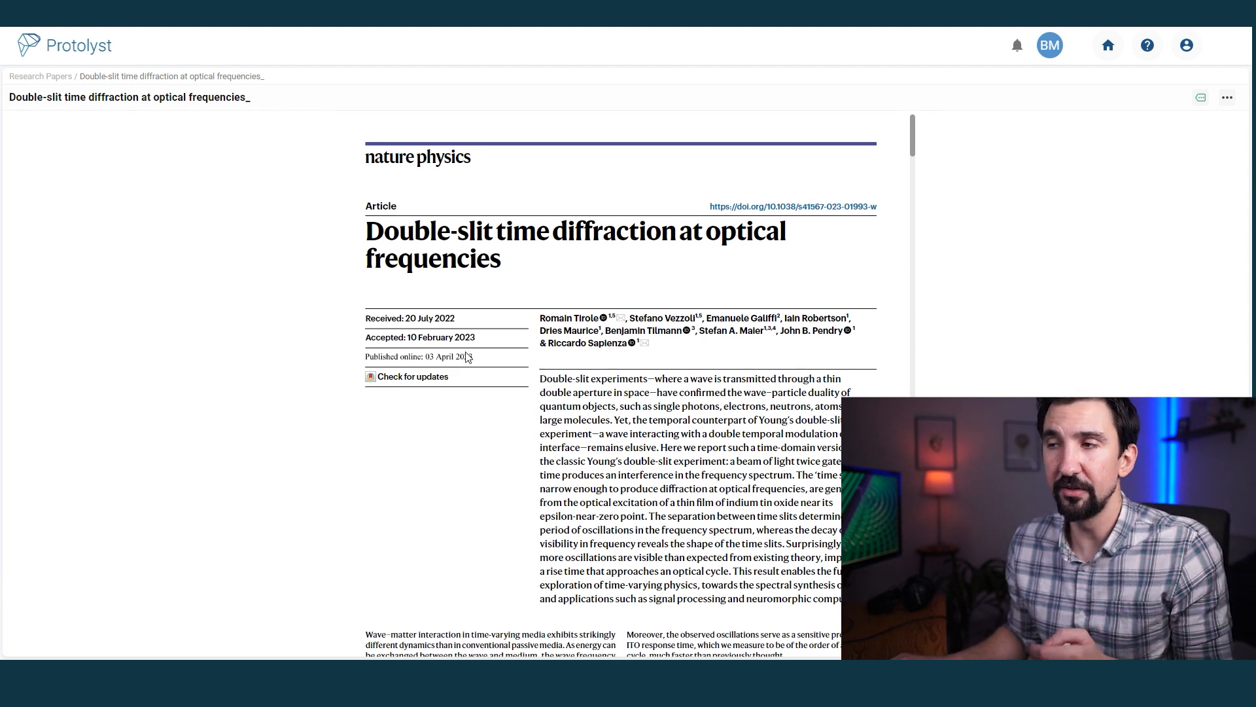
scroll(down, 3)
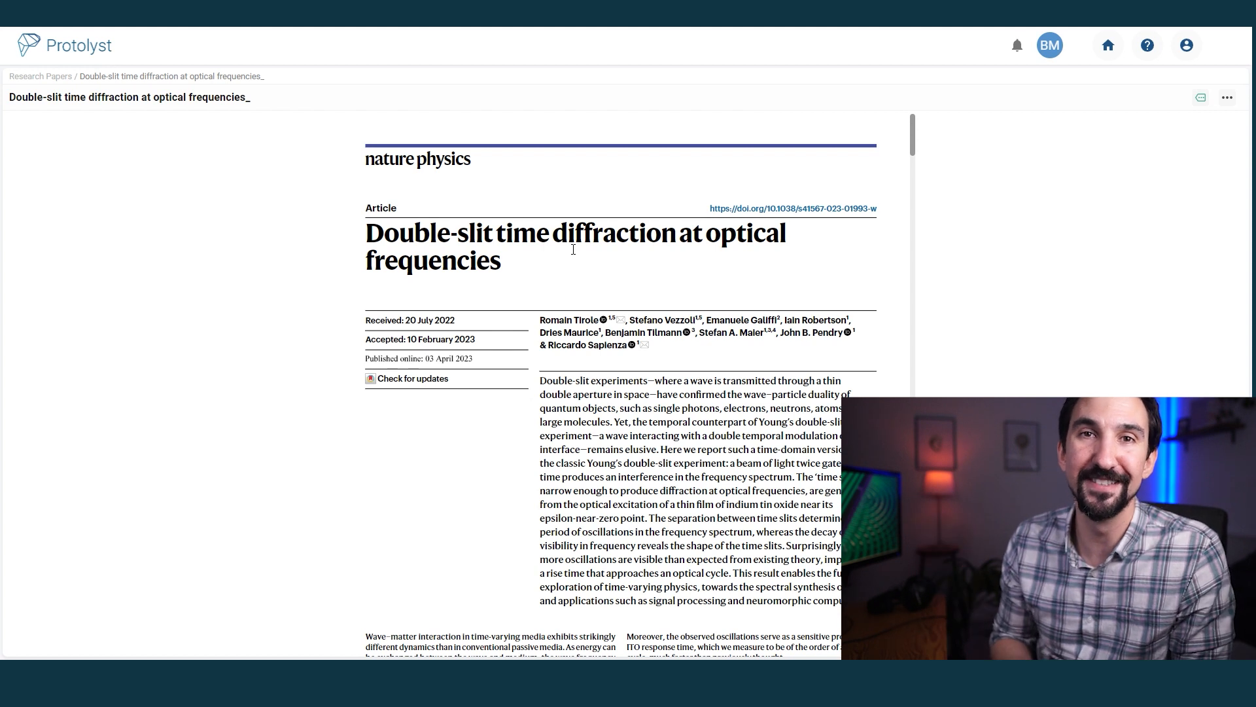
scroll(down, 3)
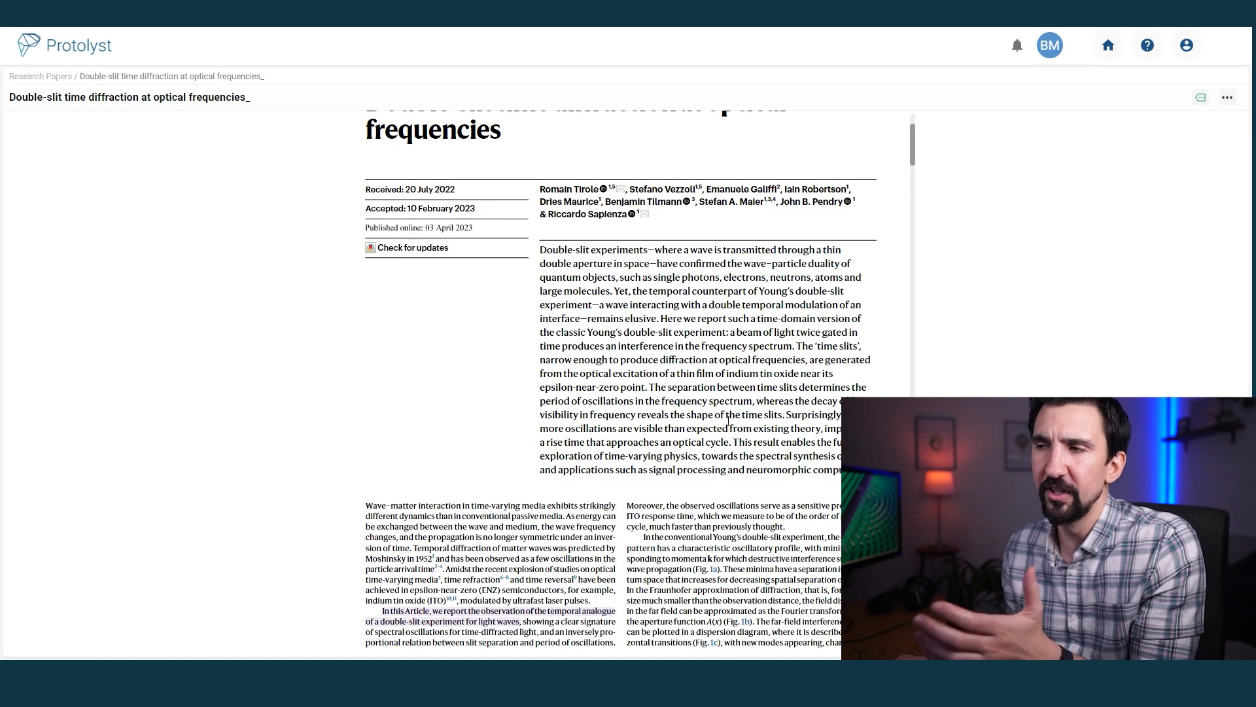
scroll(down, 3)
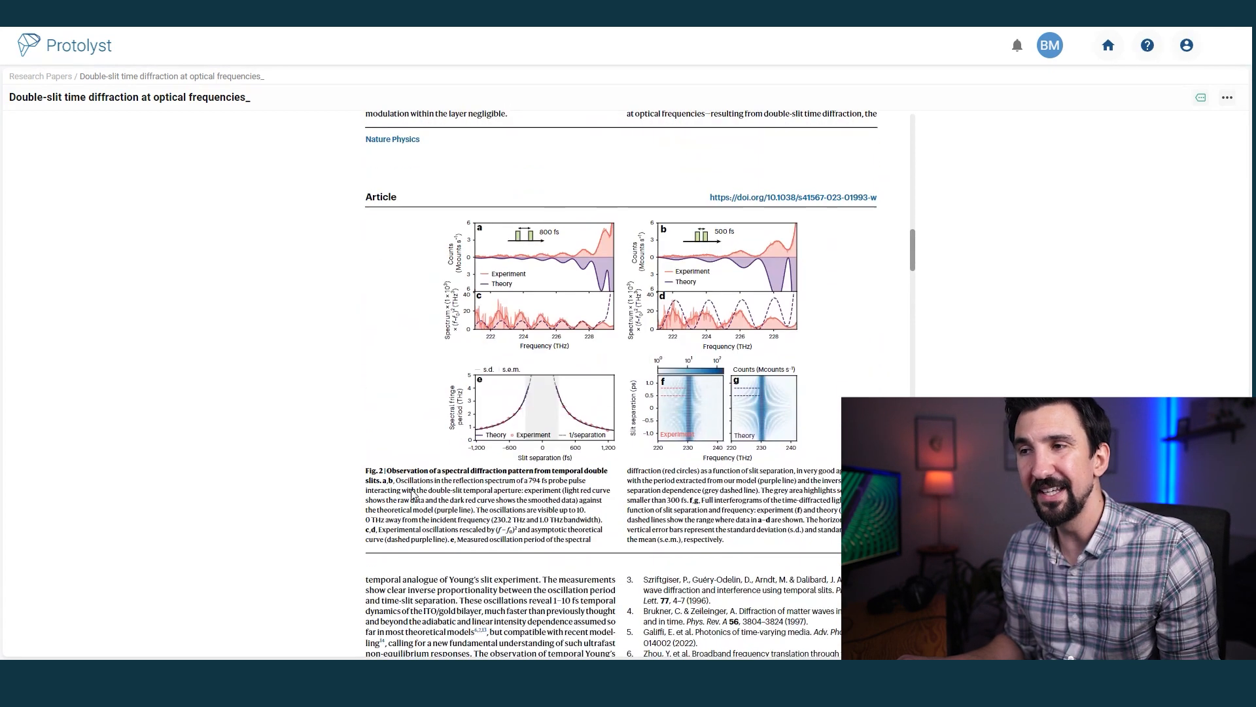
scroll(down, 3)
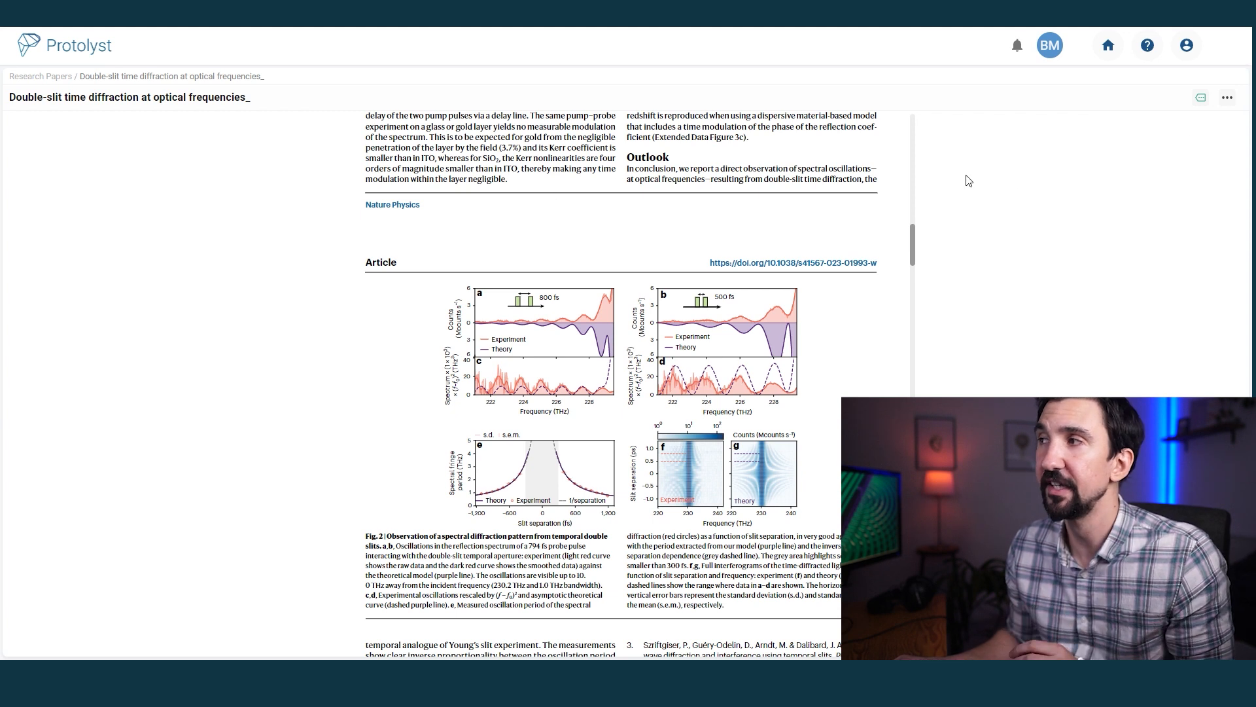
Show the paper's properties panel and add a new default text property named Column
click(1200, 98)
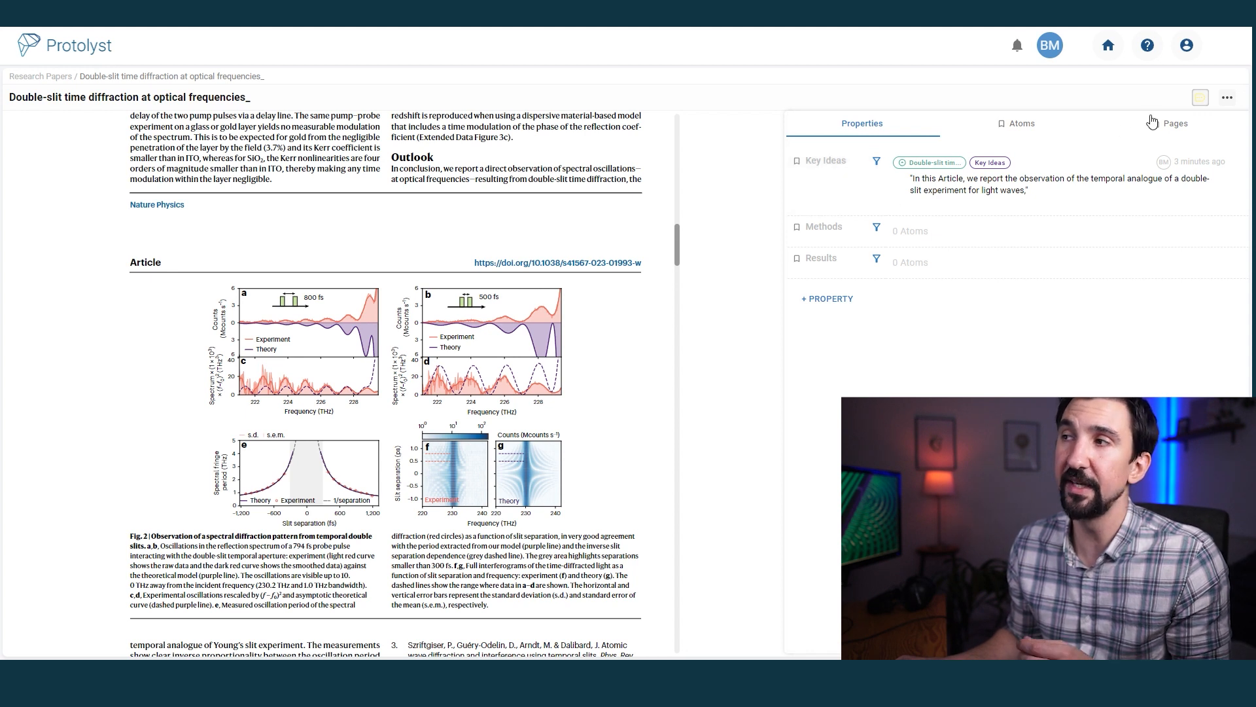
mouse_move(1200, 97)
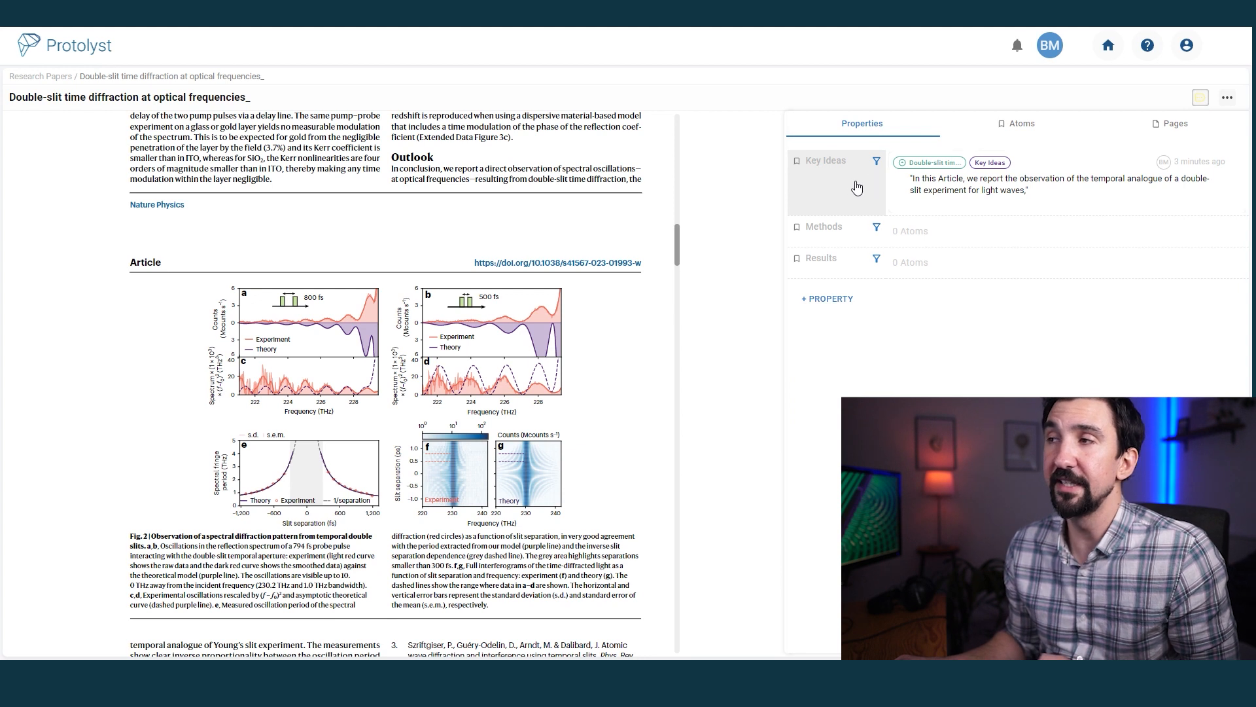
mouse_move(858, 237)
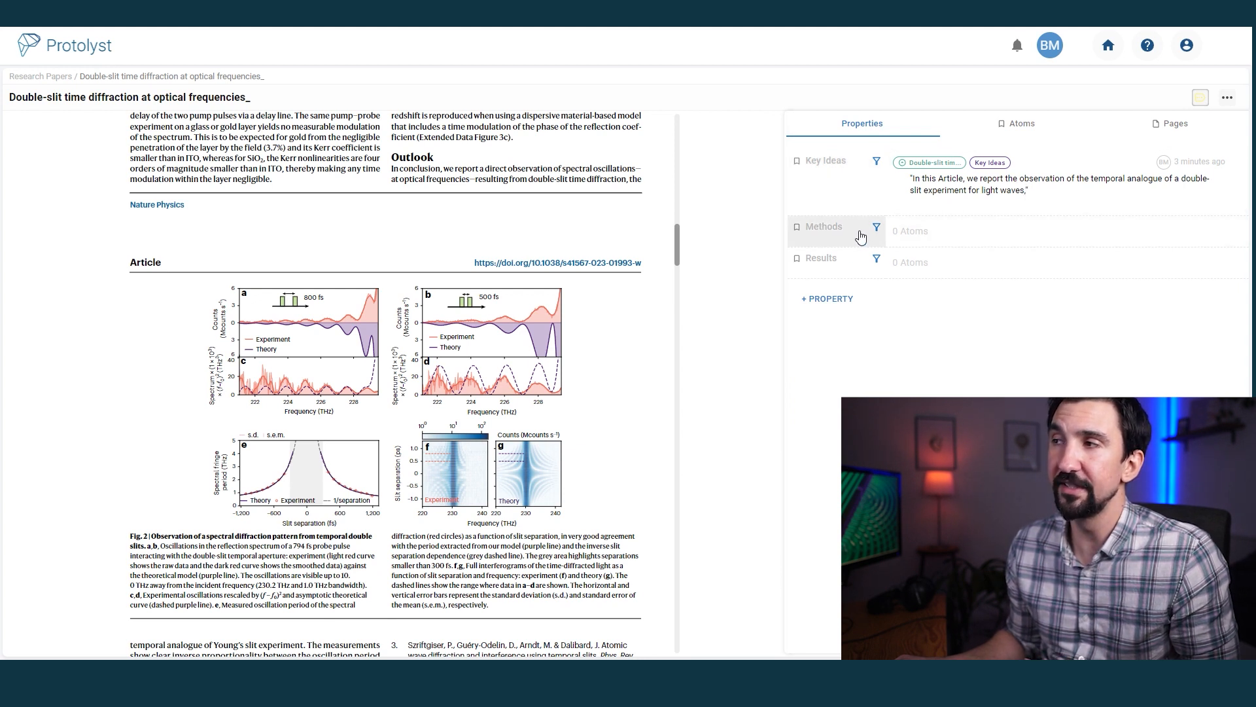
click(826, 299)
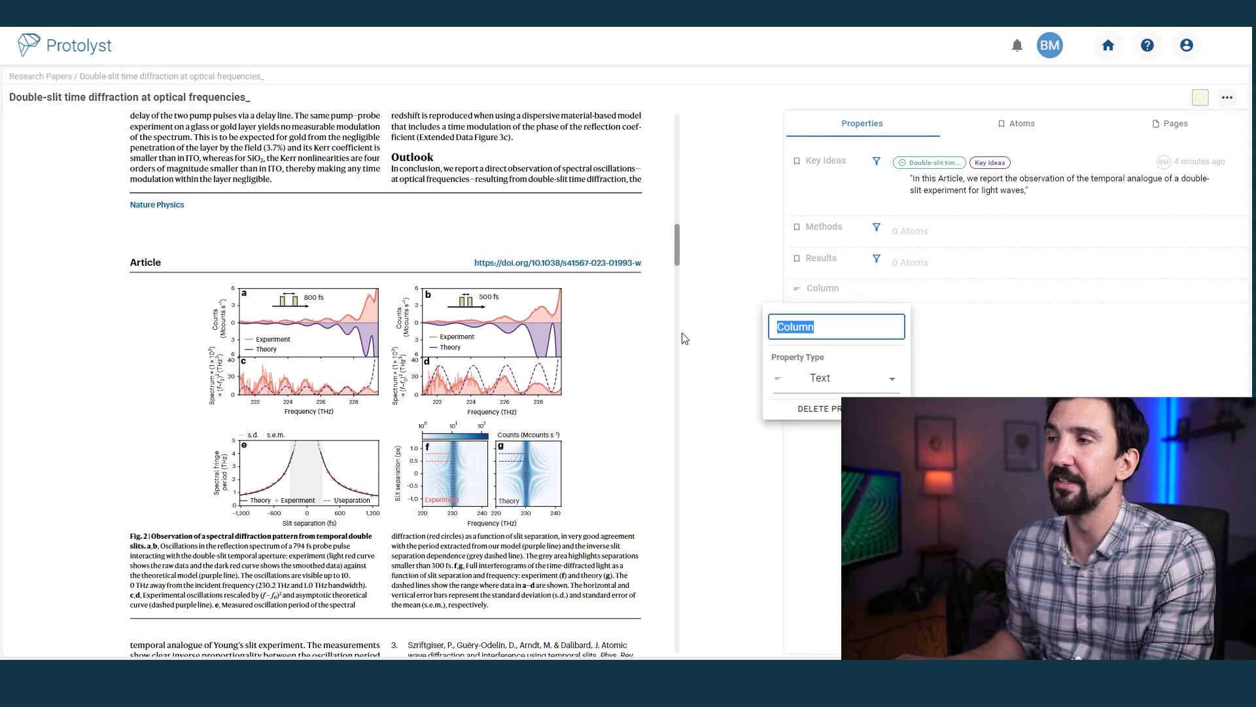
Name the property Citation and select the Tirole et al. Nature Physics 2023 citation text to copy
text(Citation)
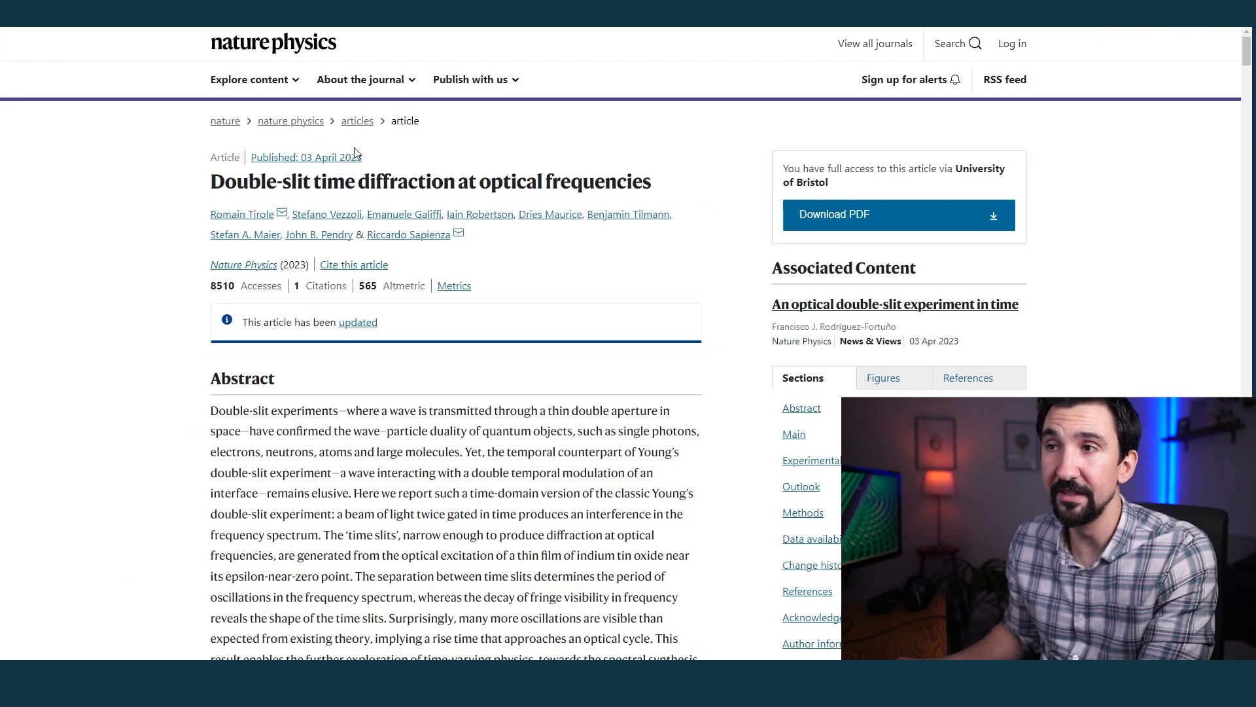
scroll(down, 3)
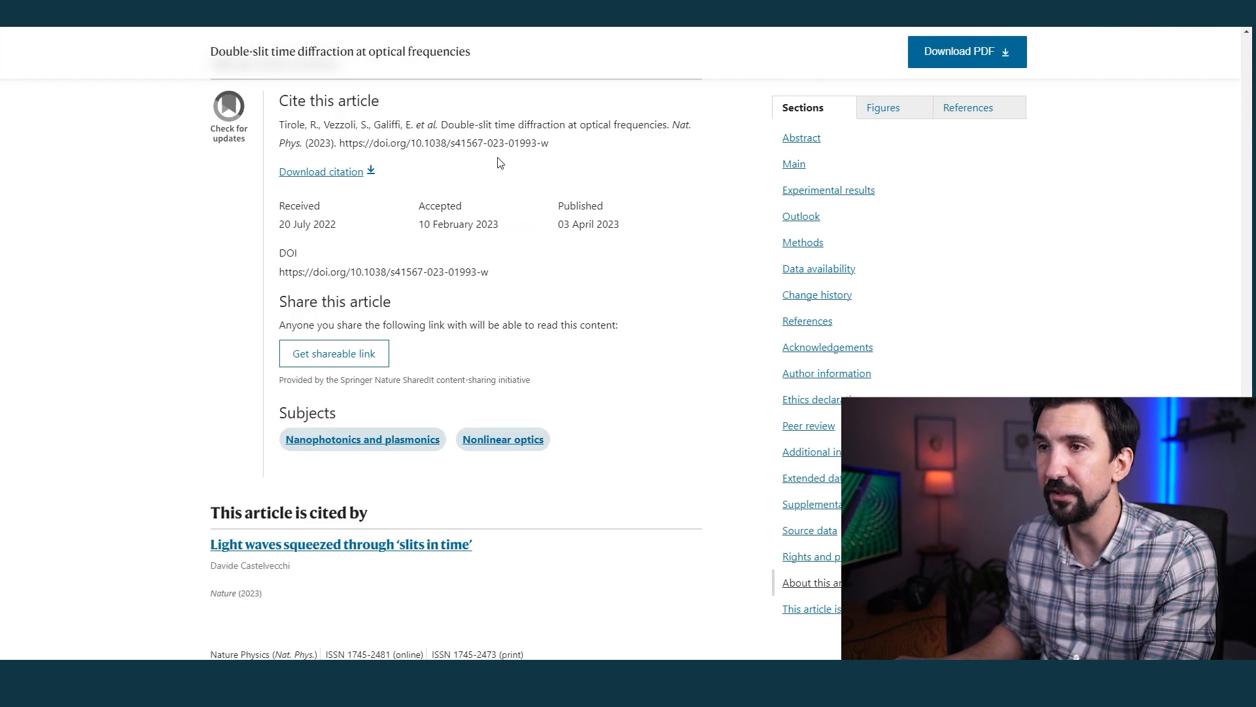
drag(280, 124, 550, 144)
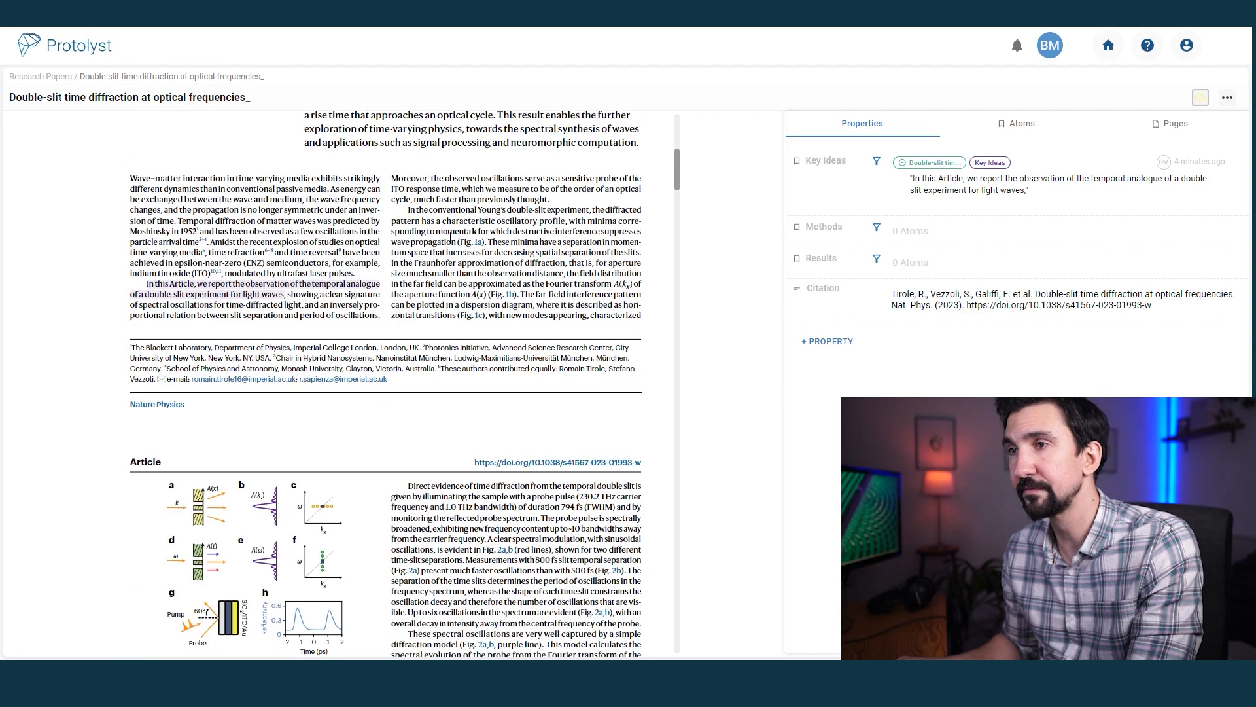
Scroll the PDF to the Figure 1 caption on the conventional spatial double-slit experiment for capture to Methods
scroll(down, 3)
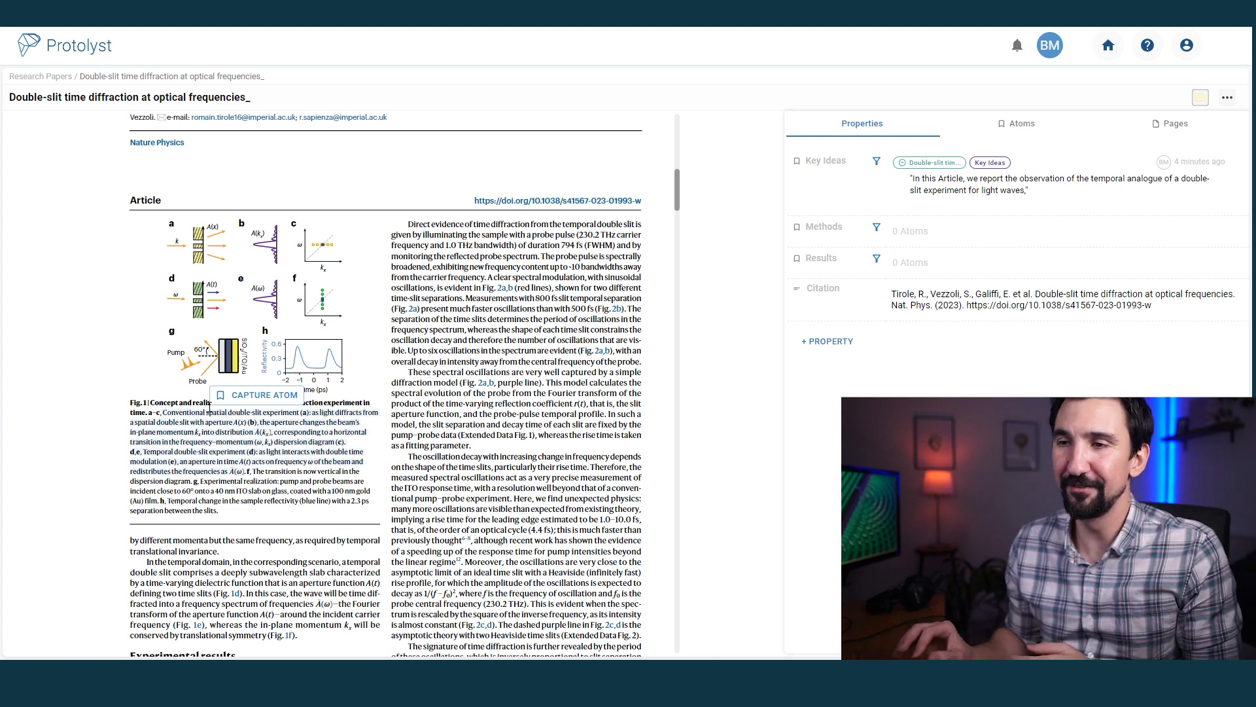
mouse_move(256, 394)
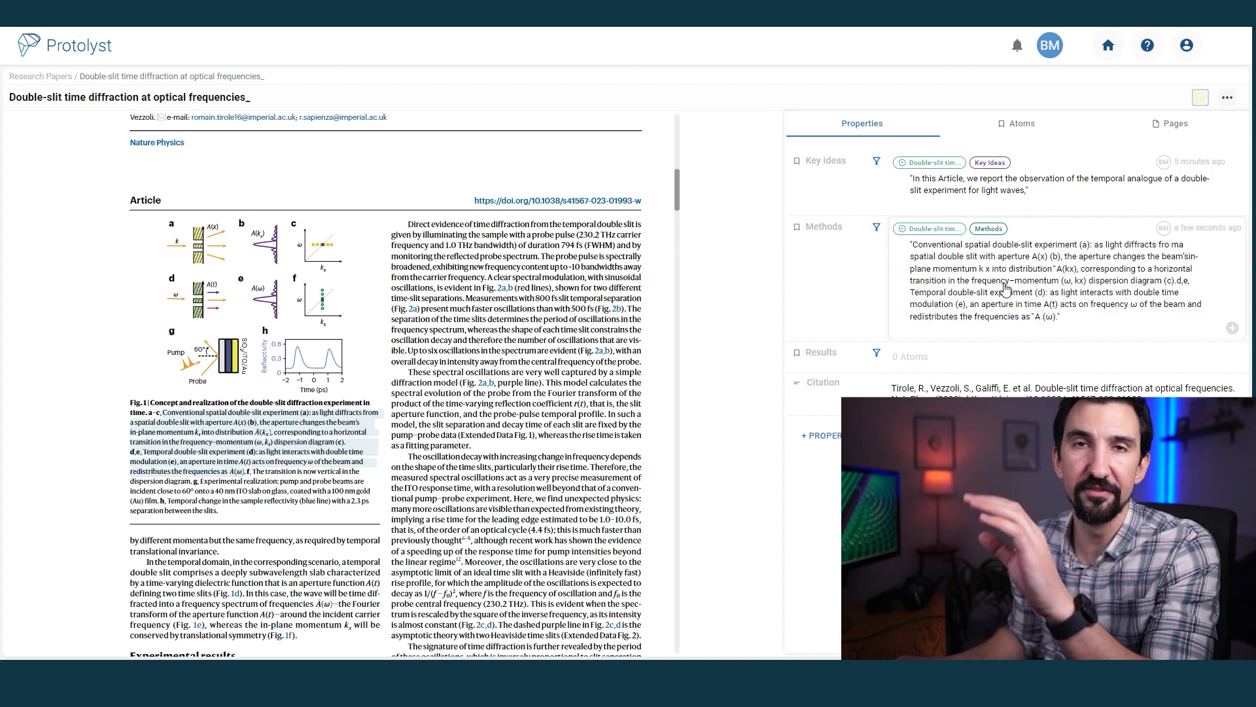
scroll(down, 3)
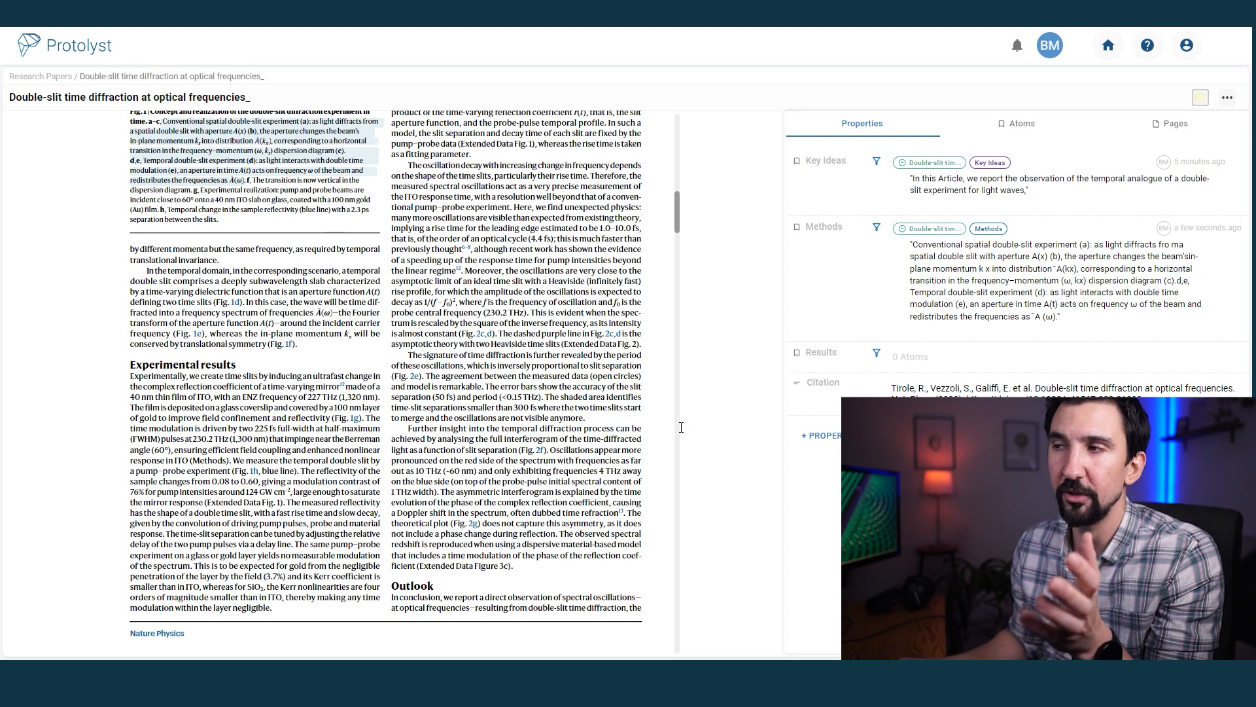
click(820, 434)
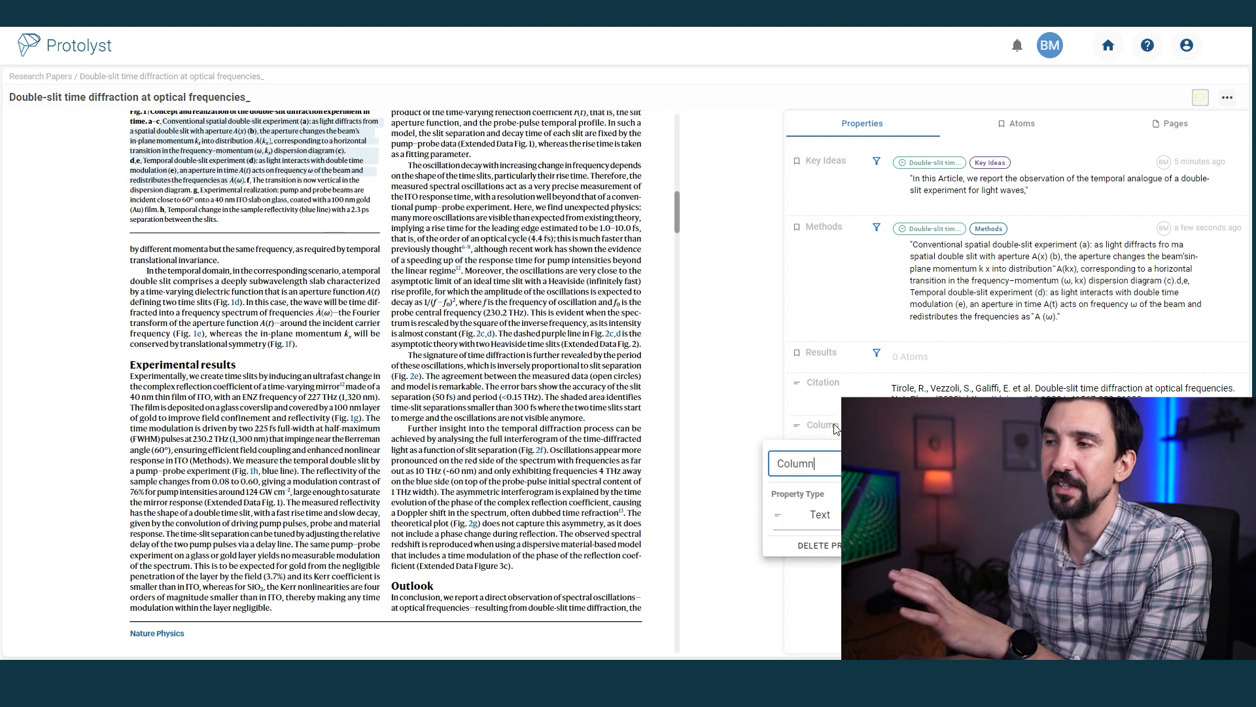
click(819, 513)
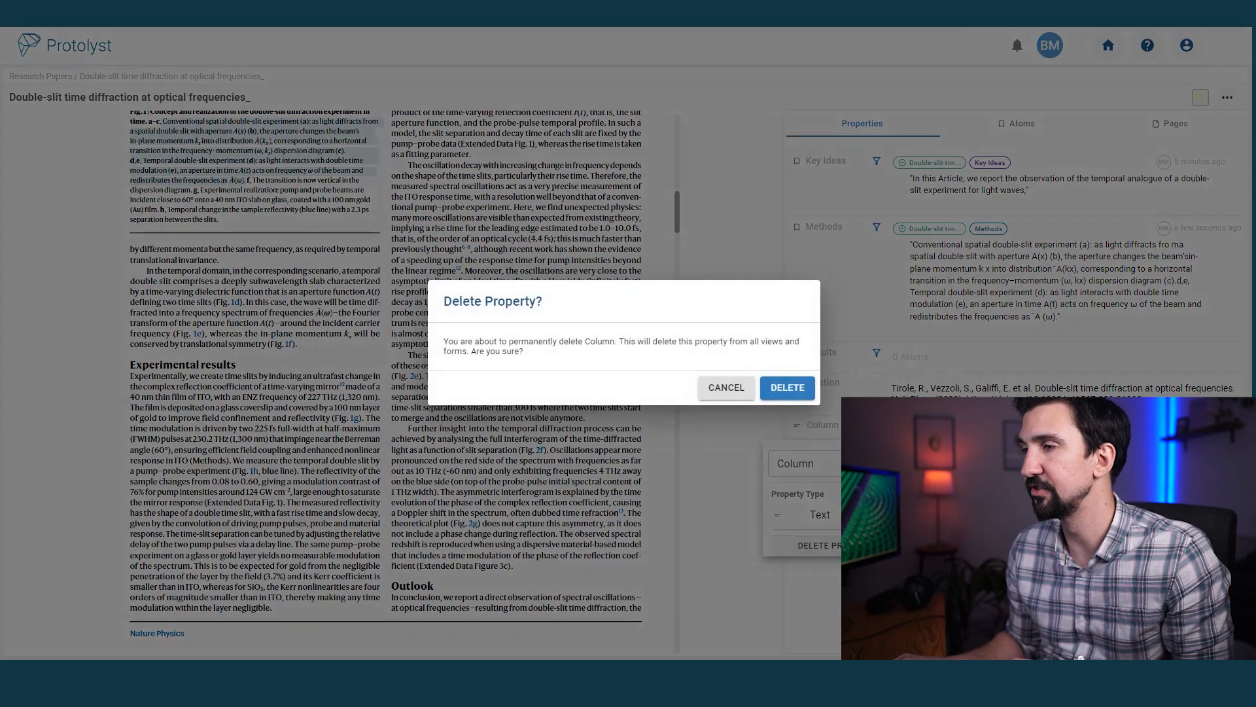
click(787, 388)
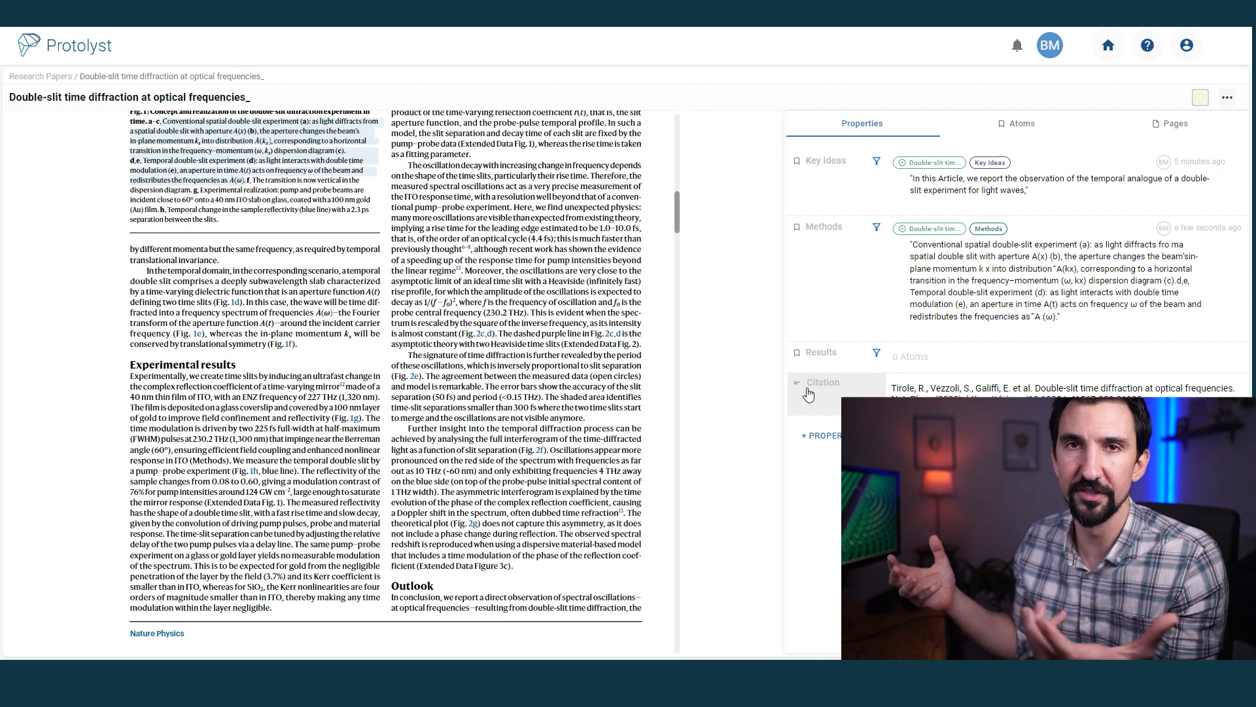
Scroll through the PDF to reach the temporal-domain and asymmetric interferogram passages for capture
scroll(down, 3)
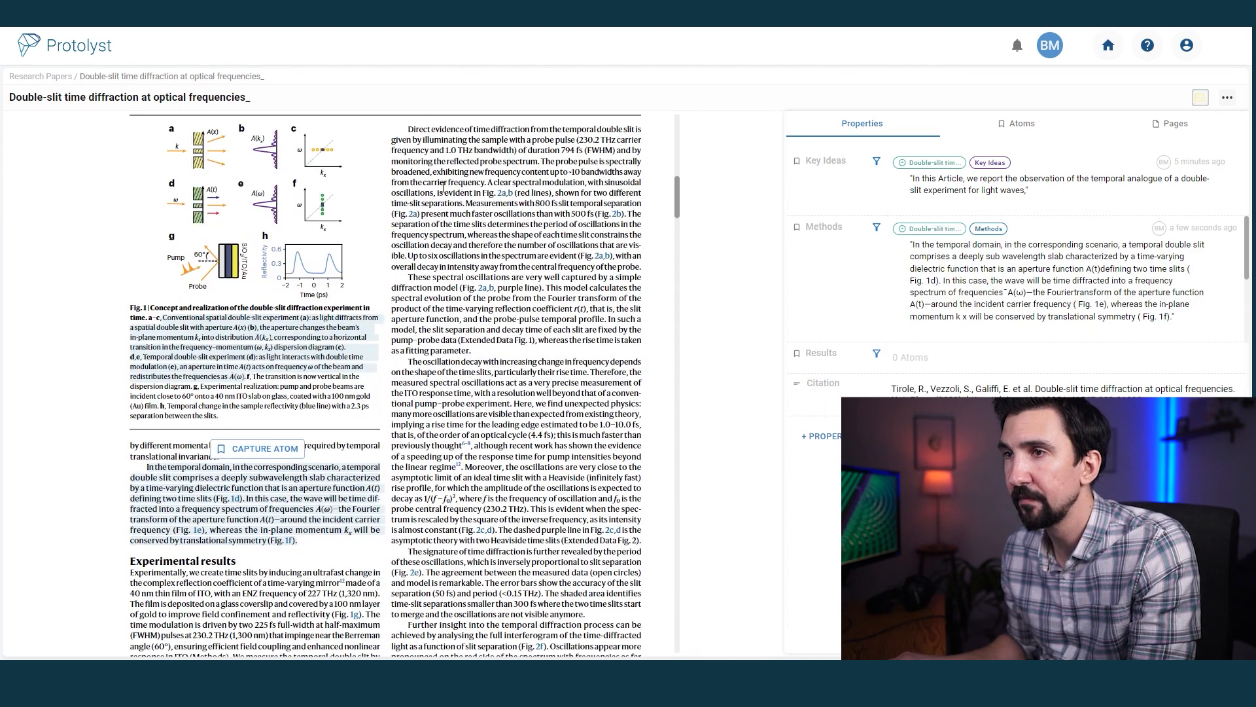
scroll(down, 3)
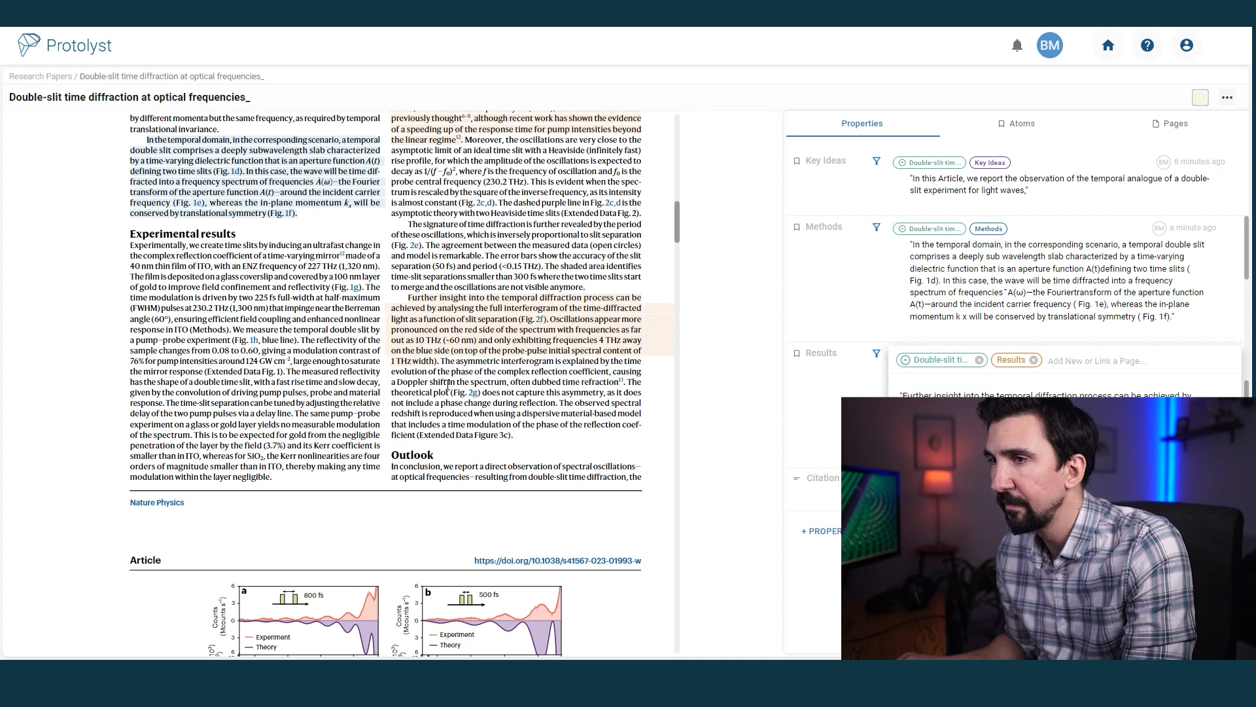
scroll(down, 3)
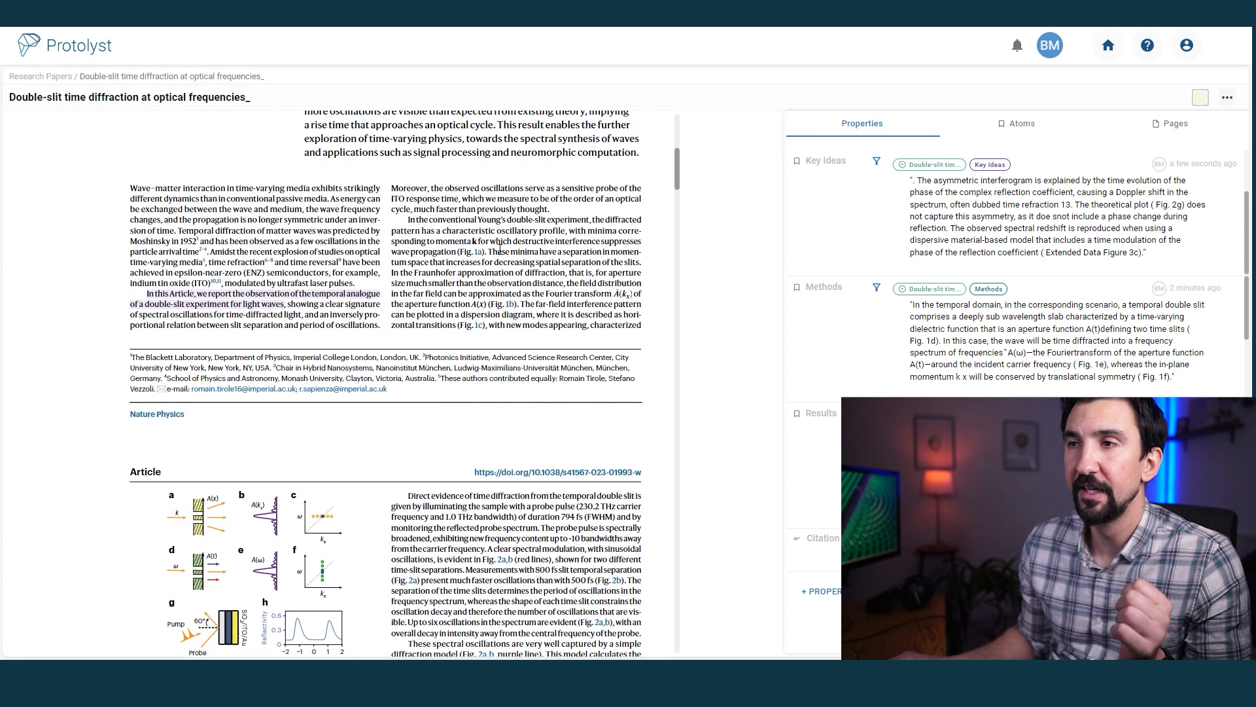
scroll(down, 3)
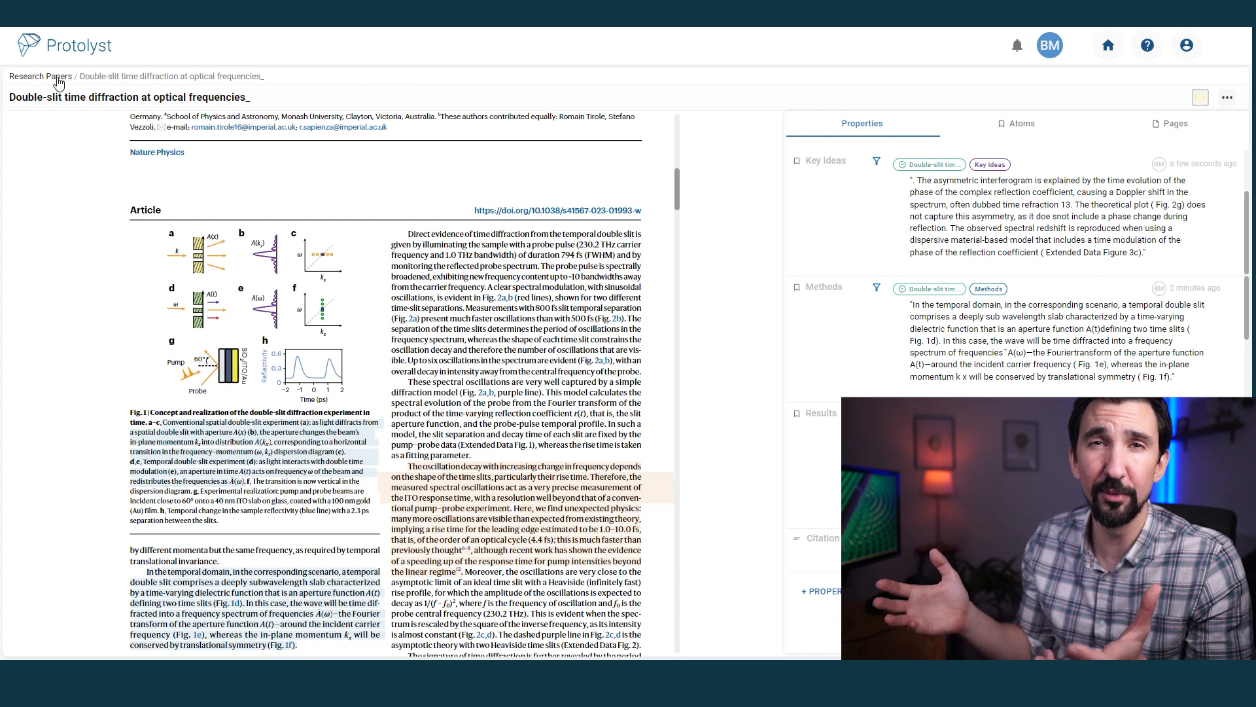
Return to the Research Papers table and switch to the All Pages search view
click(39, 76)
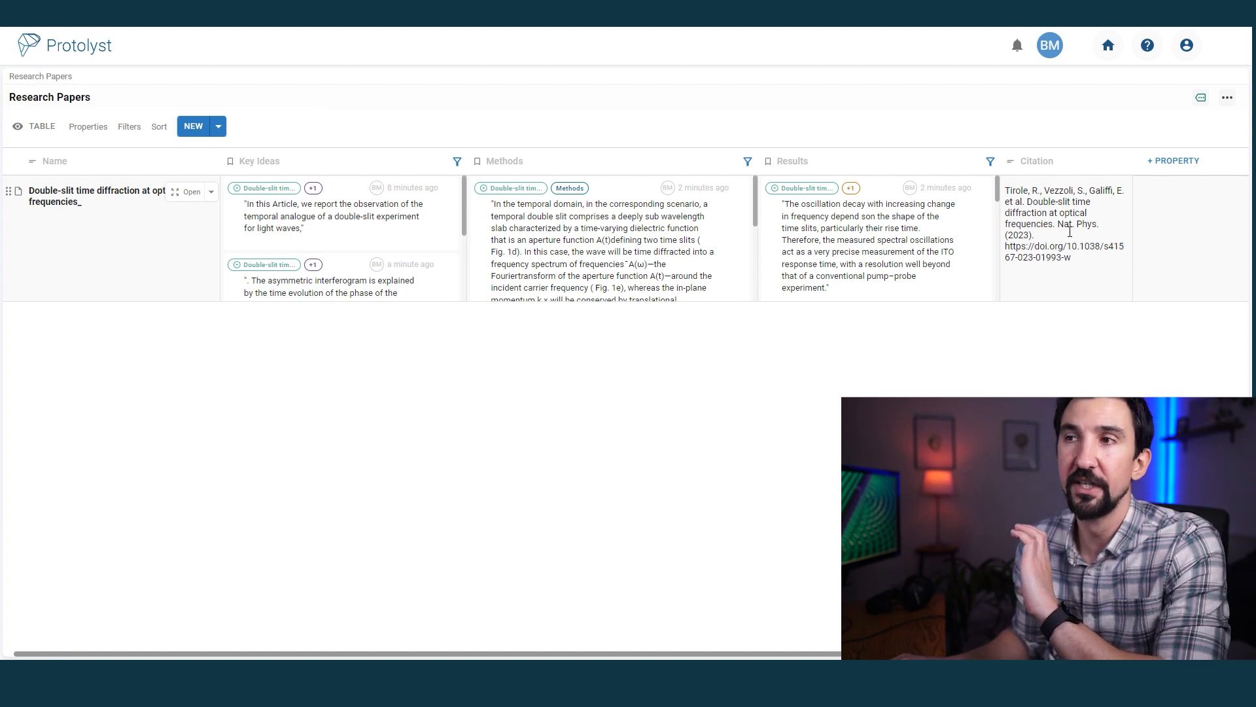
click(49, 97)
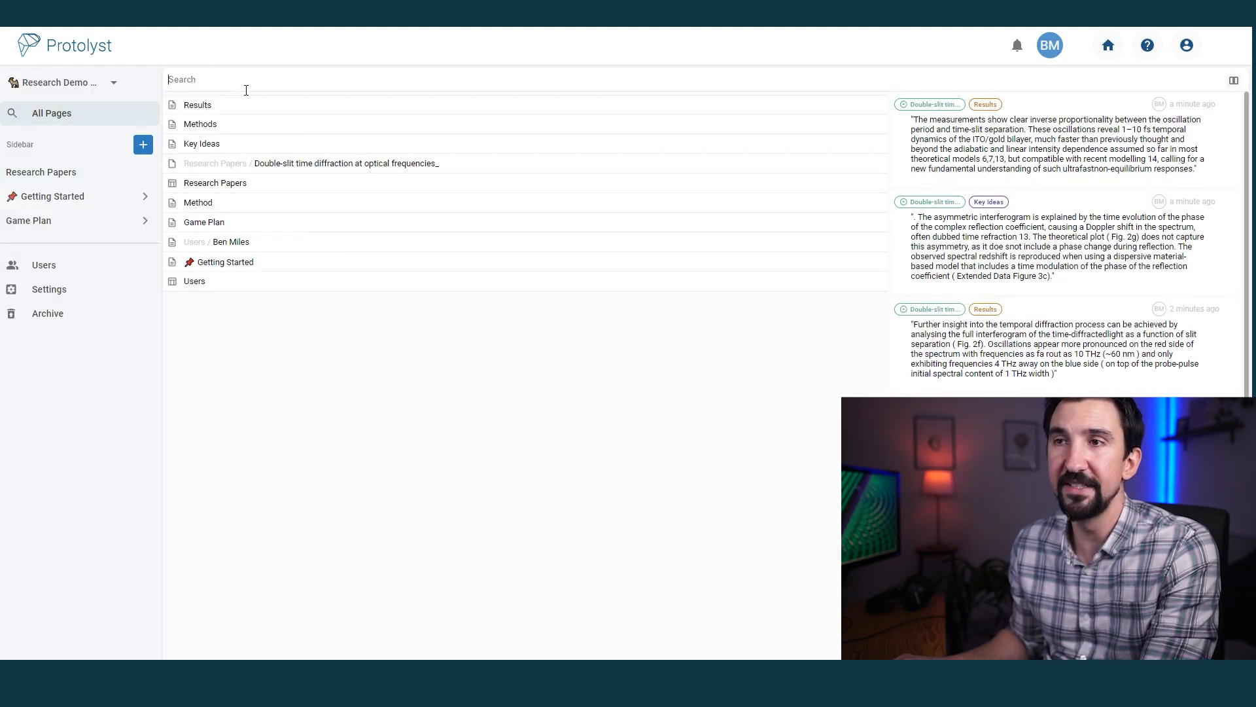
click(205, 223)
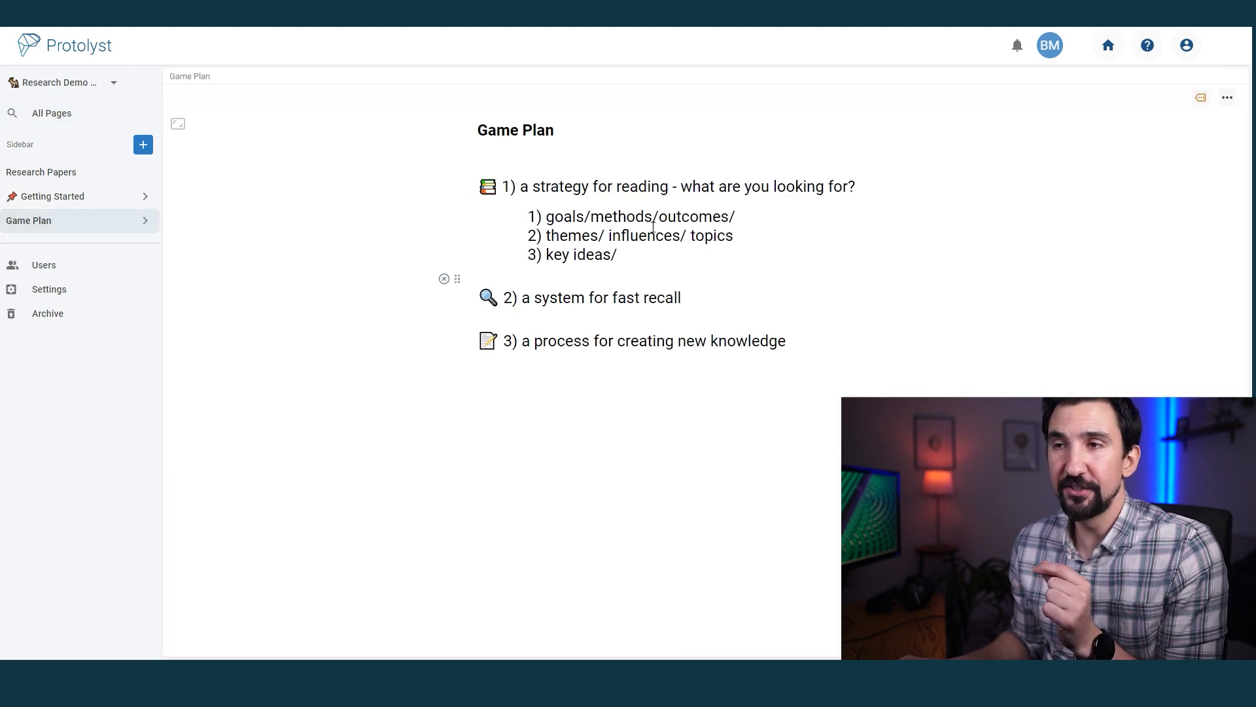
drag(522, 298, 680, 298)
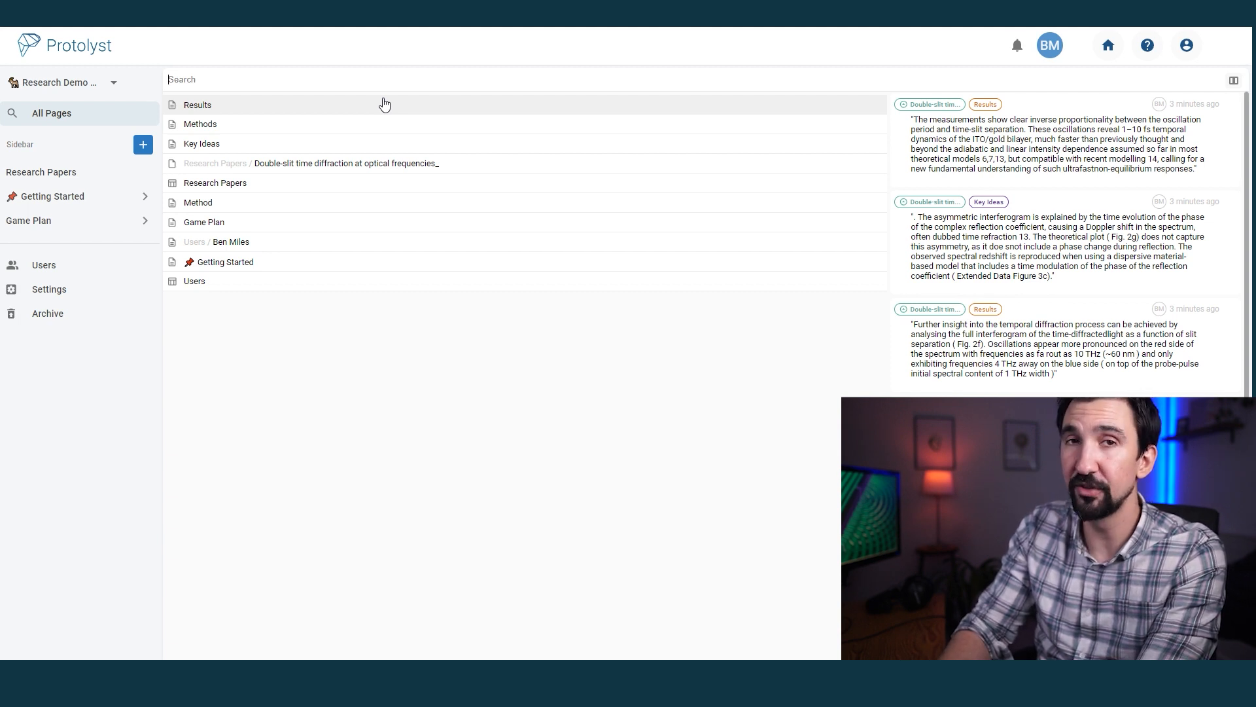
Search 'asy' for the asymmetric interferogram atom and open its source Double-slit paper beside the table
text(asy)
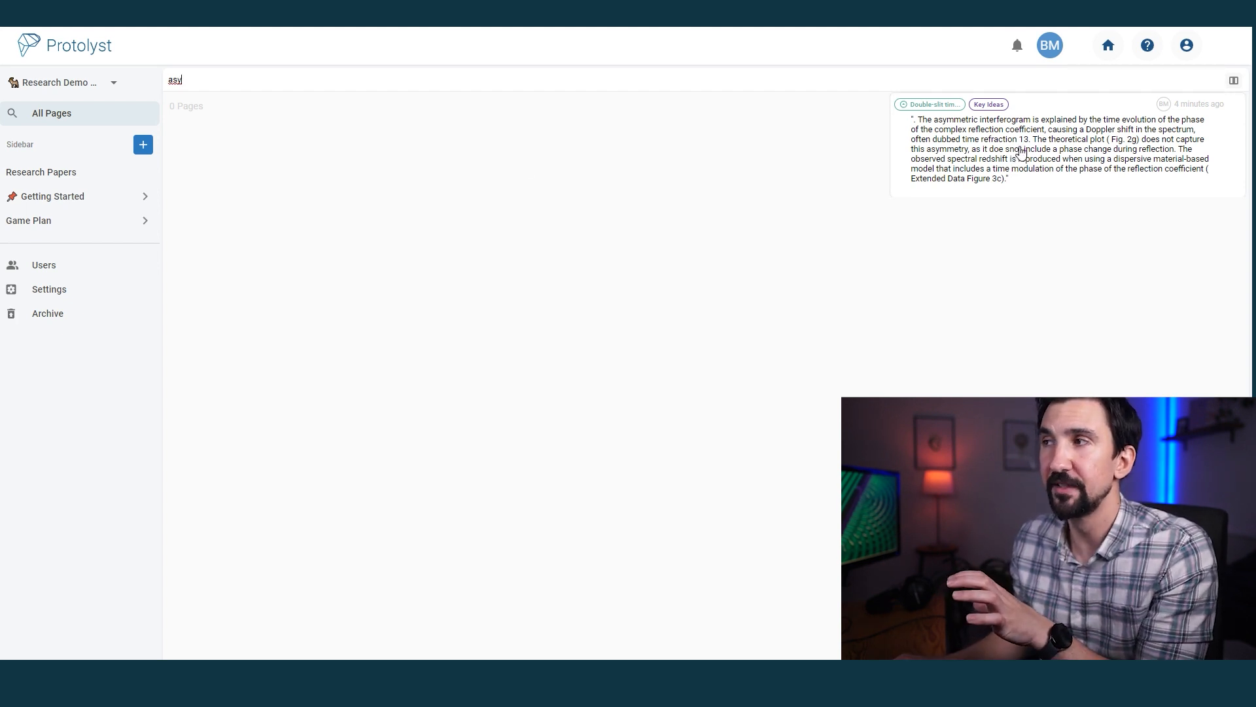
click(1042, 148)
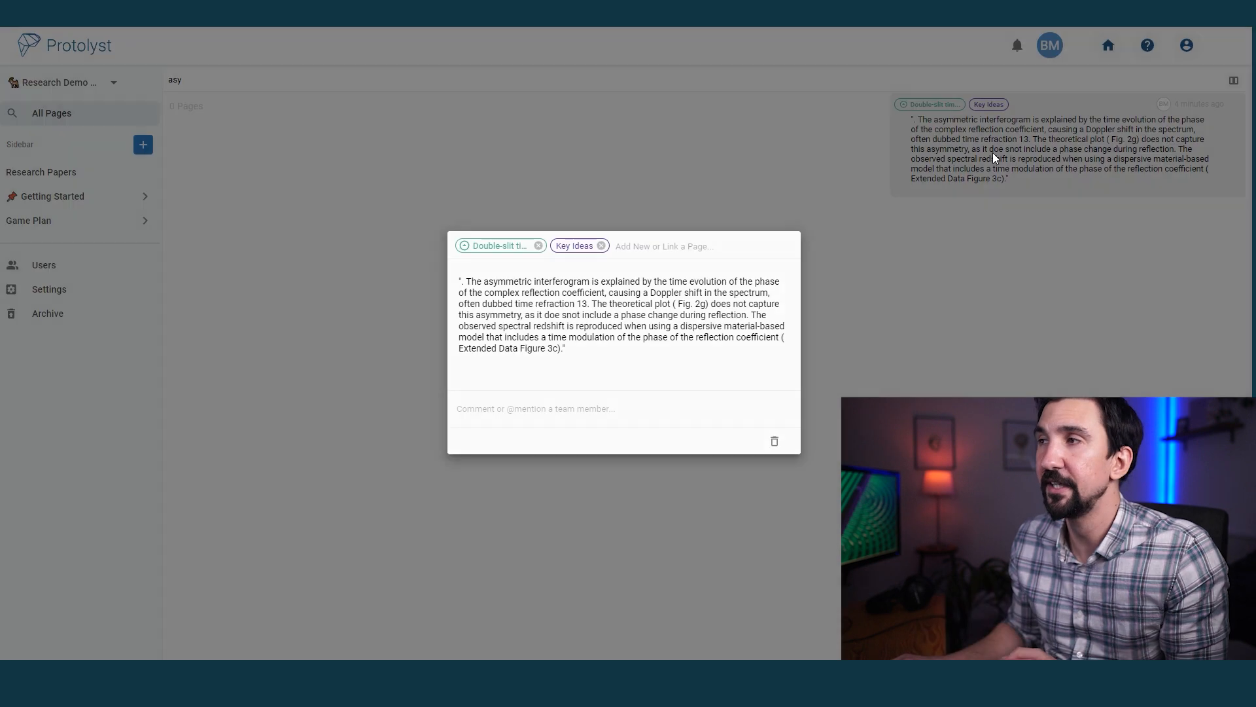
mouse_move(502, 244)
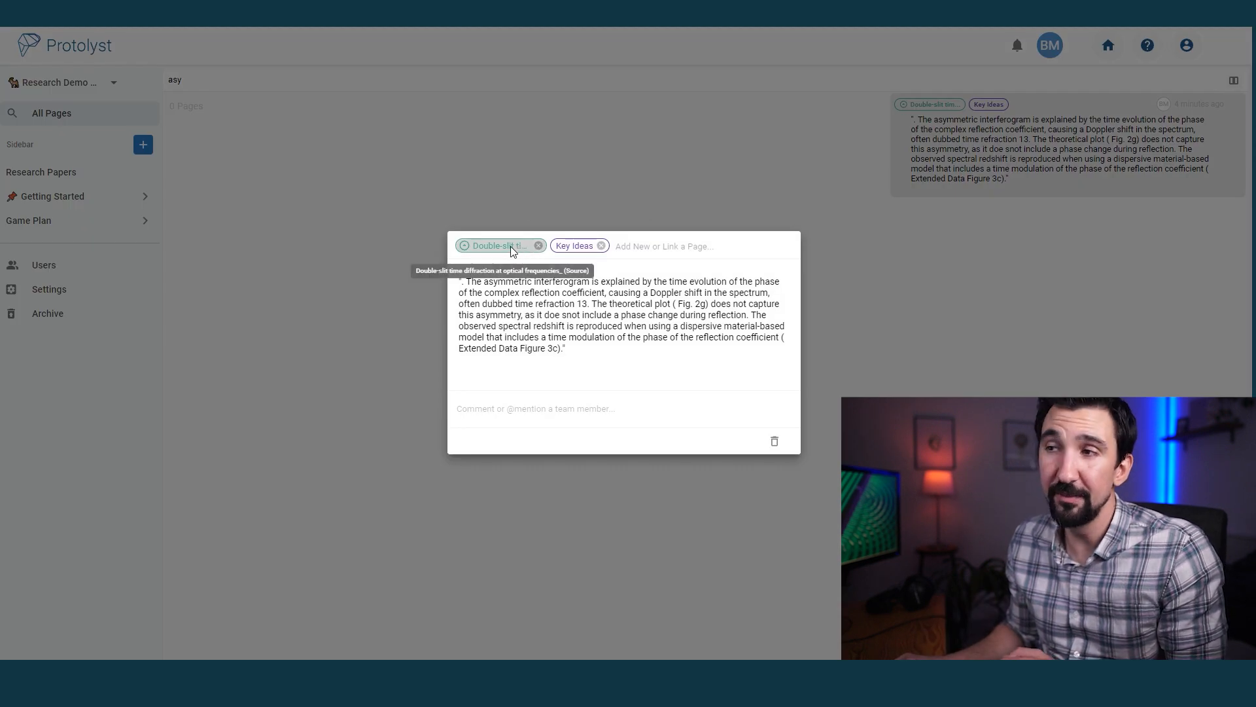
click(495, 245)
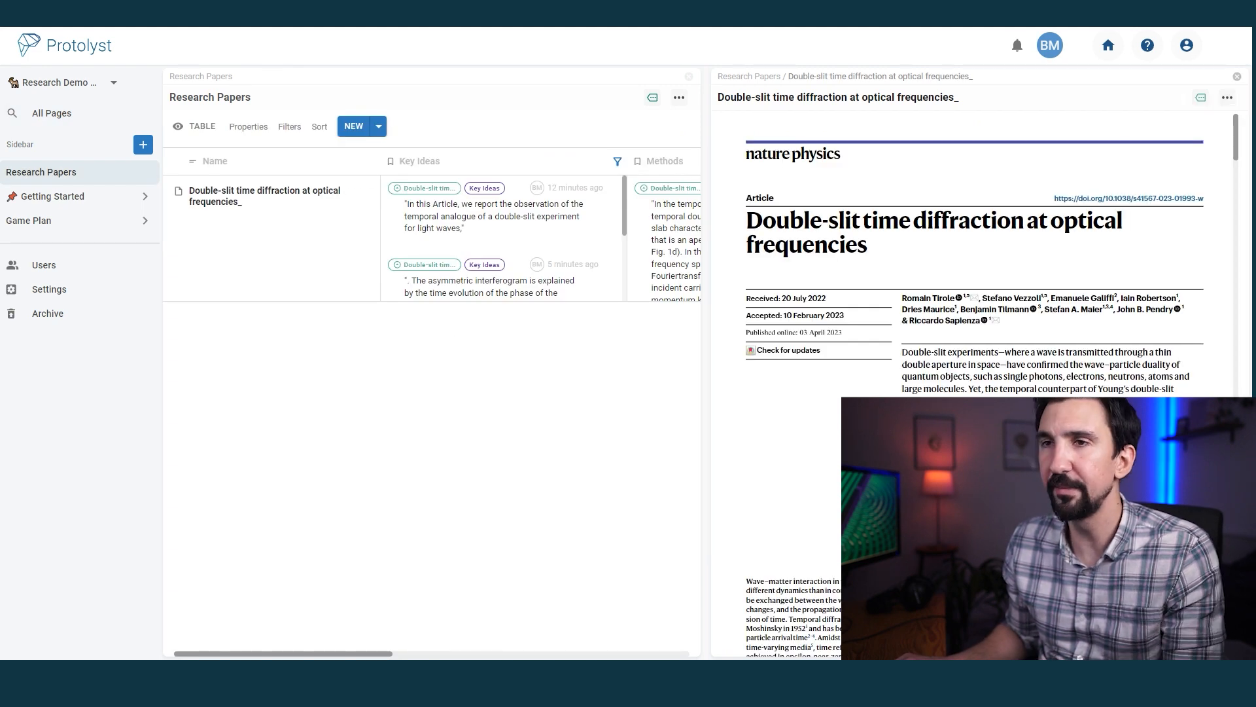
Create a new text-document page named Report and move it to the left pane
click(142, 145)
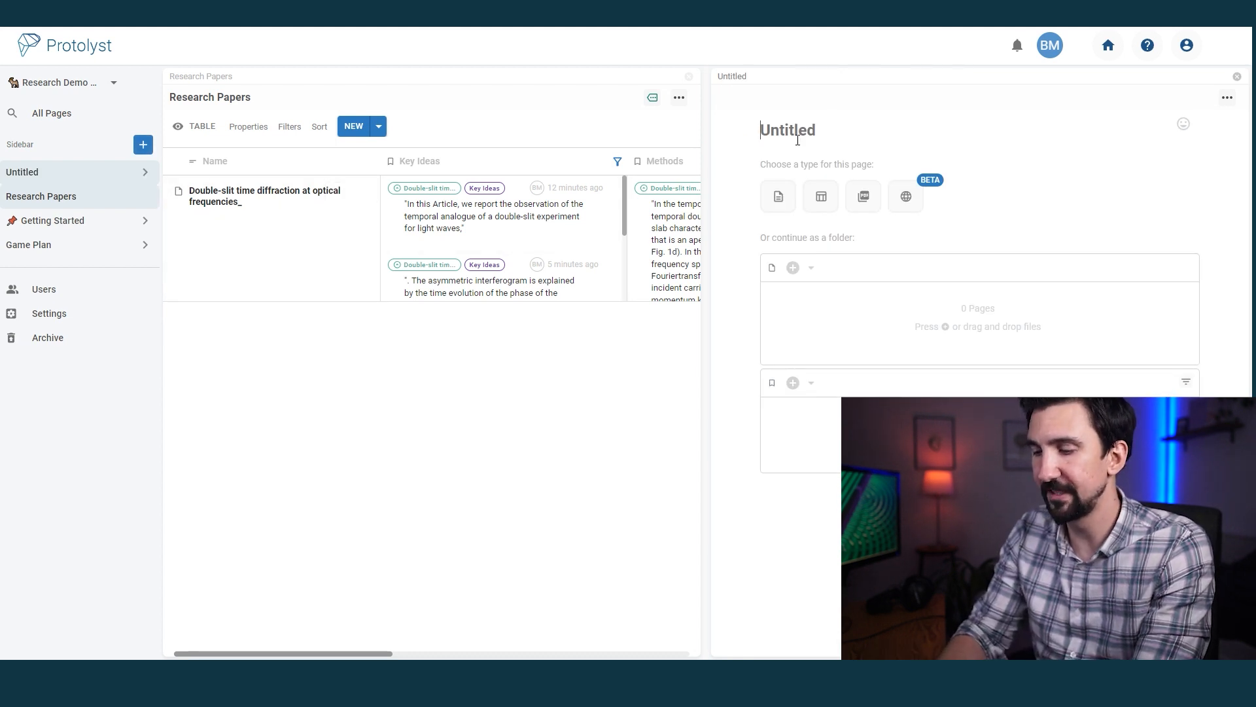
text(Report)
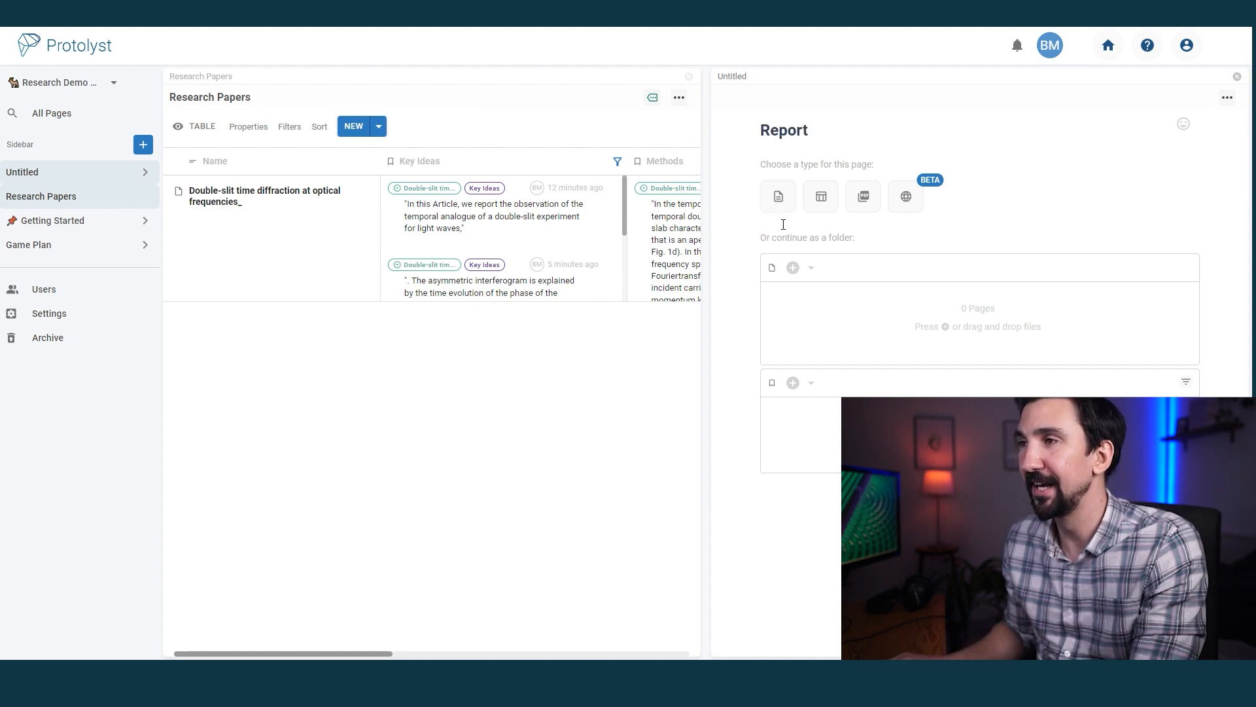
click(776, 196)
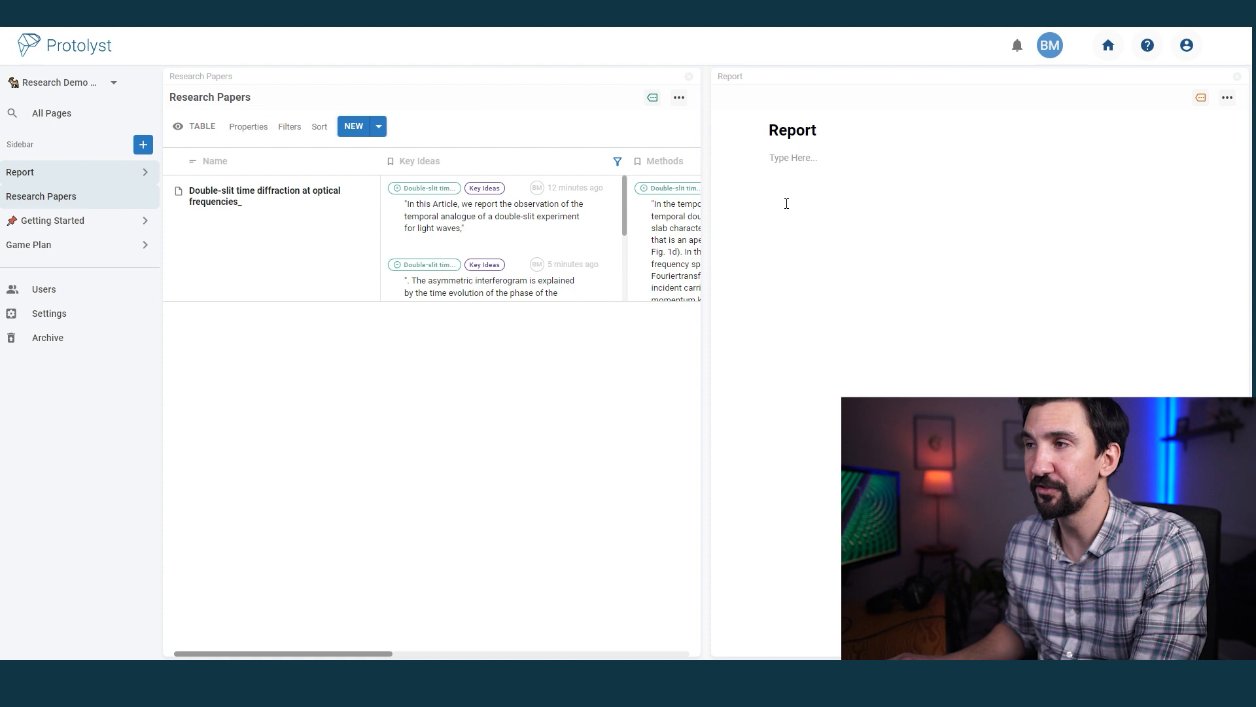
click(1200, 98)
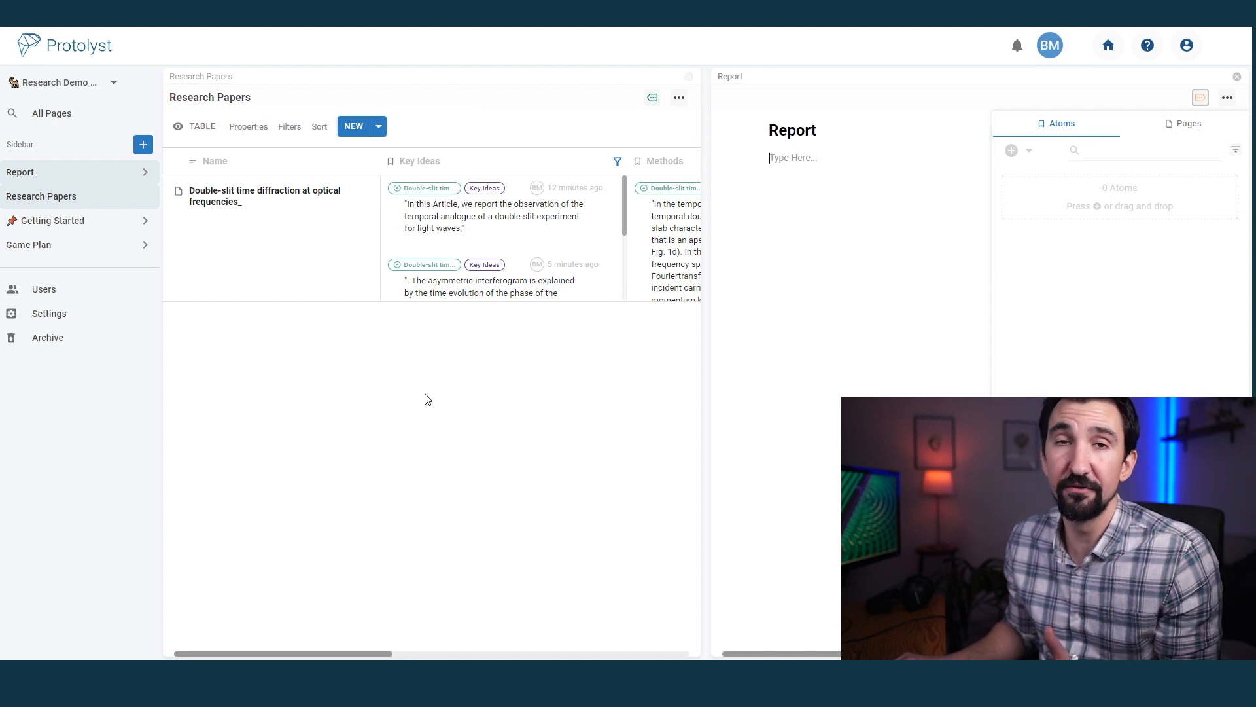
mouse_move(513, 346)
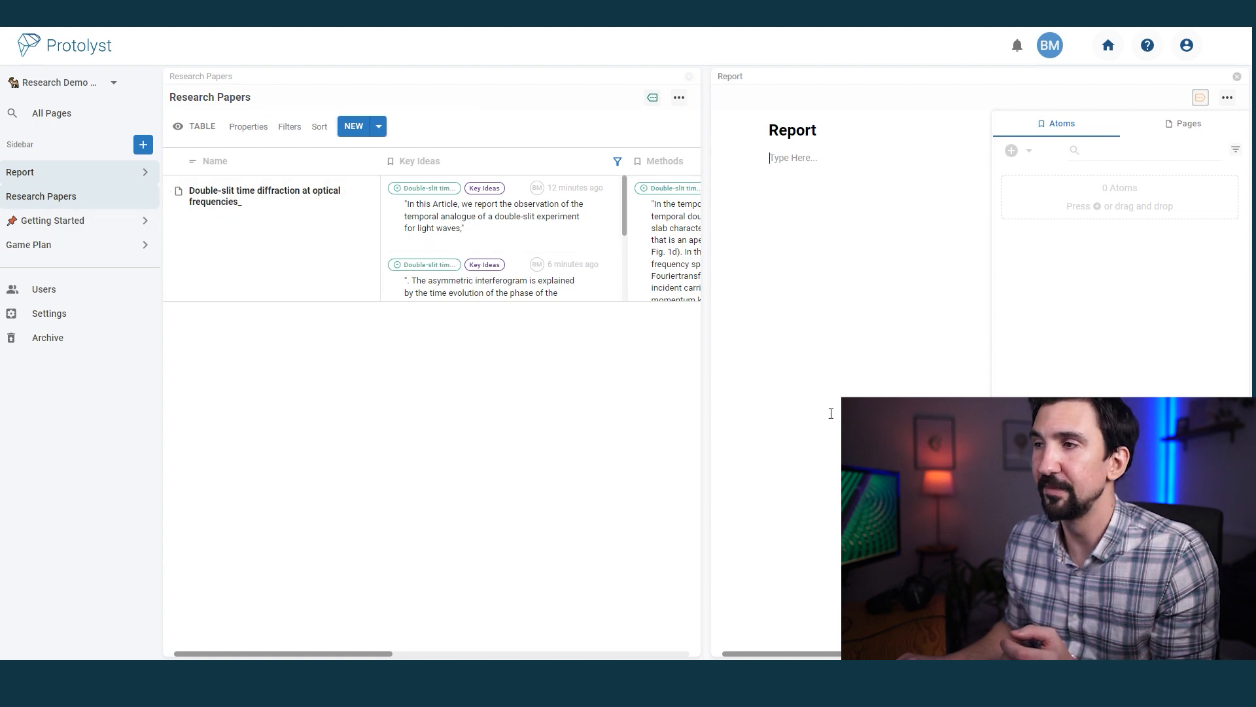
click(40, 196)
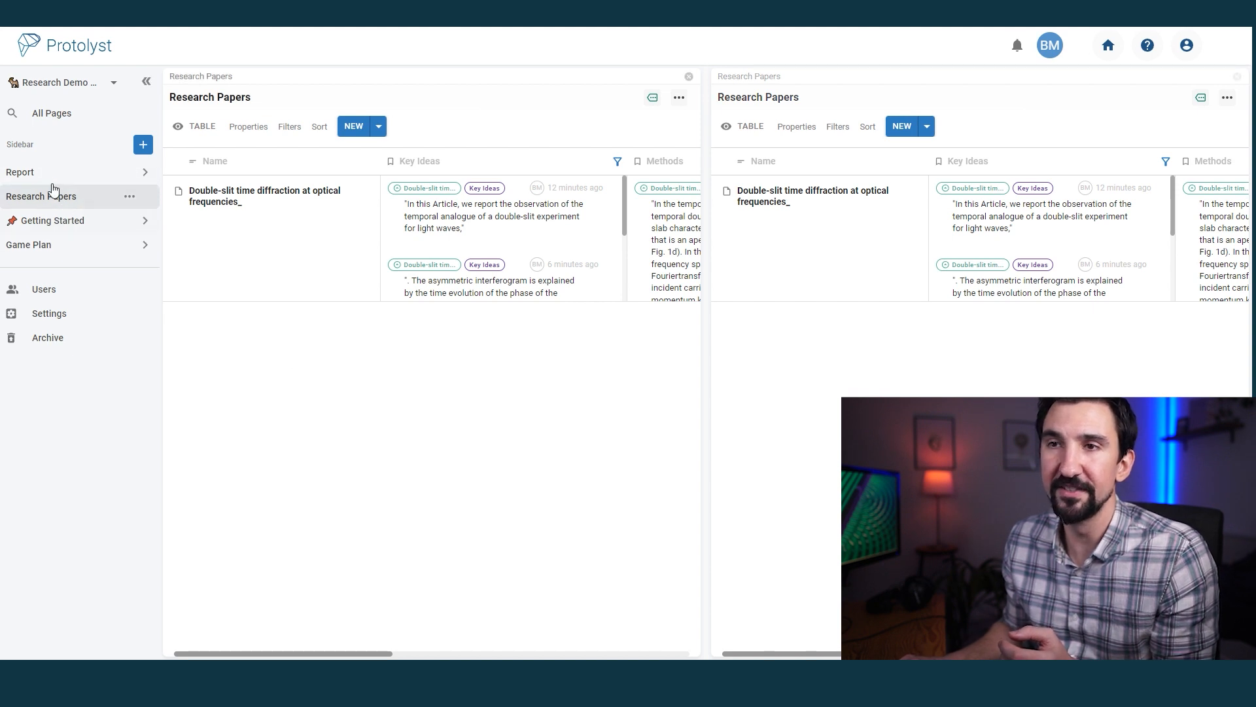
click(19, 172)
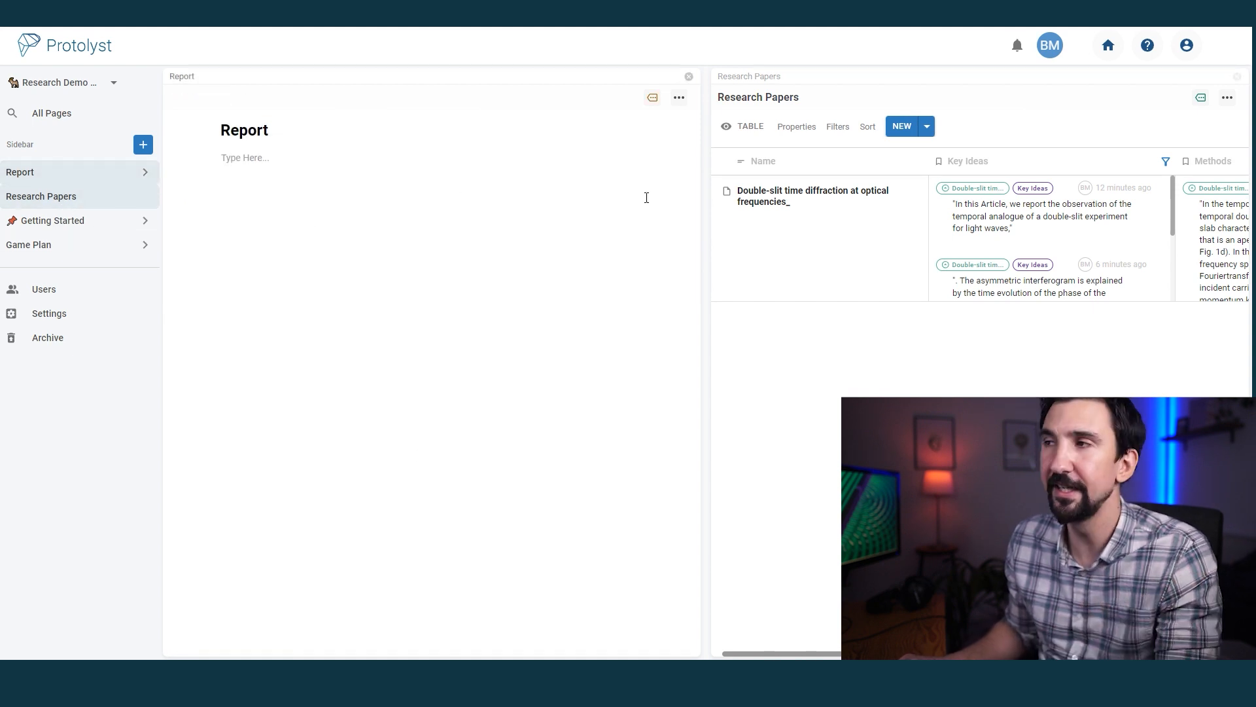
With the paper beside it, outline the Report with Motivation, Review of Experimental Approaches, Results in the Field, Future Direction
click(811, 195)
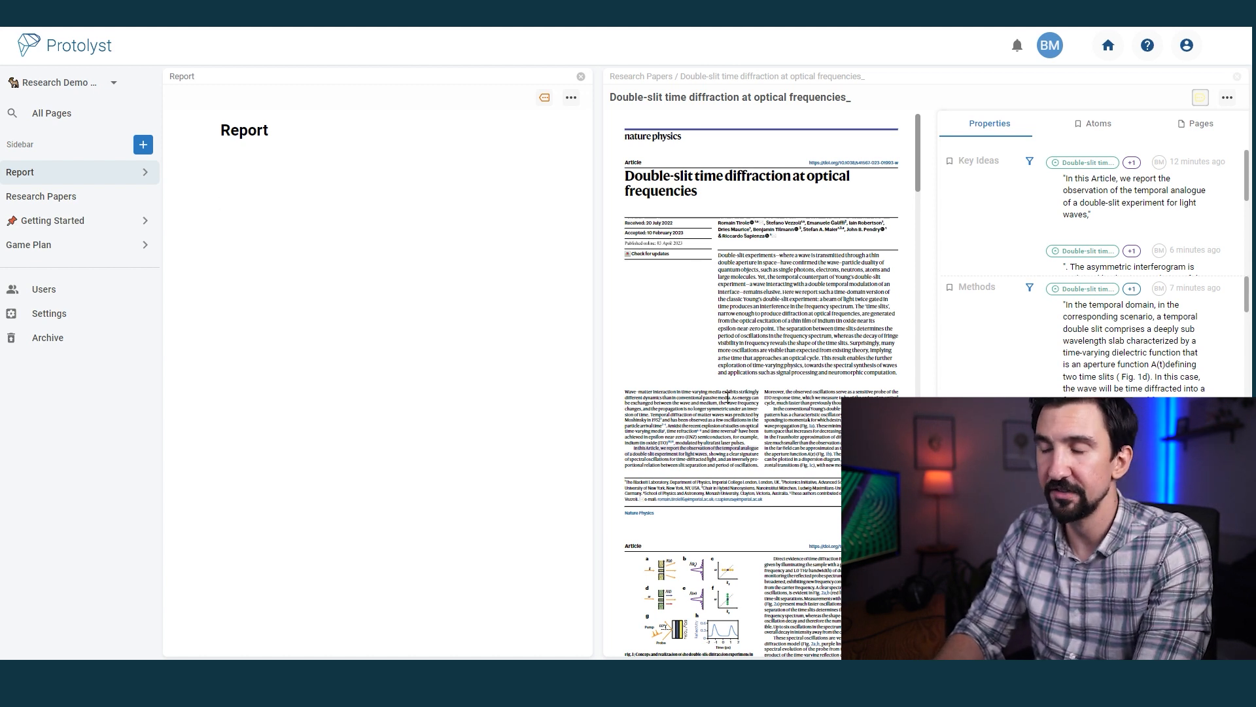
text(Motivation)
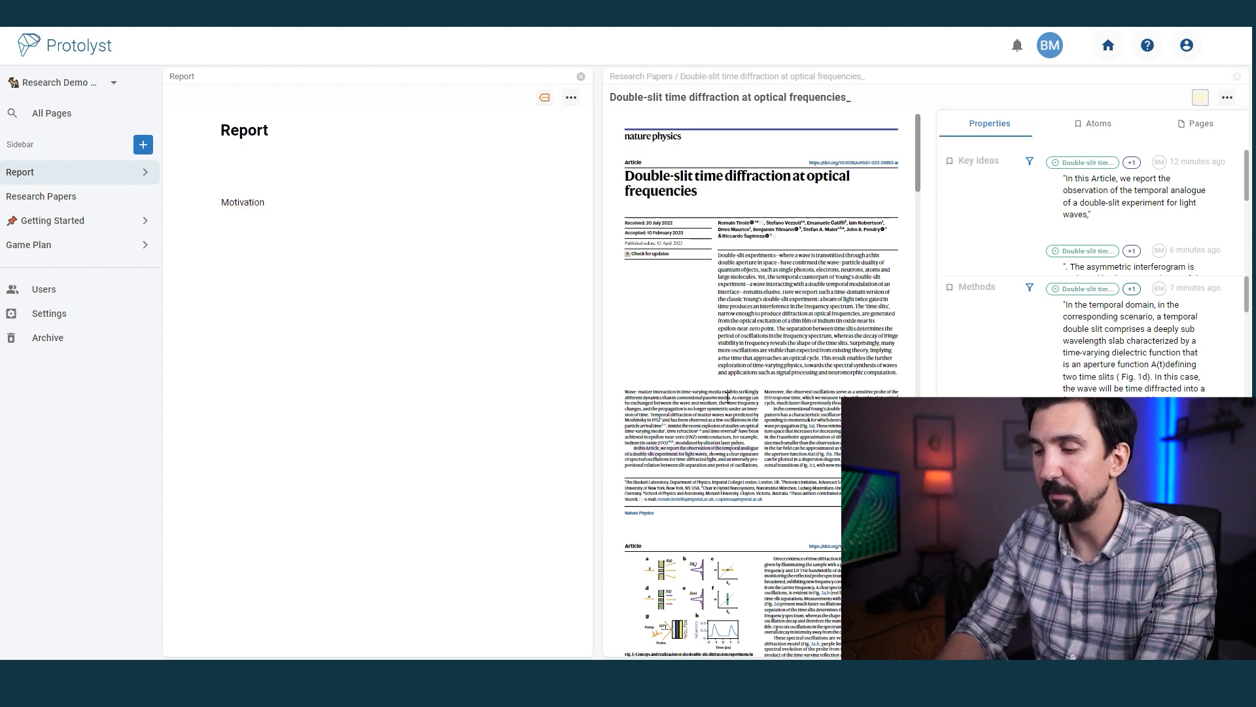
text(Review of)
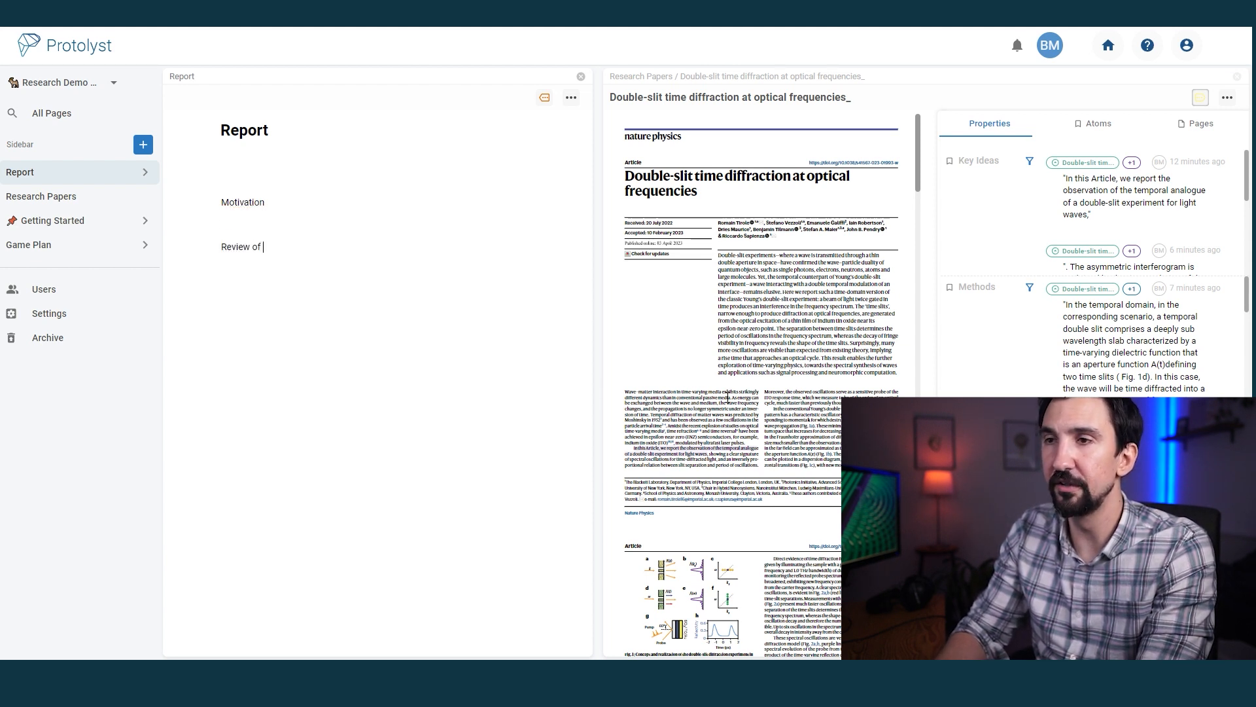
text(Experimental Approaches)
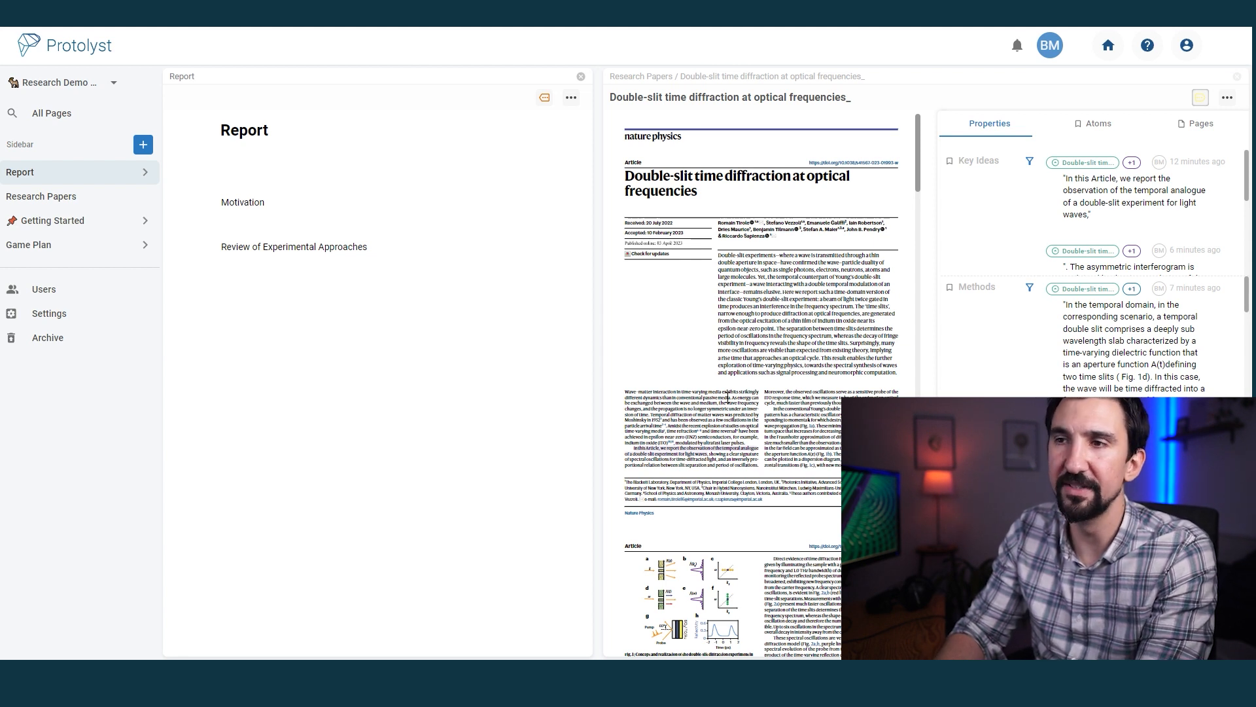
text(Results in the Field)
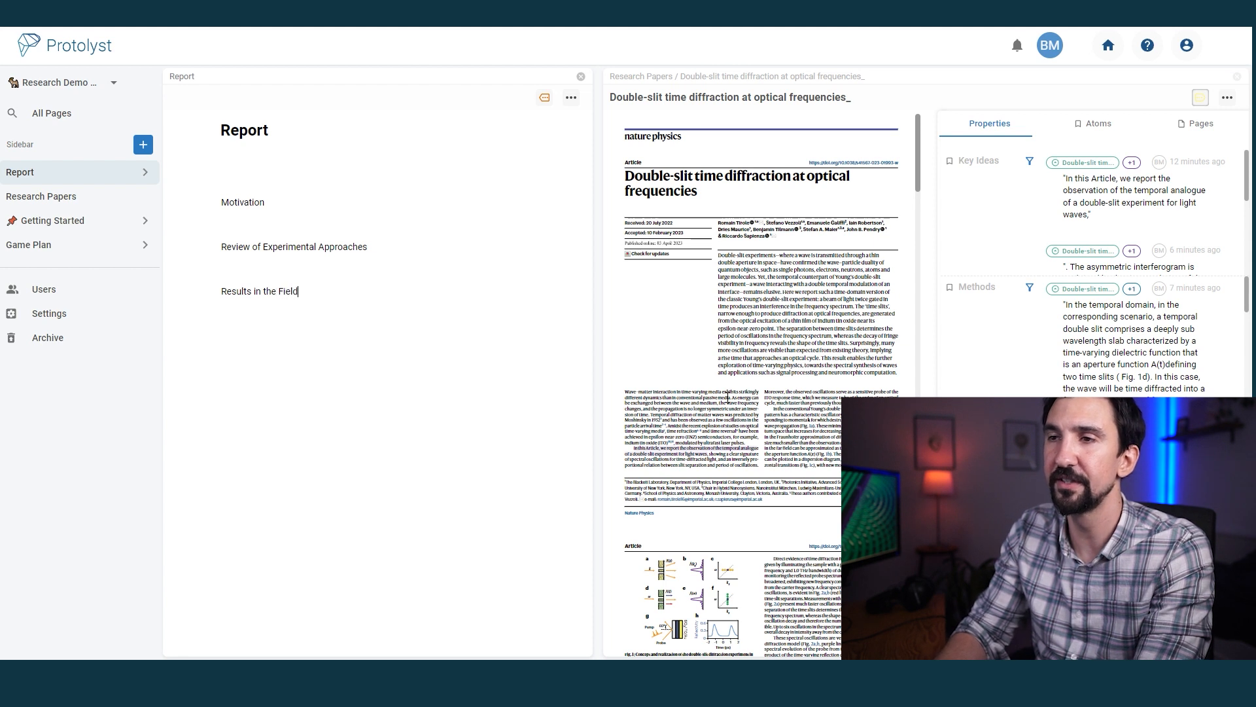
text(Future Direct)
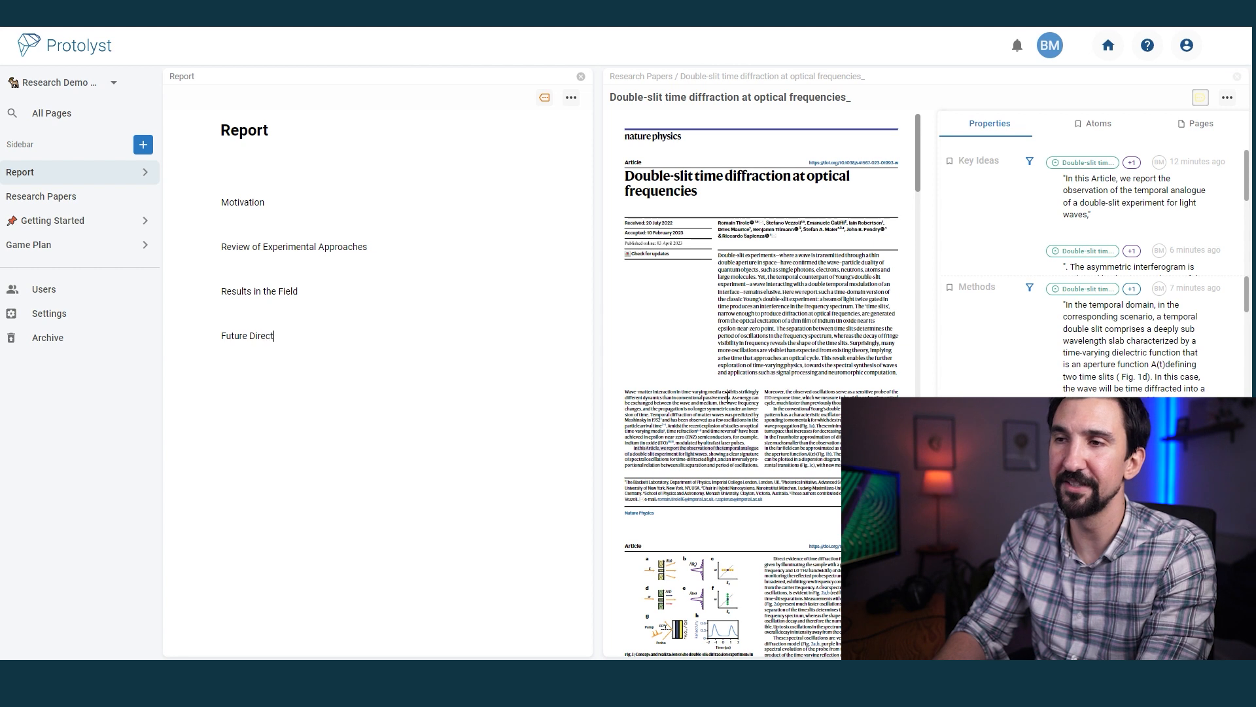
text(ion)
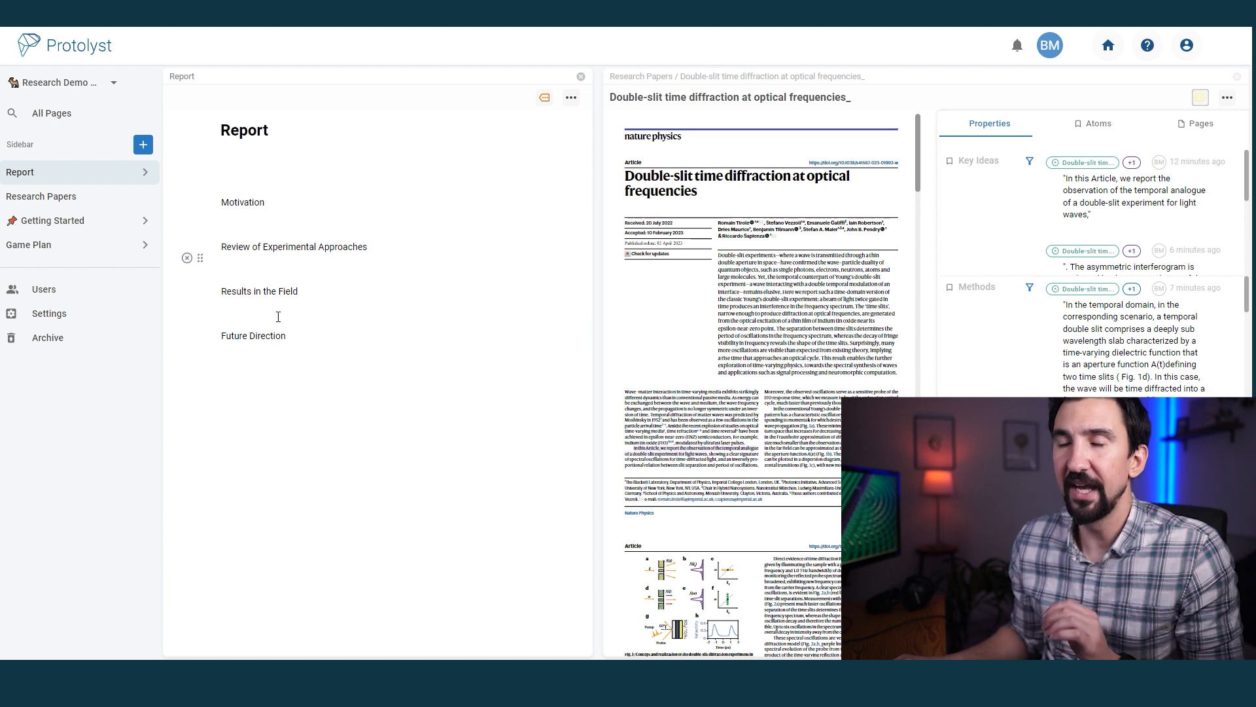
mouse_move(786, 244)
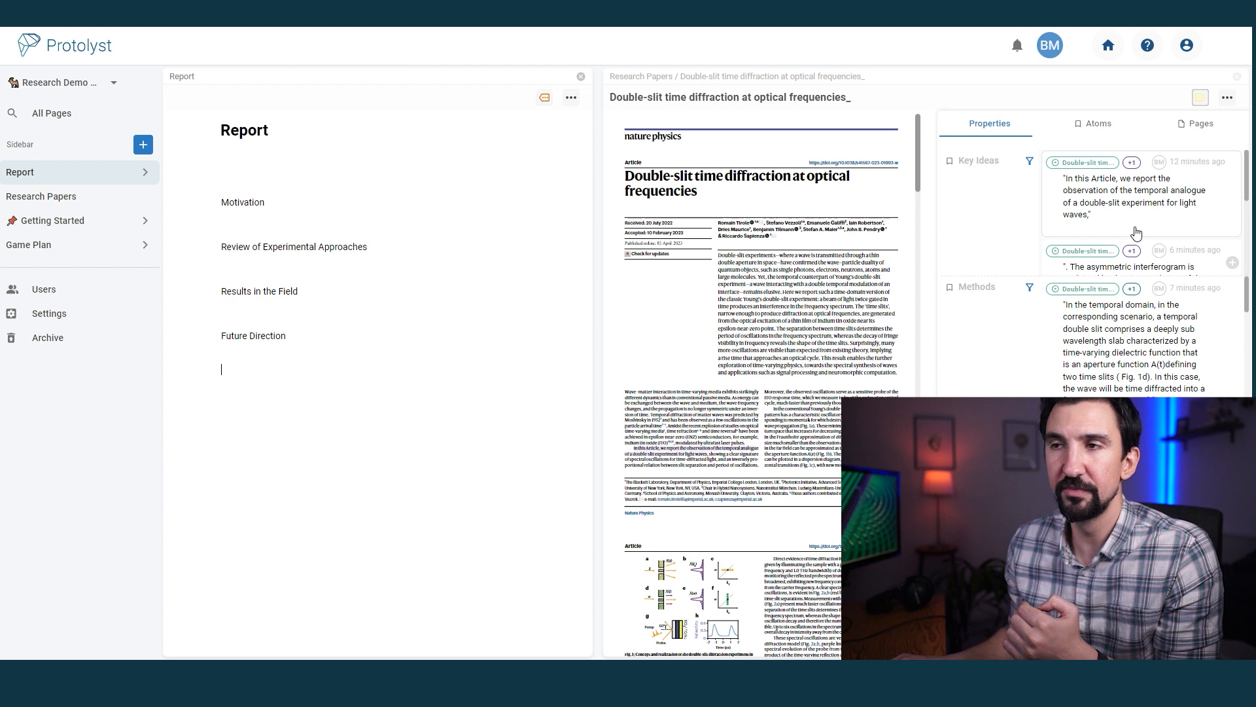
mouse_move(1104, 214)
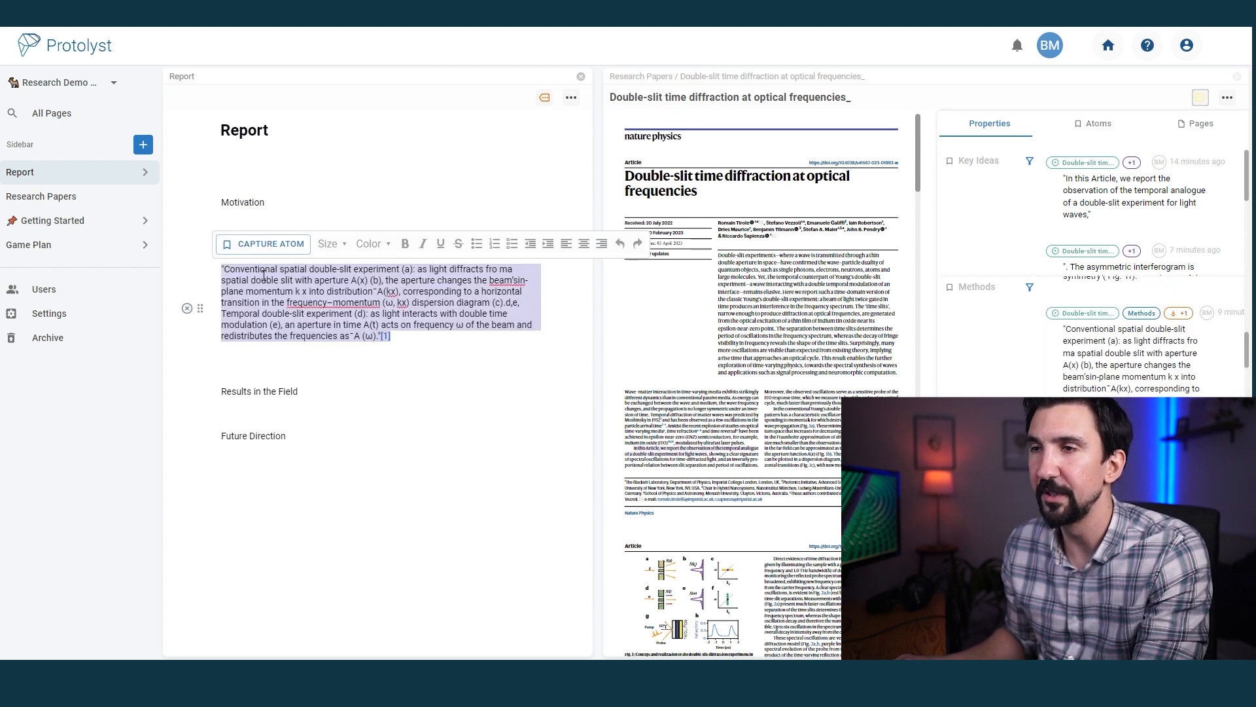
Place the Methods double-slit quote under Review of Experimental Approaches and start a line under Results in the Field
text(Review of Experimental Approaches)
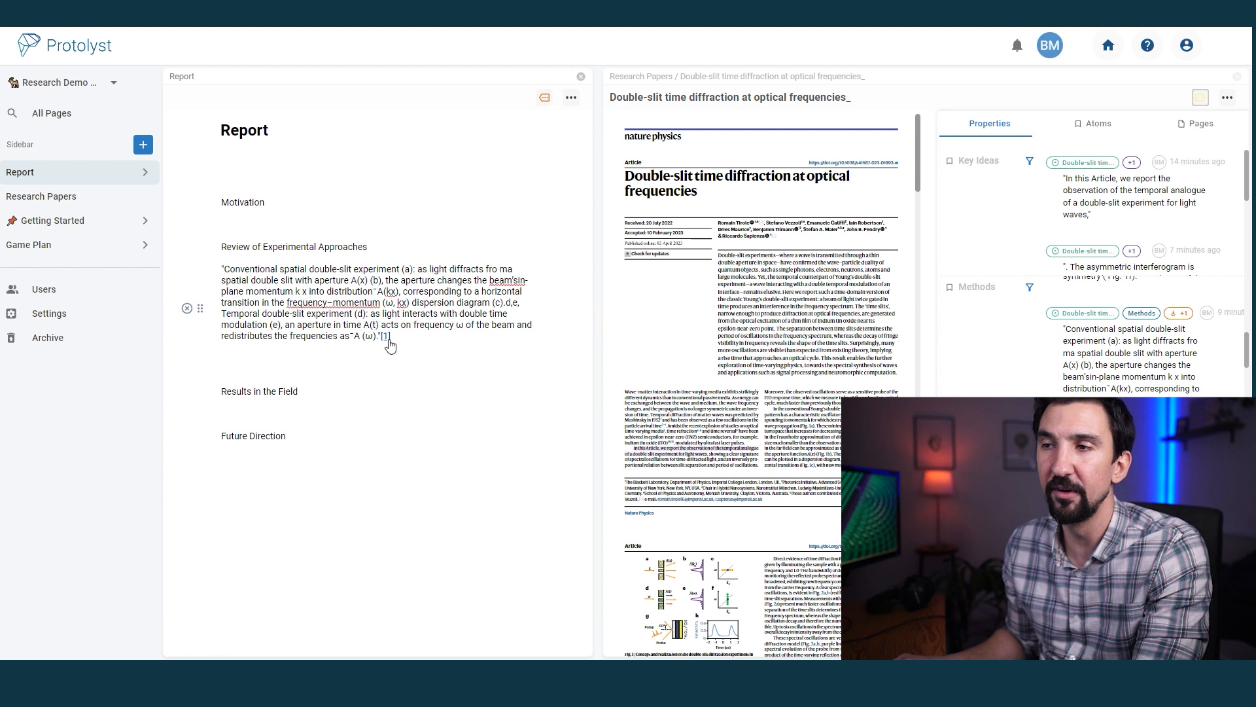
scroll(down, 3)
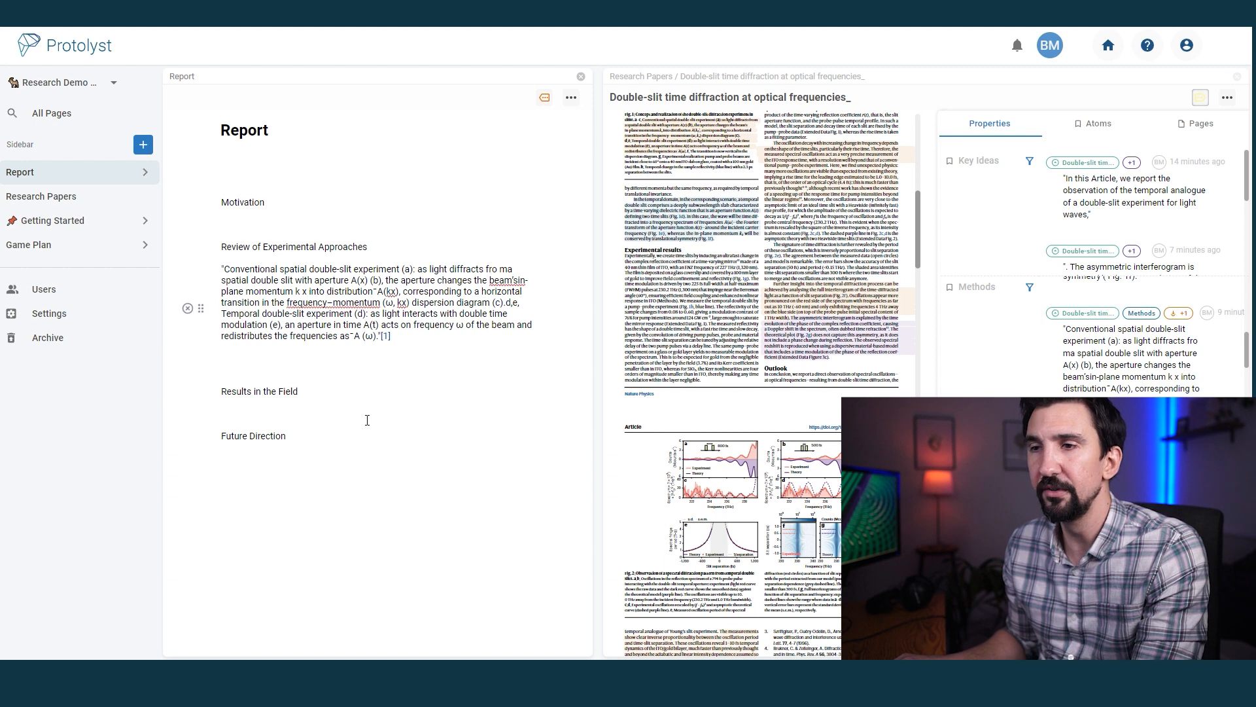
click(223, 413)
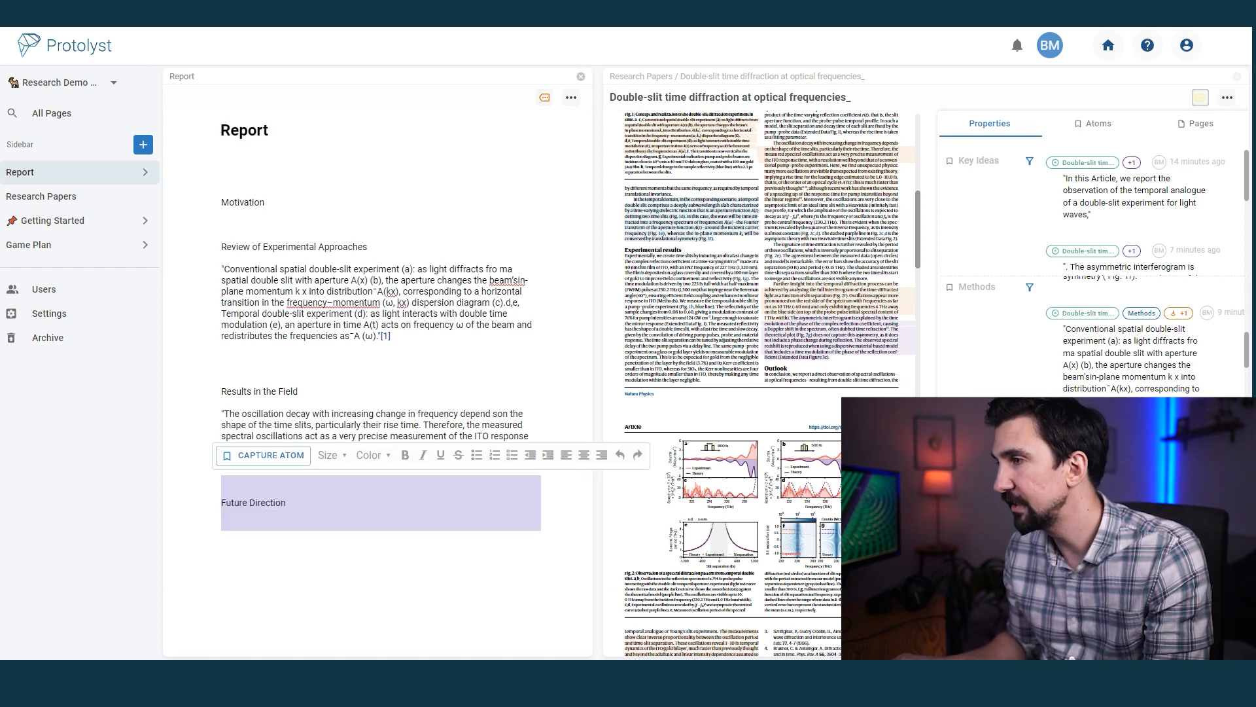
Add the slit-separation Results quote after the oscillation-decay passage and select the Results in the Field heading
click(264, 493)
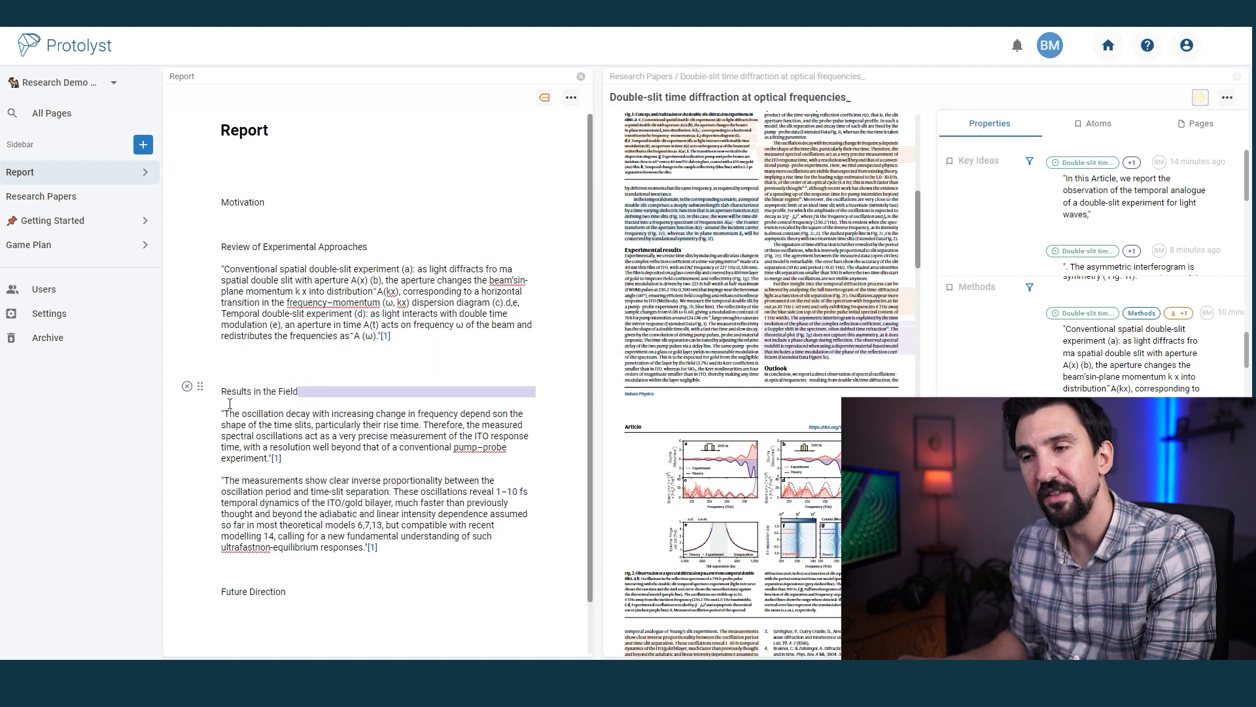
double_click(259, 392)
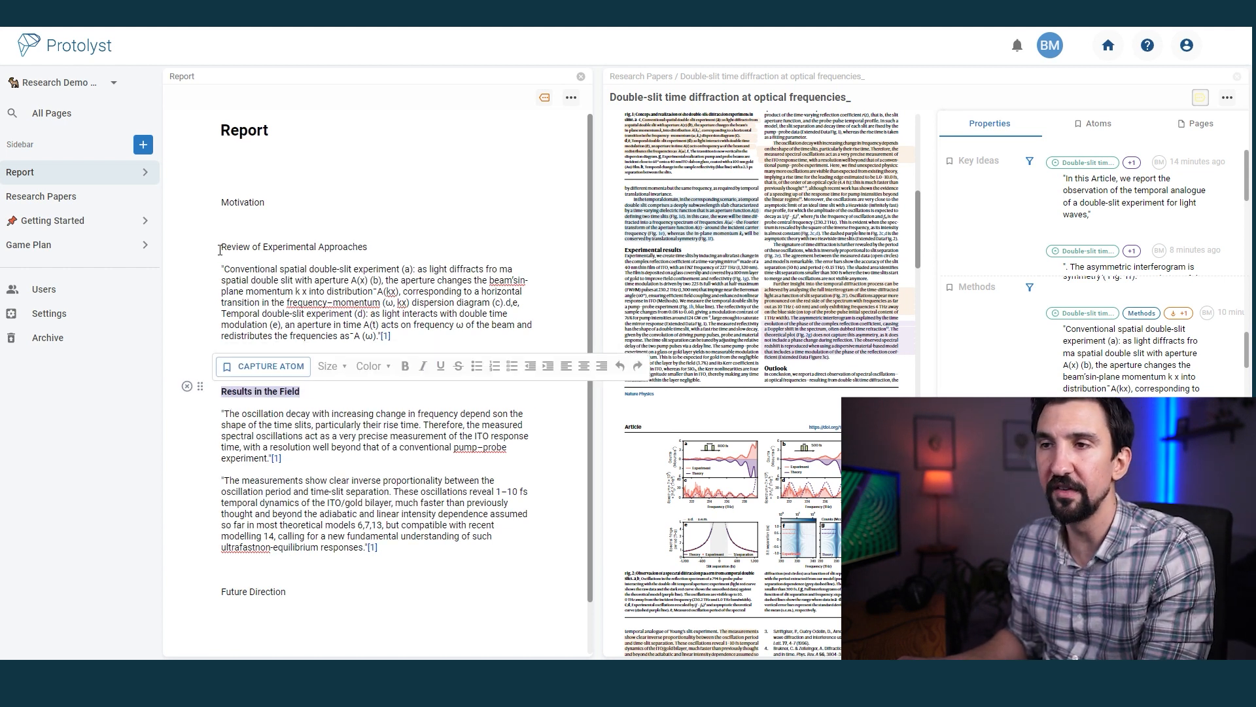